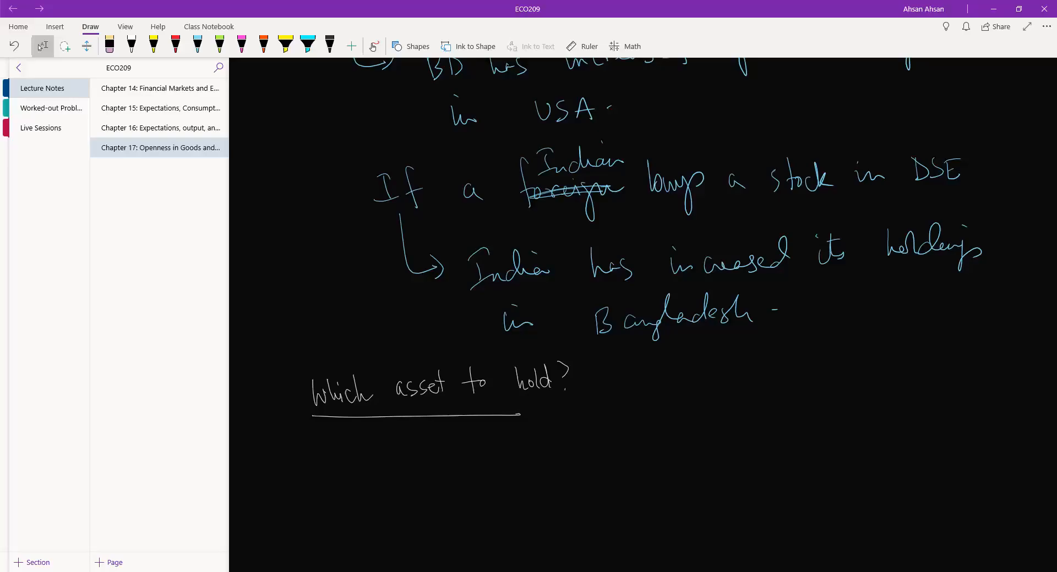
- Handwrite an arrow and 'the asset with highest interest payment' under 'Which asset to hold?'
scroll("down", 3)
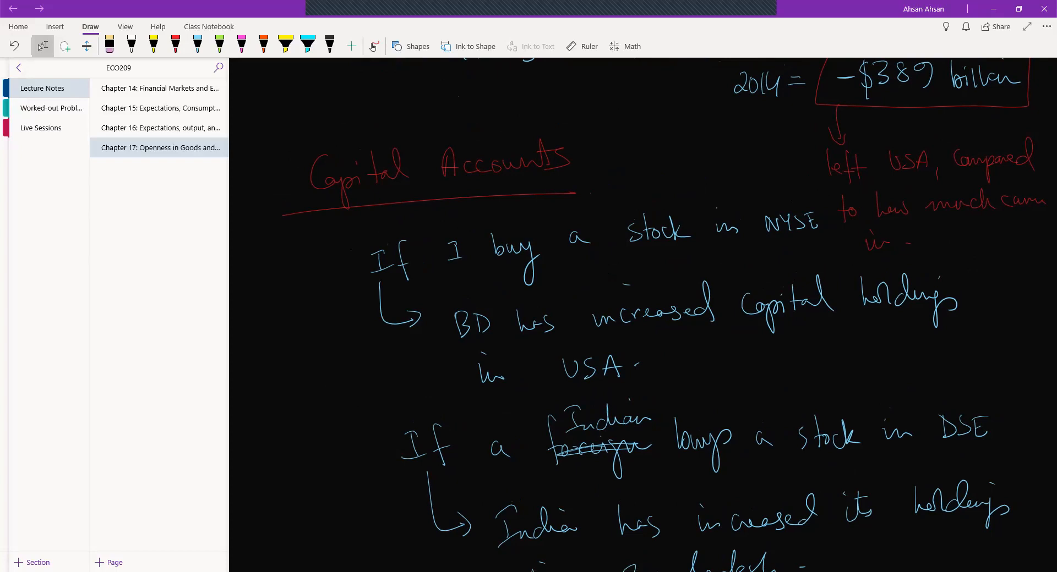
scroll("down", 3)
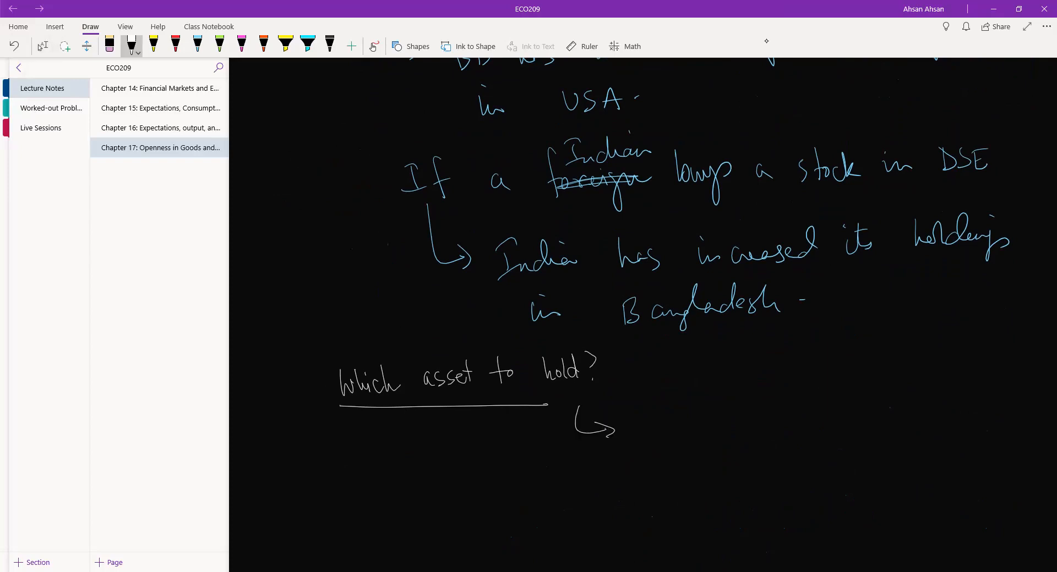
left_click_drag(630, 415, 631, 438)
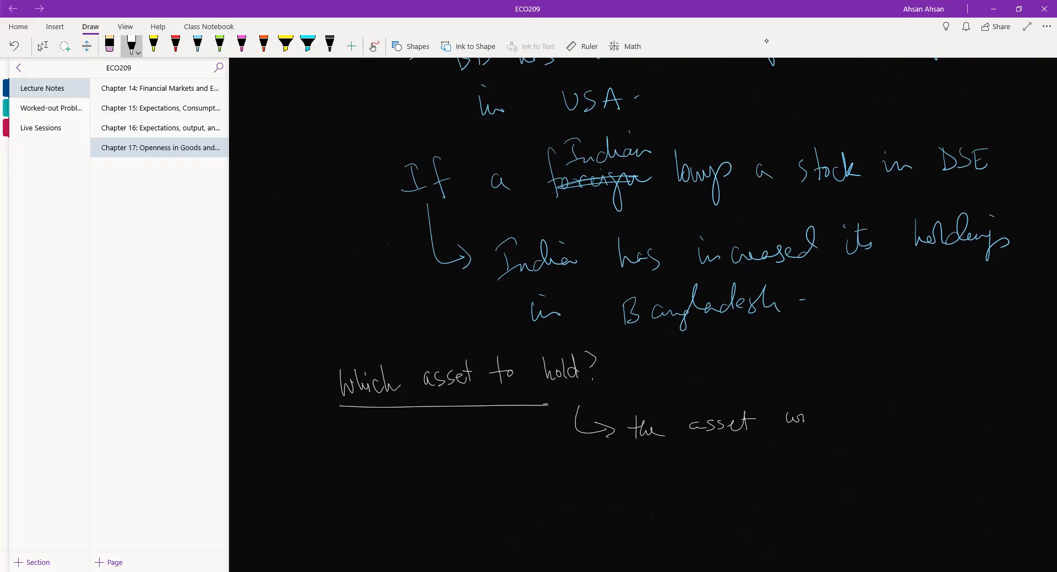
left_click_drag(775, 418, 876, 411)
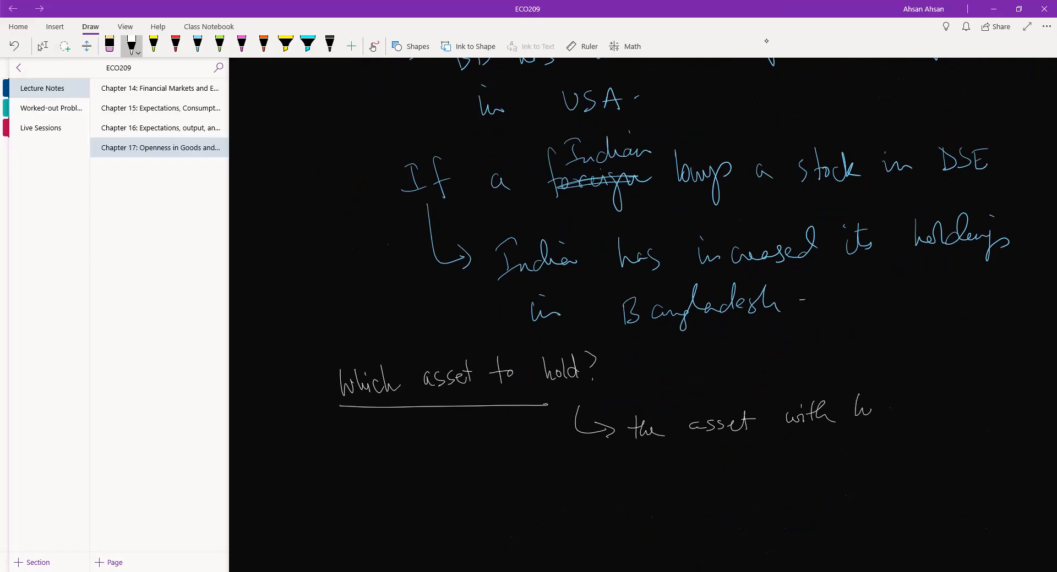
left_click_drag(856, 411, 927, 408)
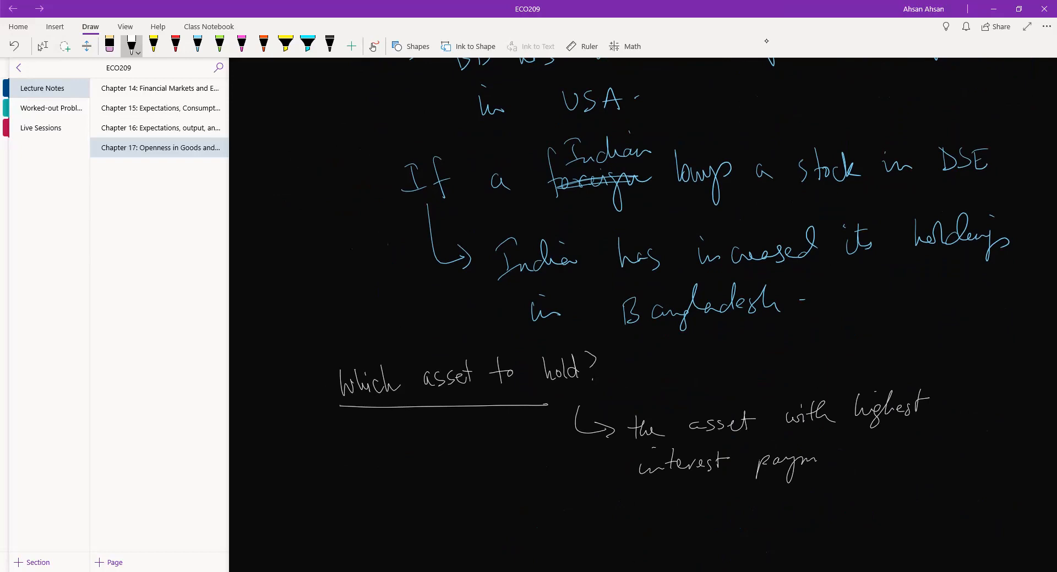
left_click_drag(822, 462, 869, 462)
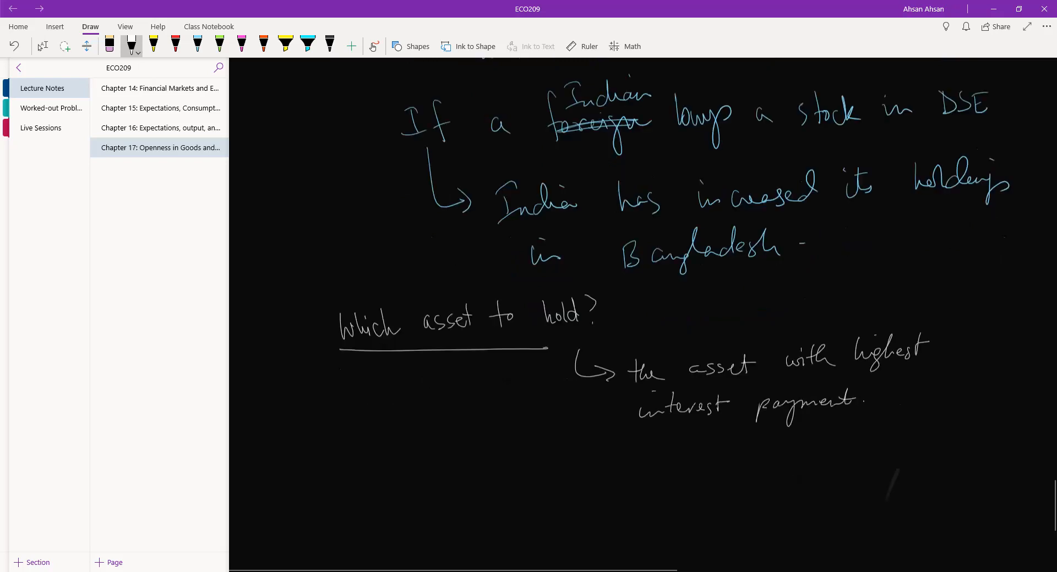
- Write '$1 → $(1+i_t); i_t = 1-year i/r in BD.' in yellow ink
scroll("down", 3)
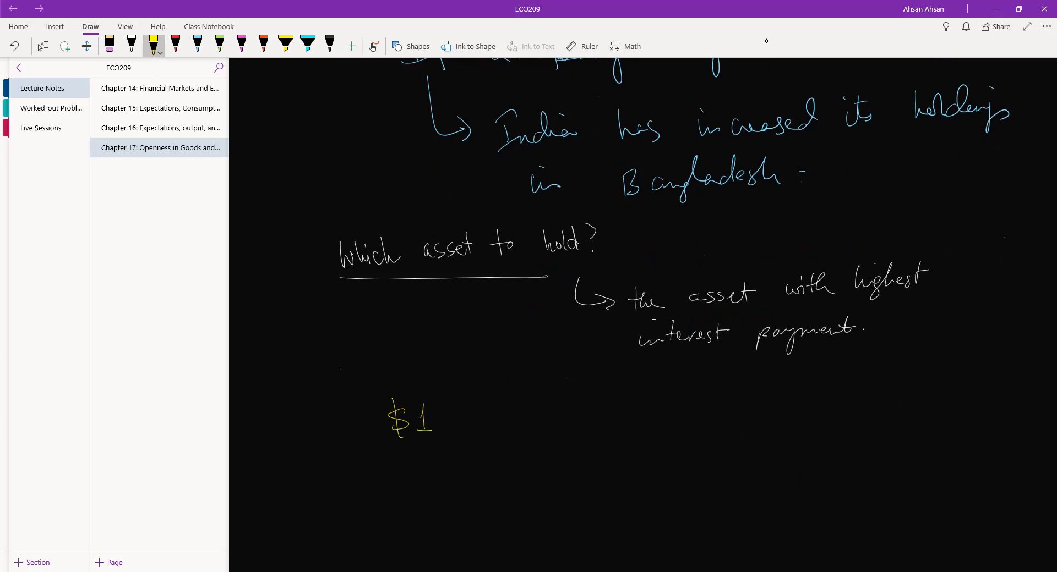
left_click_drag(455, 413, 509, 410)
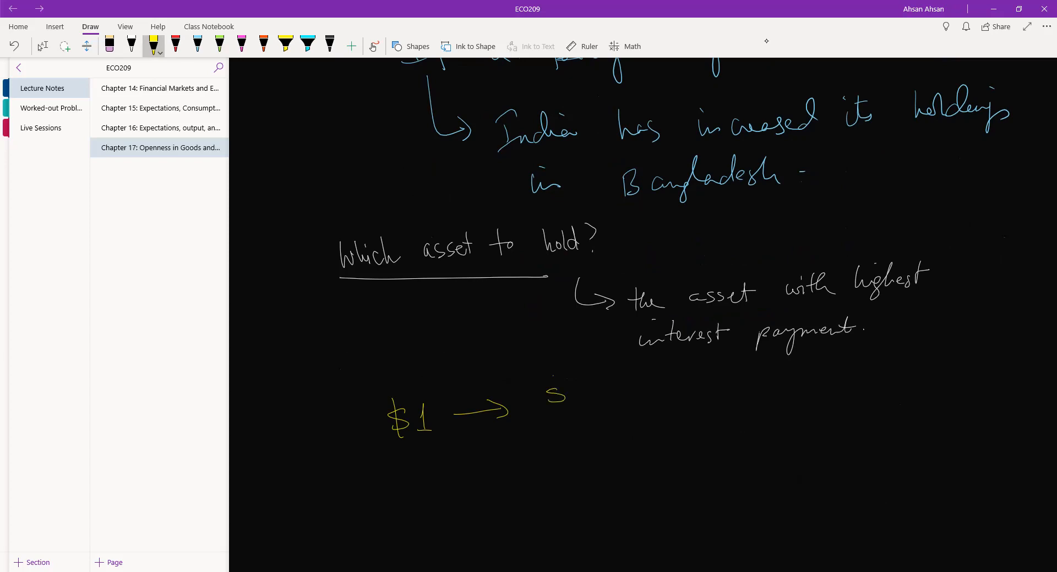
left_click_drag(554, 377, 593, 414)
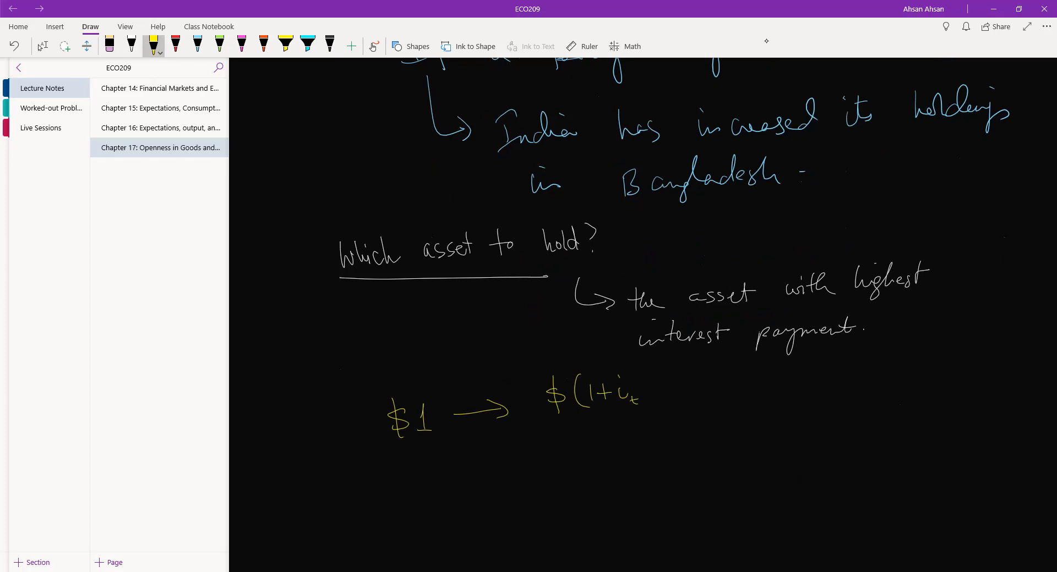
left_click_drag(647, 378, 734, 404)
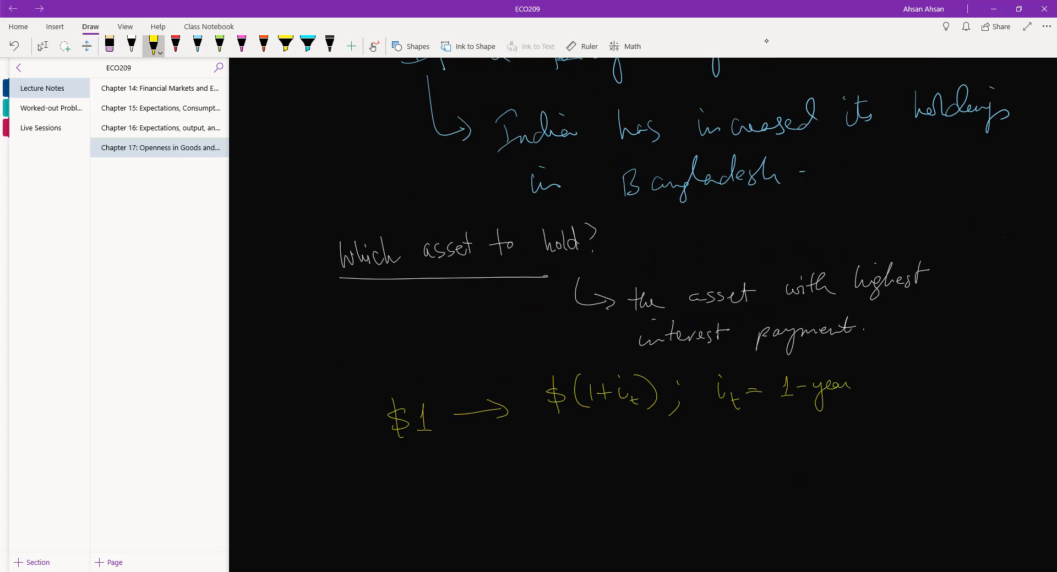
left_click_drag(876, 380, 937, 381)
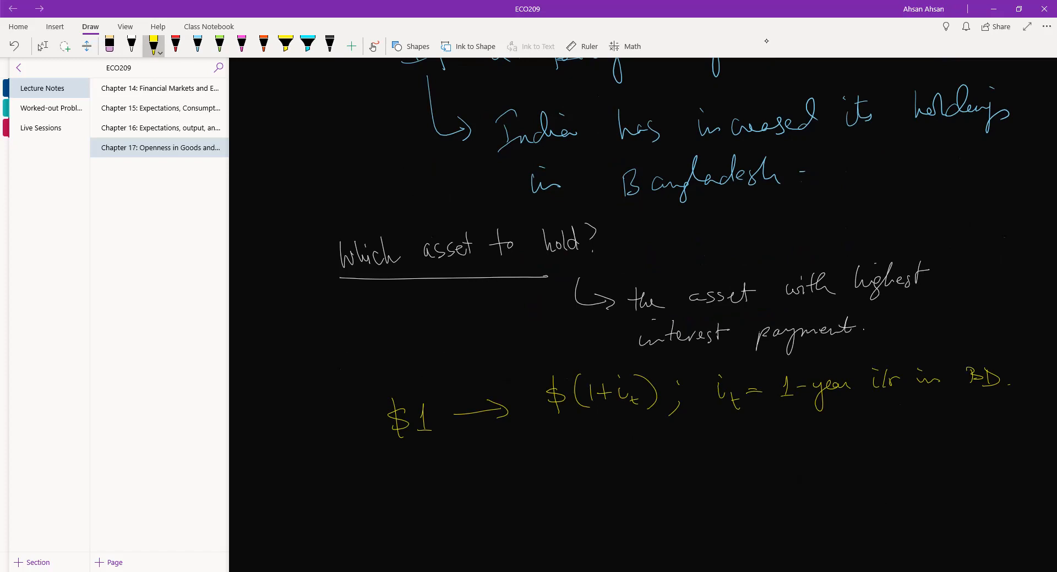
scroll("down", 3)
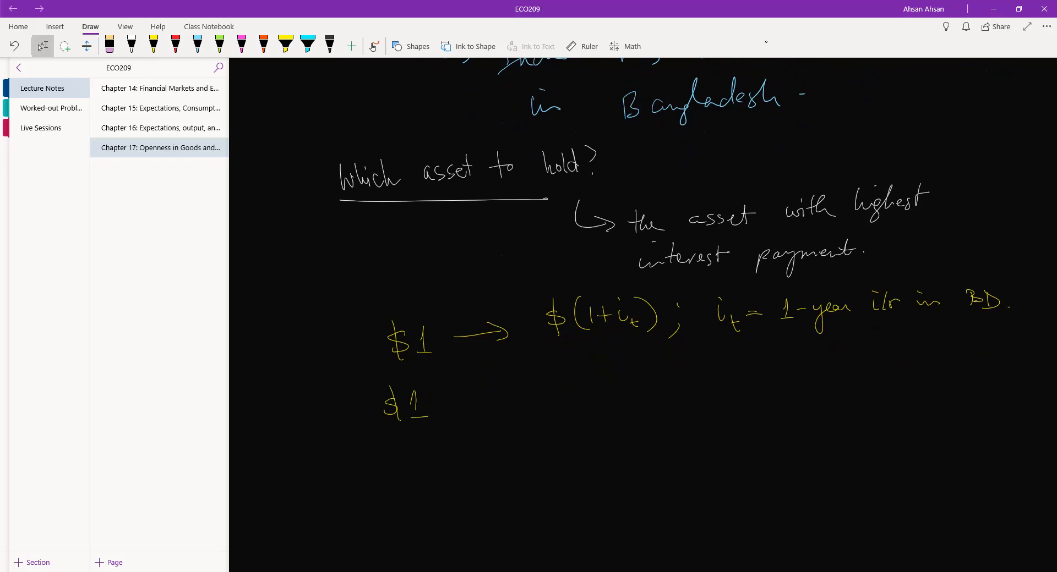
- In yellow, write '→ $1×E = E' after the second $1
scroll("down", 3)
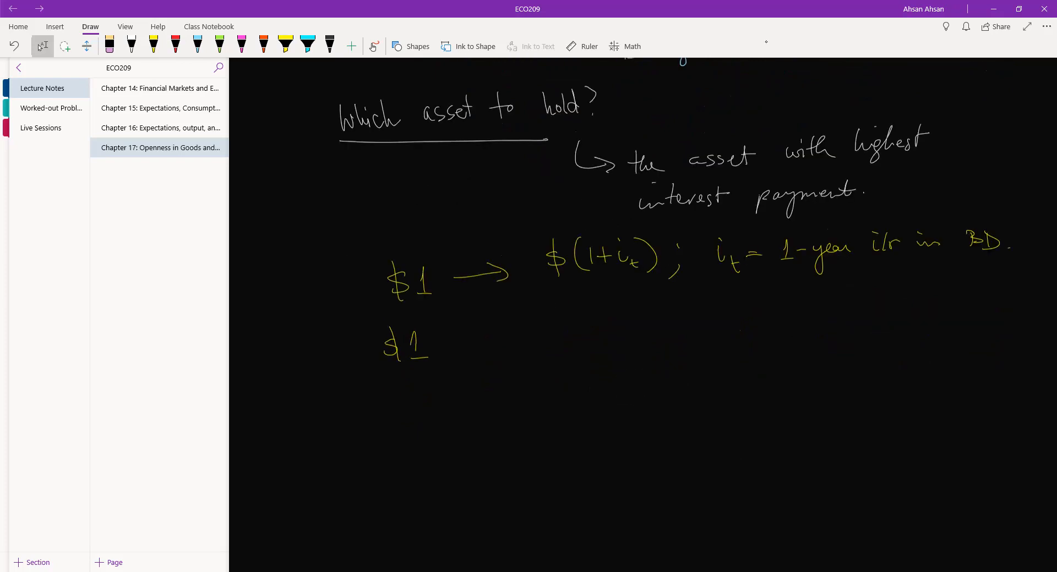
left_click(153, 45)
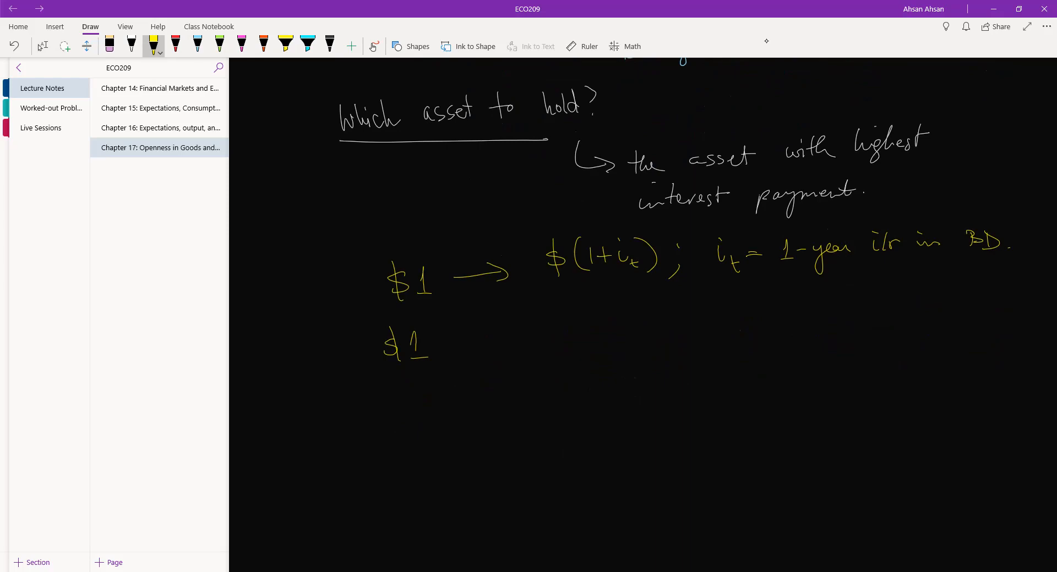
left_click_drag(448, 344, 533, 330)
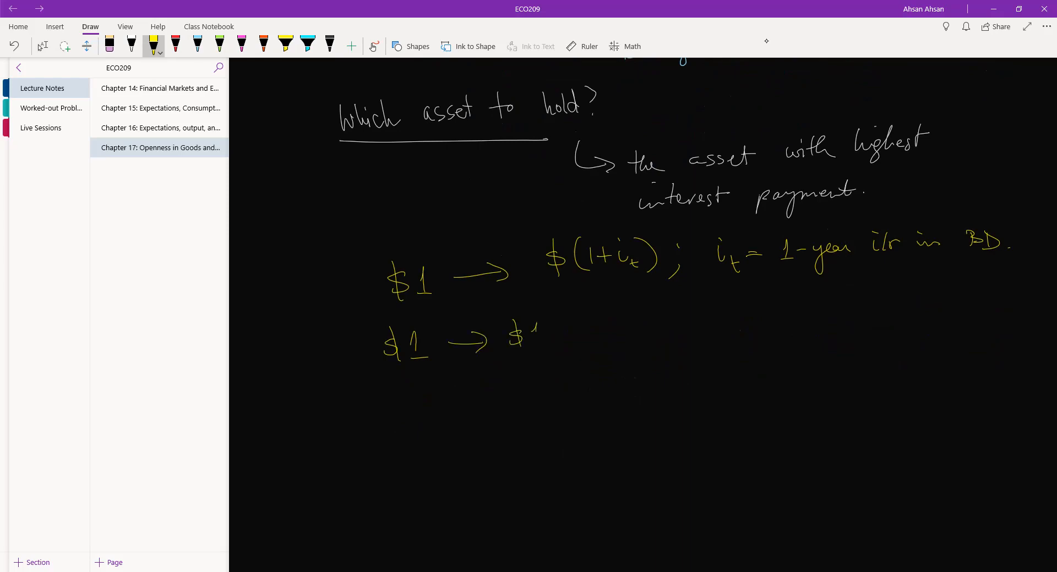
left_click_drag(532, 331, 566, 330)
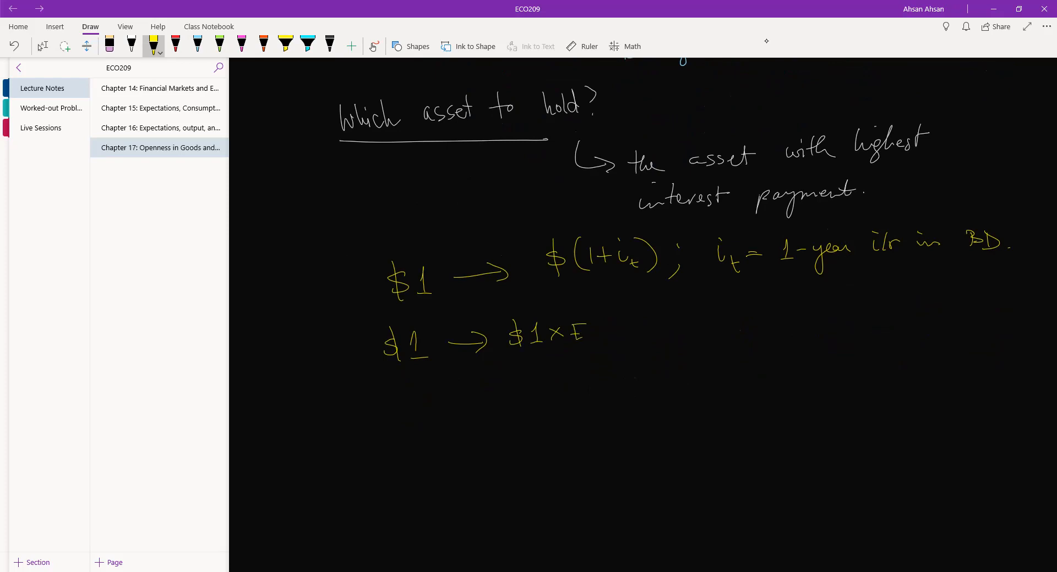
left_click_drag(504, 375, 525, 380)
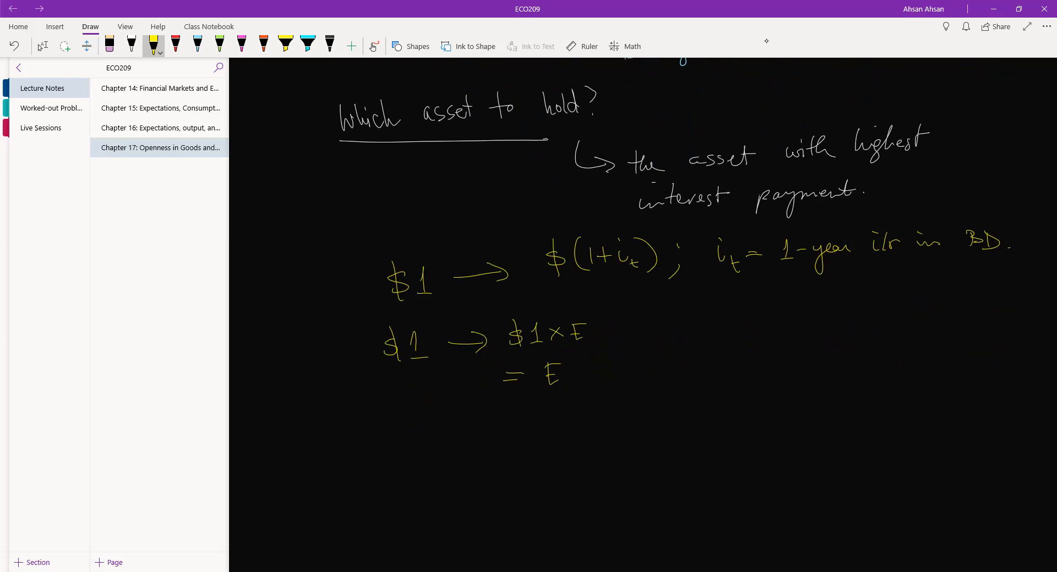
- Add '→ $E(1+i*_t); i*_t = 1-year i/r in India' to the second line
left_click_drag(593, 368, 647, 368)
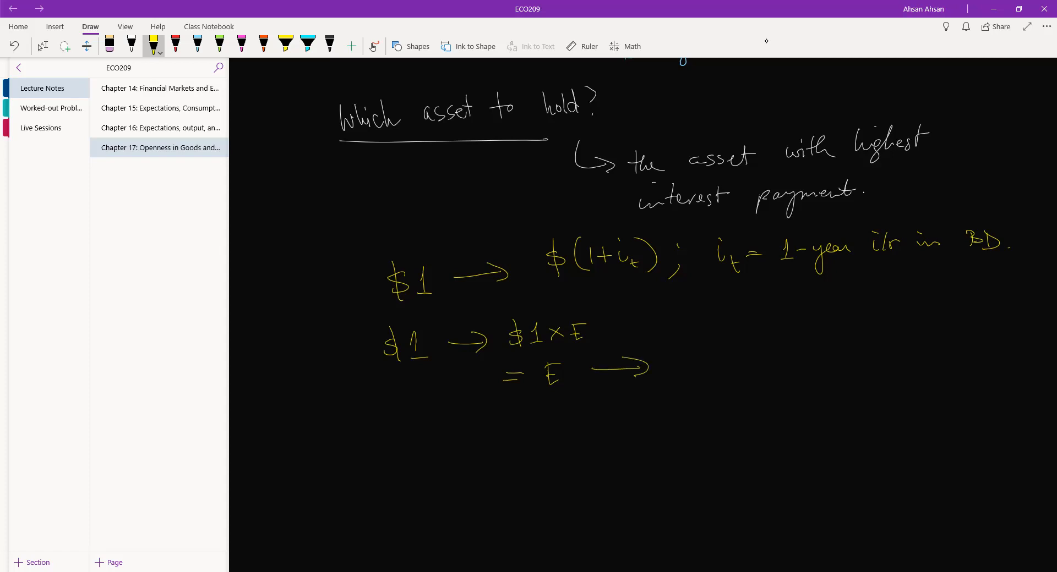
left_click_drag(670, 360, 688, 359)
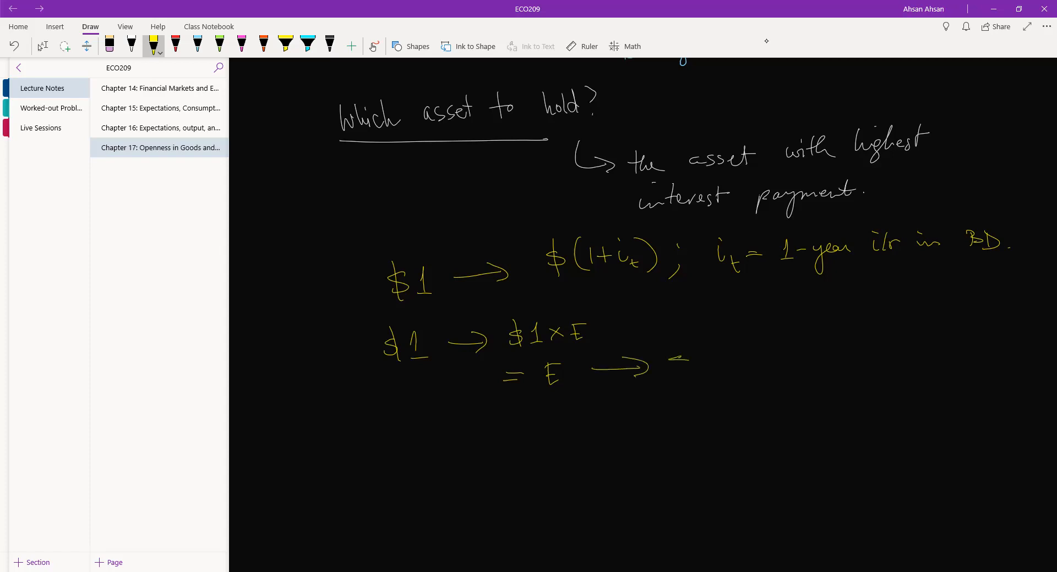
left_click_drag(670, 374, 714, 354)
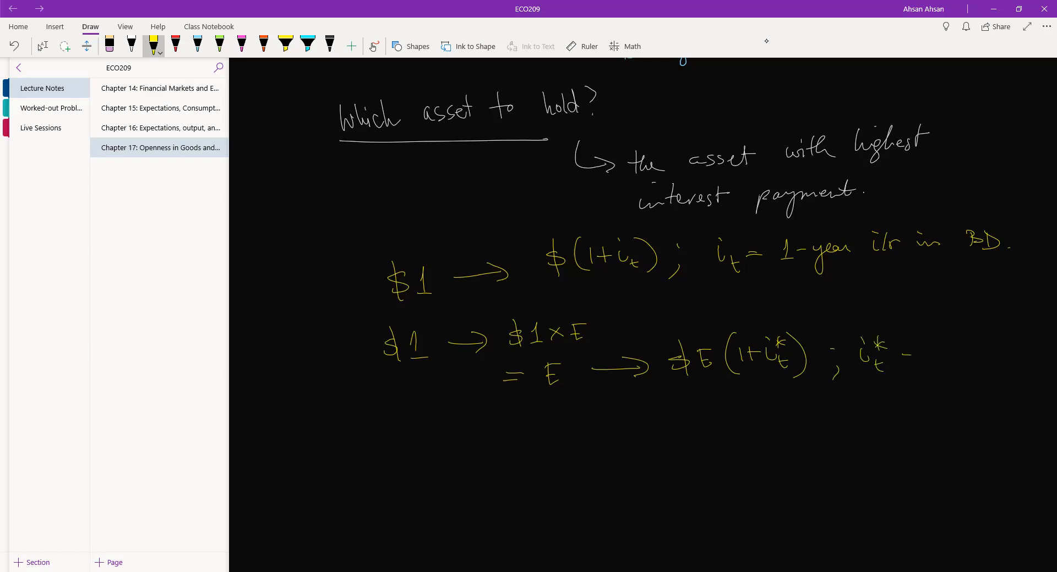
left_click_drag(896, 357, 970, 357)
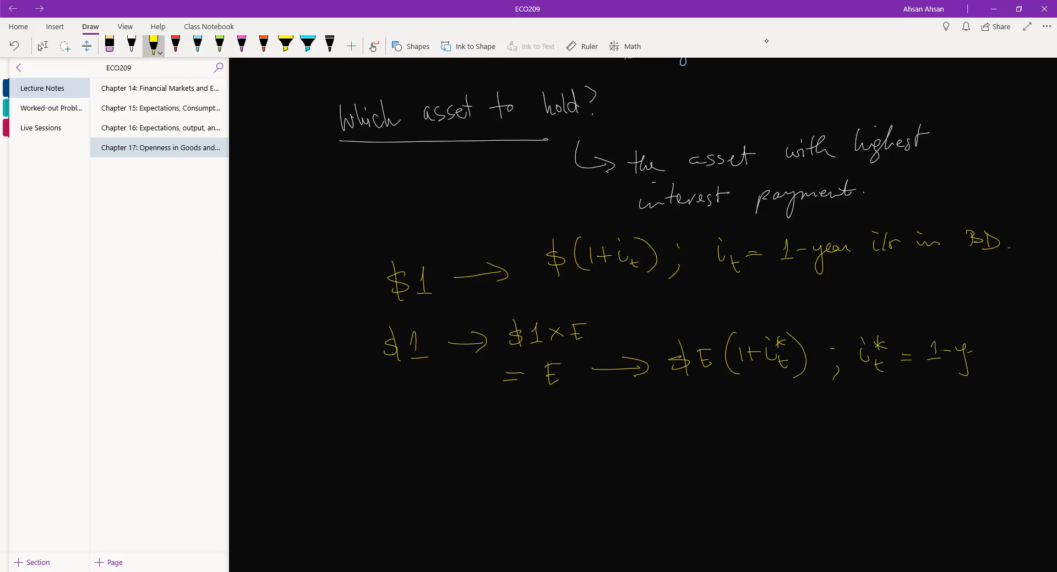
left_click_drag(957, 348, 1041, 347)
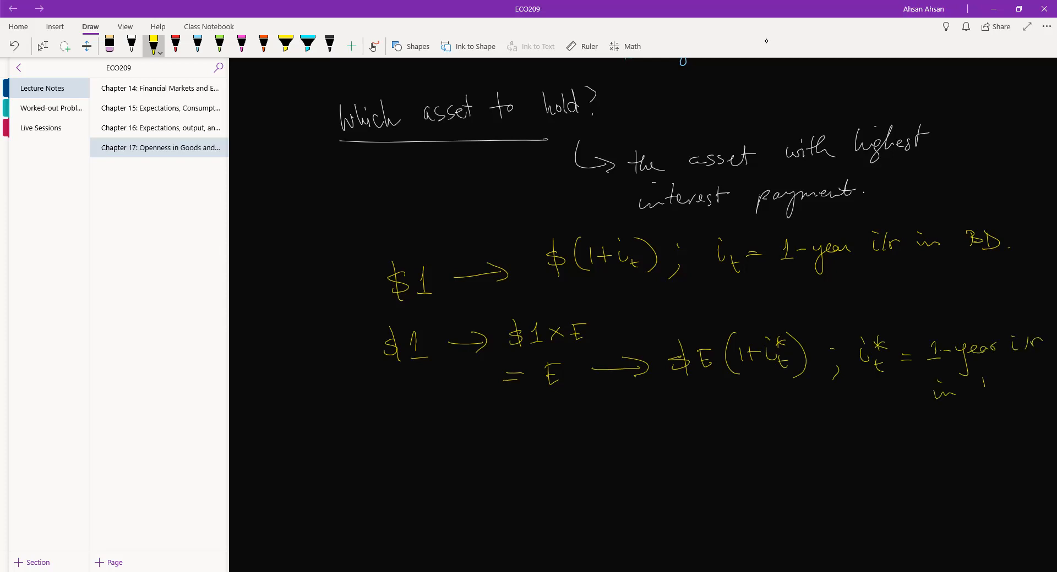
left_click_drag(966, 387, 1031, 388)
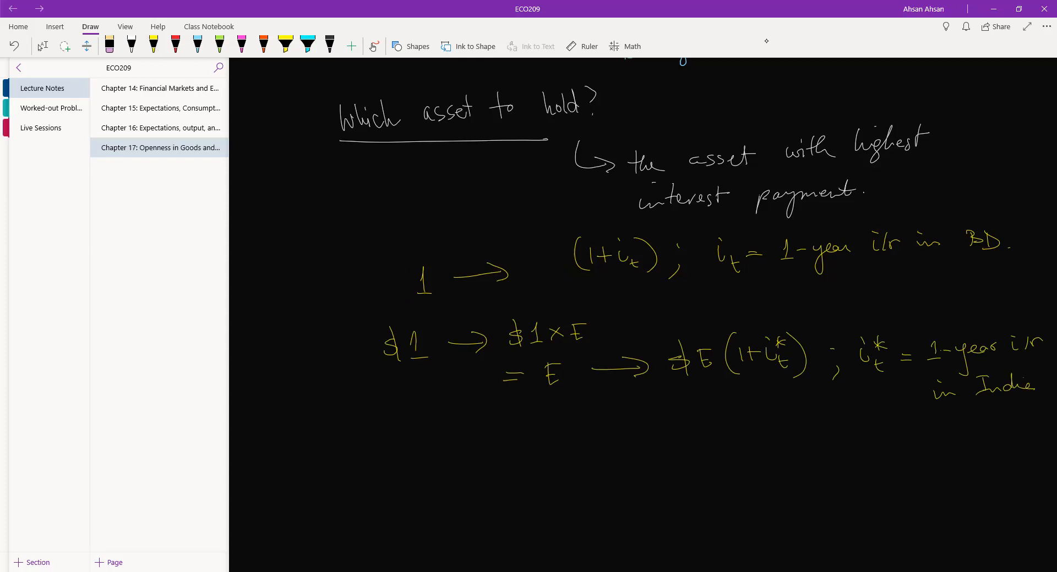
- Add the handwritten taka symbol to the amounts on both lines
scroll("down", 3)
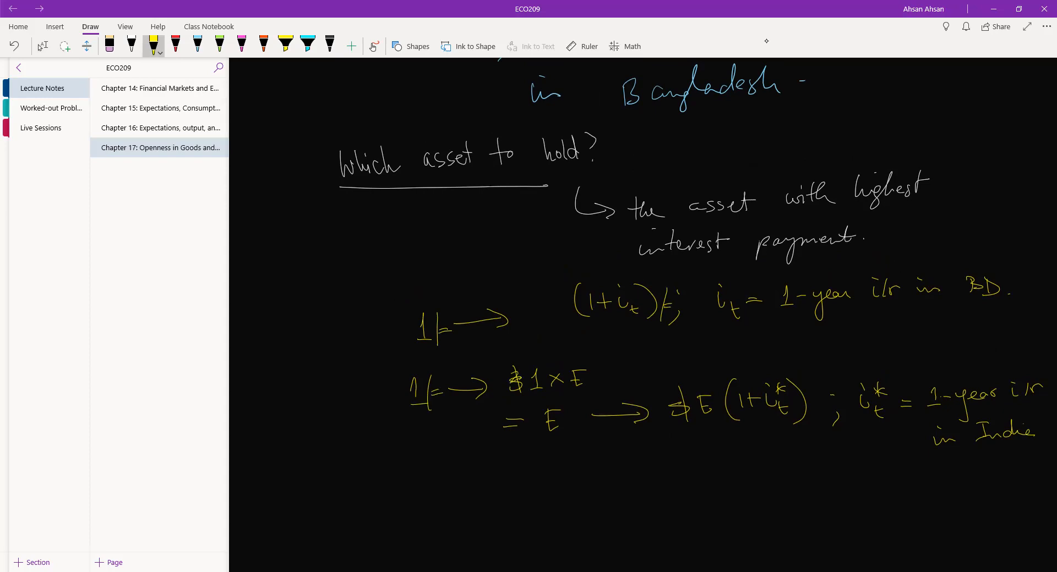
left_click_drag(509, 387, 546, 377)
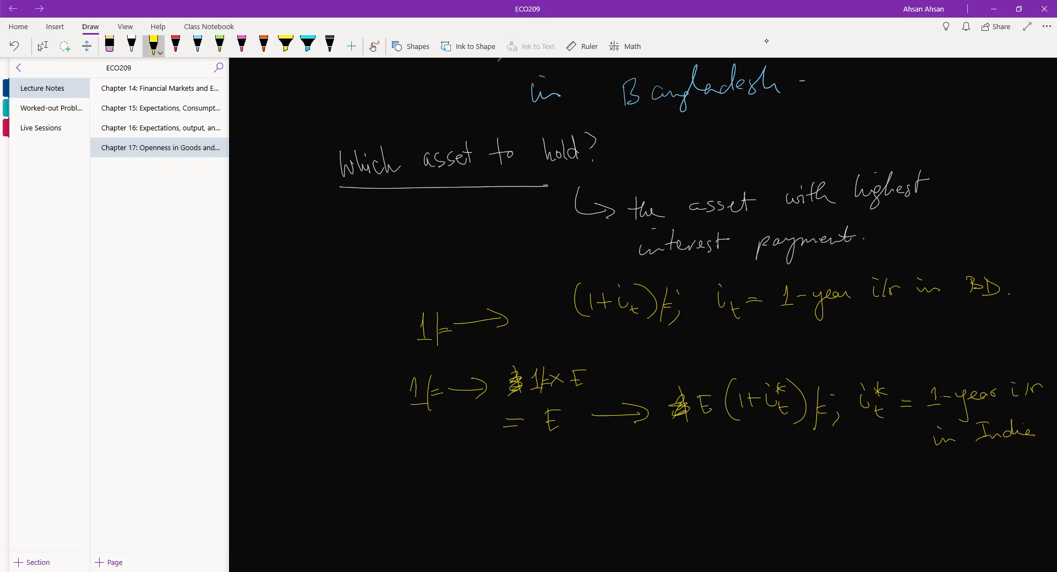
left_click(175, 46)
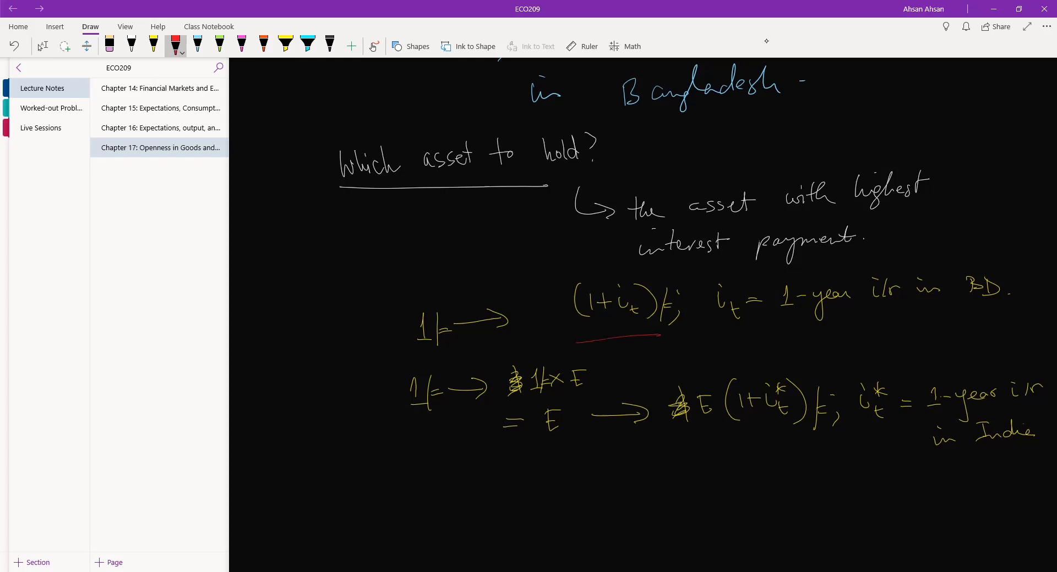
- Underline the domestic return (1+i_t) and foreign return E(1+i*_t) in red
left_click_drag(579, 344, 661, 335)
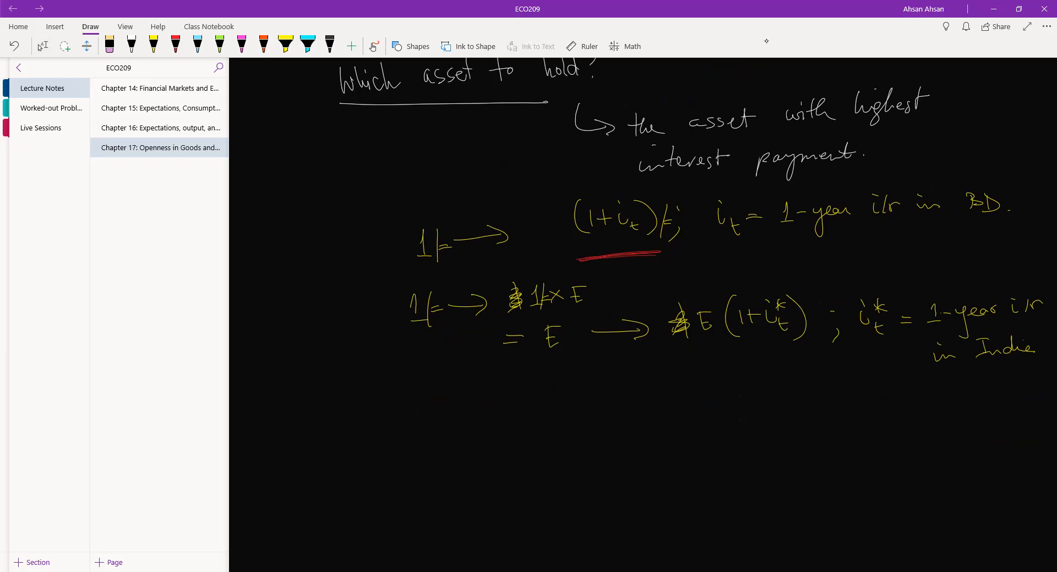
left_click(175, 45)
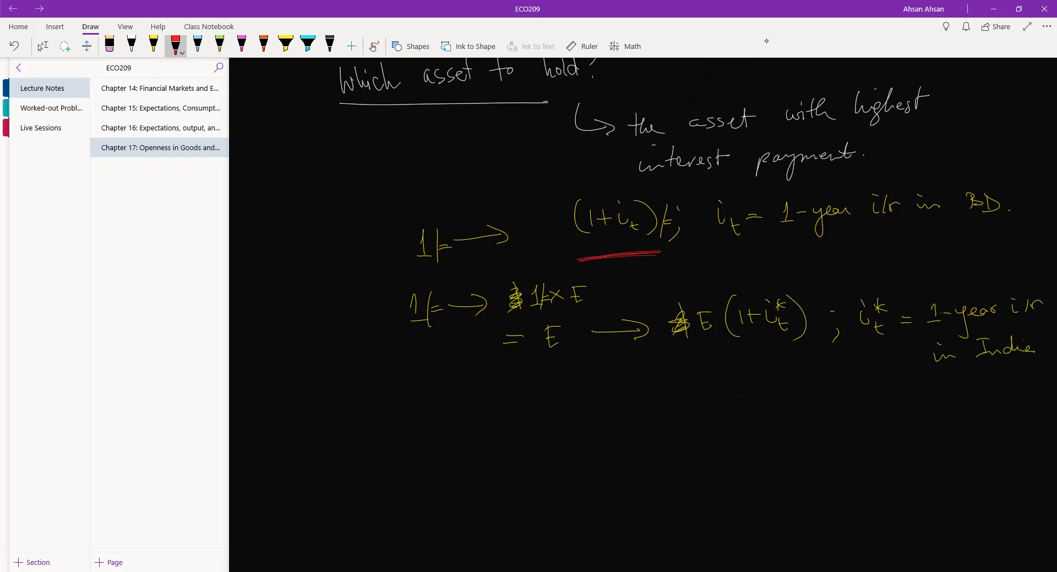
left_click_drag(701, 357, 795, 351)
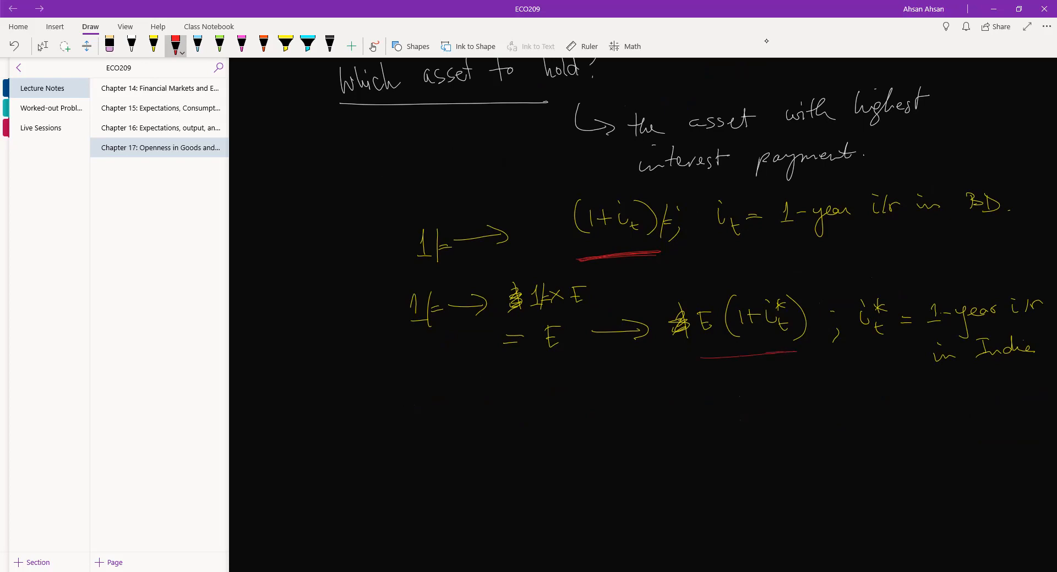
left_click_drag(700, 358, 795, 351)
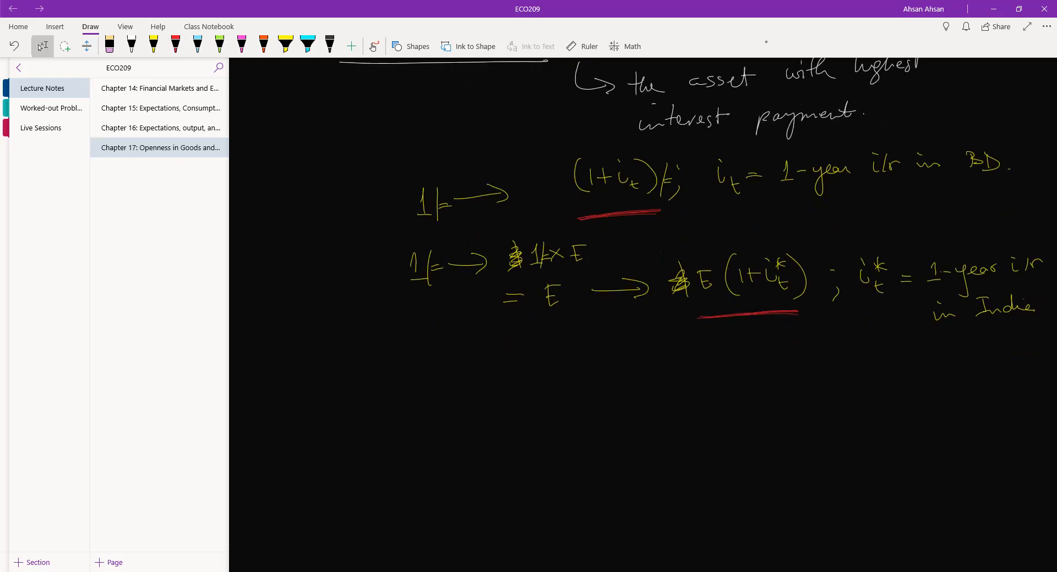
- Draw a red arrow down and write E(1+i*_t) below it in yellow
left_click_drag(716, 321, 731, 351)
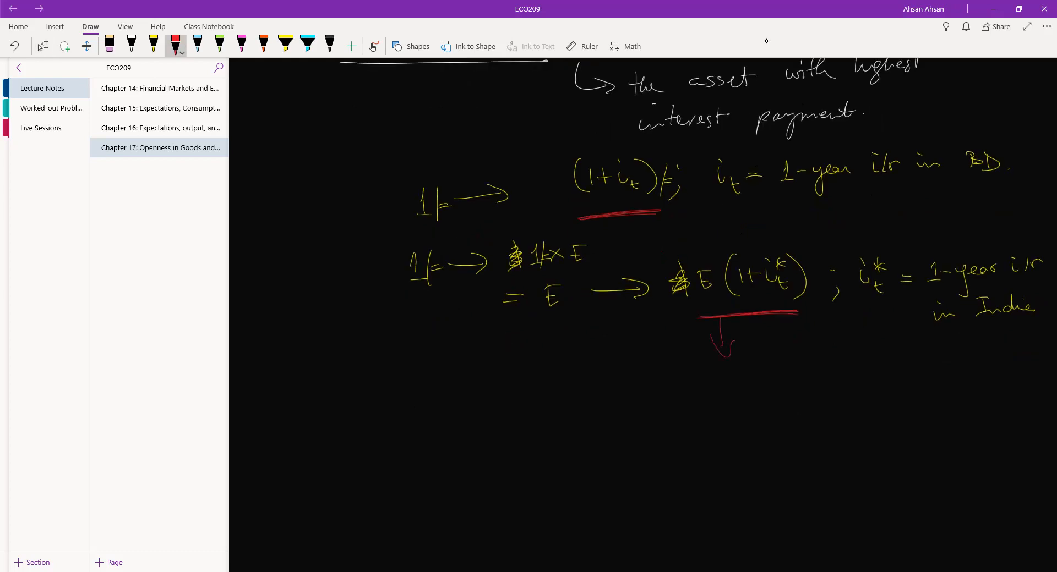
left_click(153, 46)
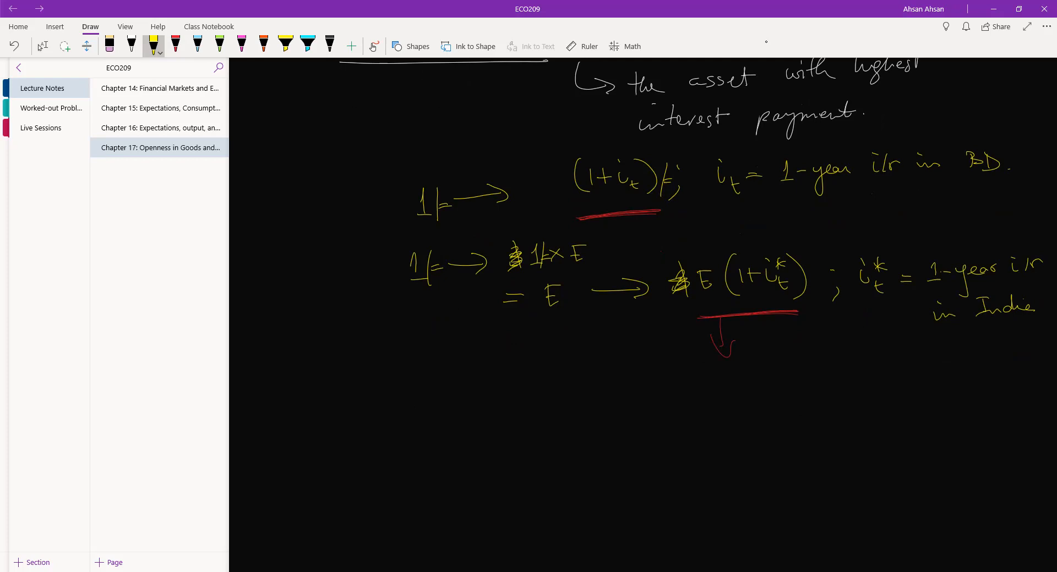
mouse_move(766, 40)
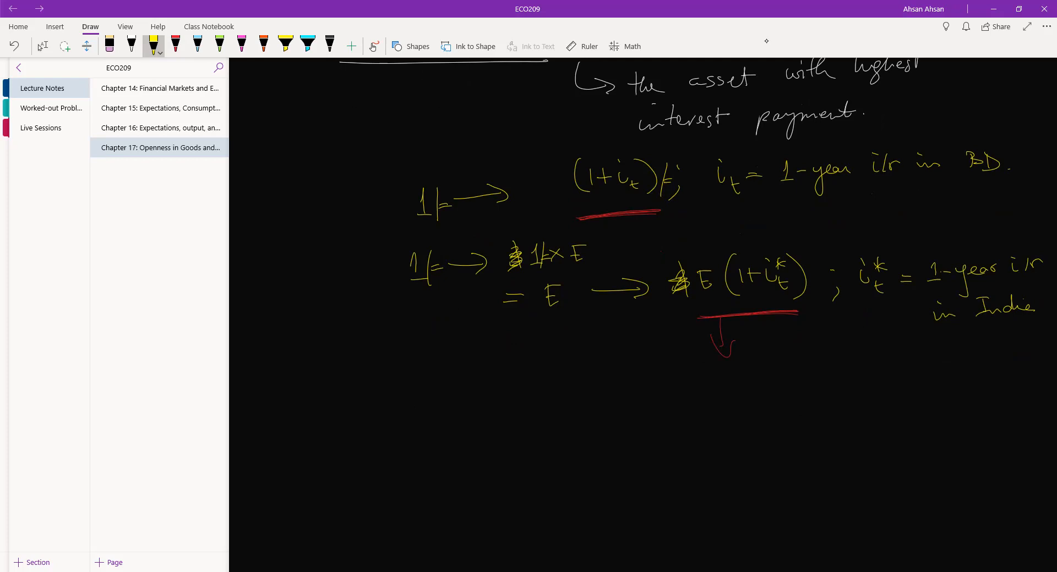
left_click_drag(704, 368, 715, 390)
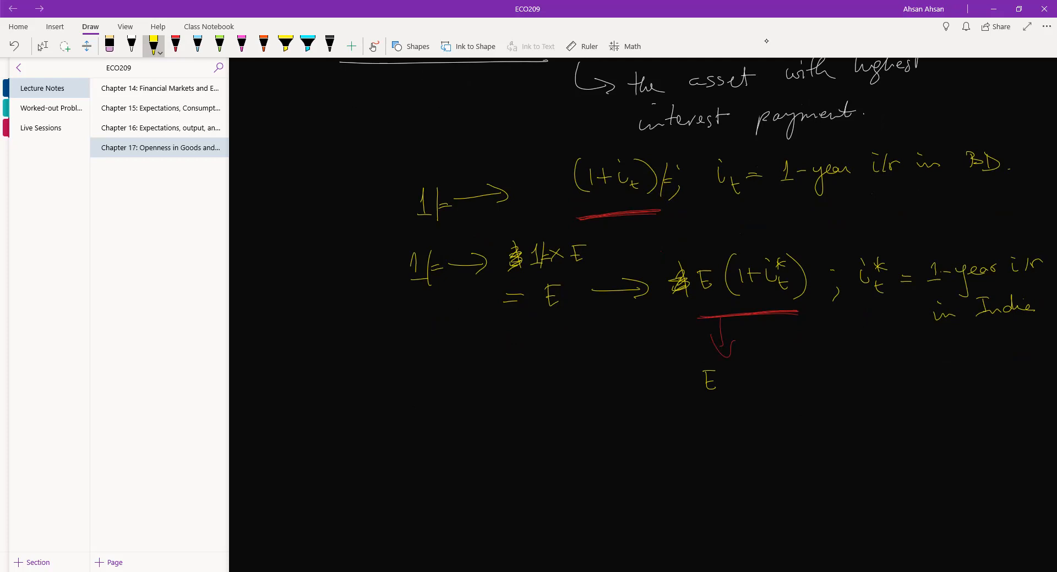
left_click_drag(724, 381, 765, 377)
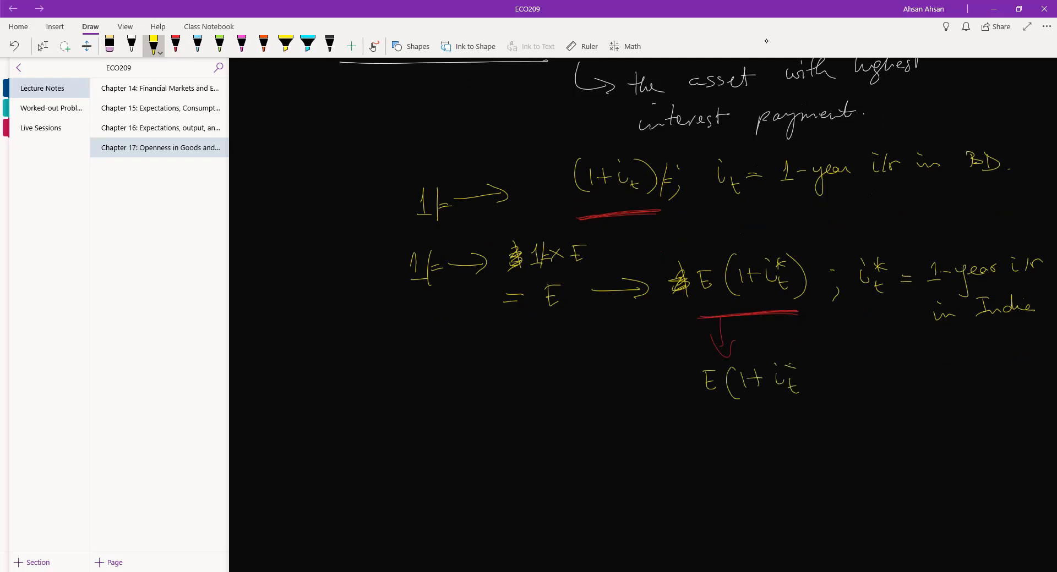
left_click_drag(786, 375, 812, 398)
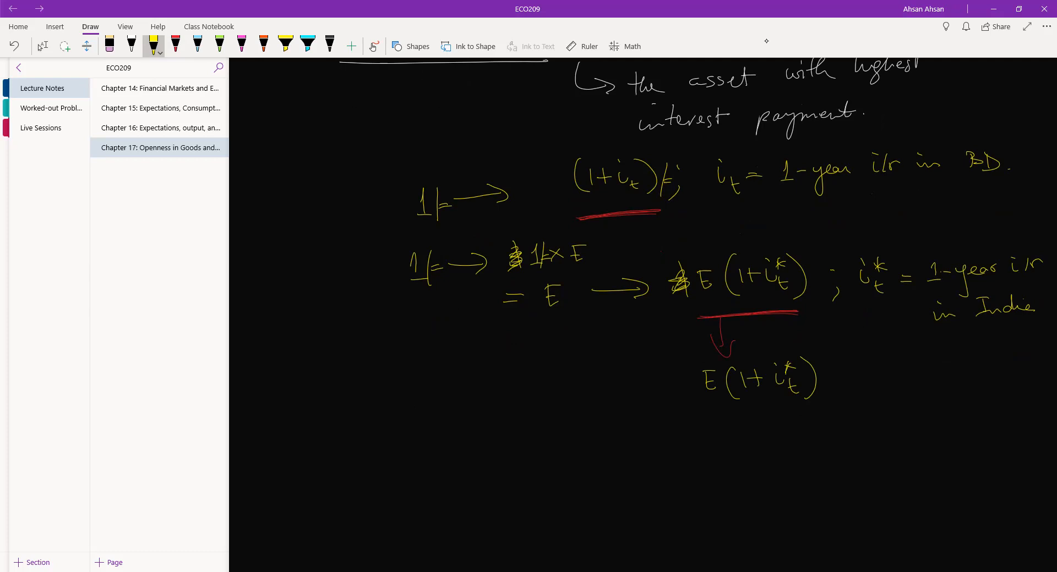
- Complete the fraction with the denominator E^e_{t+1}
left_click_drag(702, 408, 831, 404)
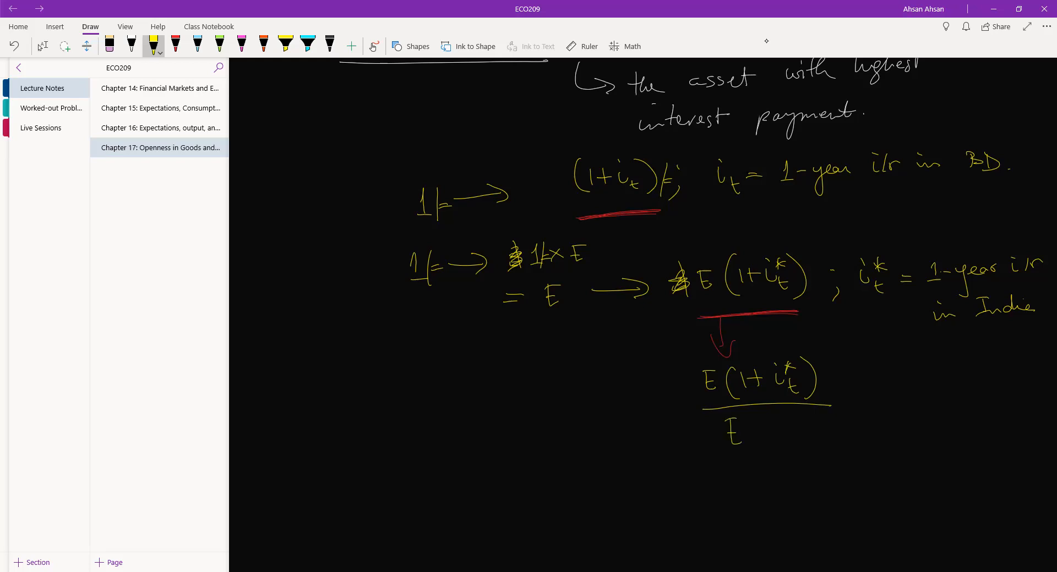
left_click_drag(748, 444, 782, 449)
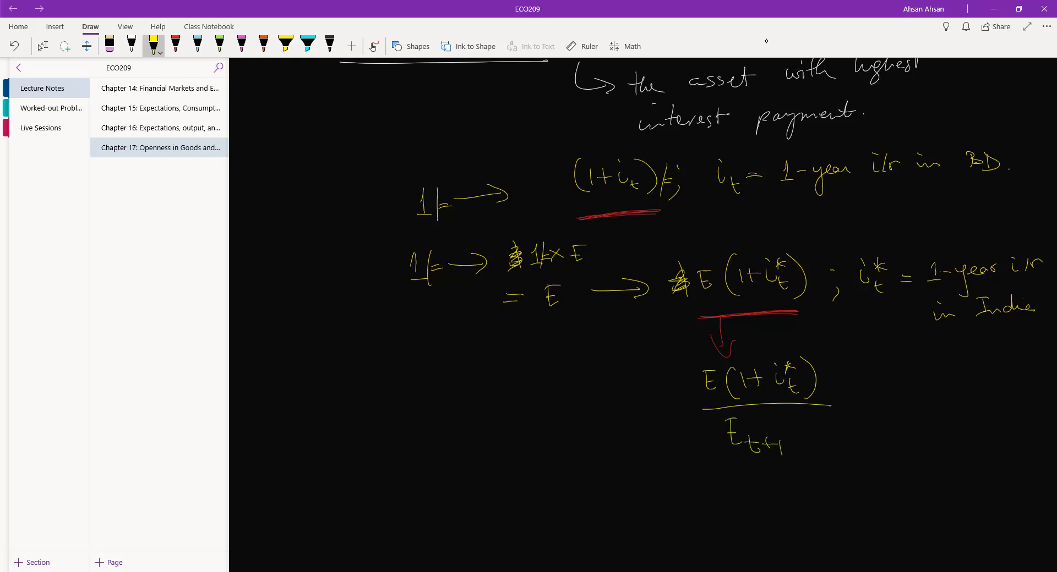
left_click_drag(738, 424, 755, 414)
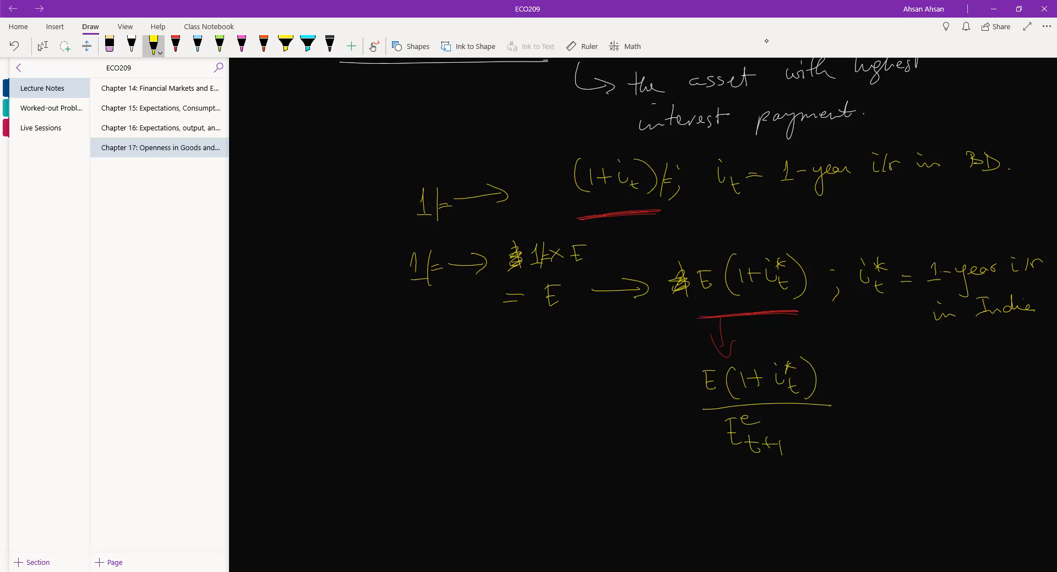
left_click_drag(697, 434, 715, 429)
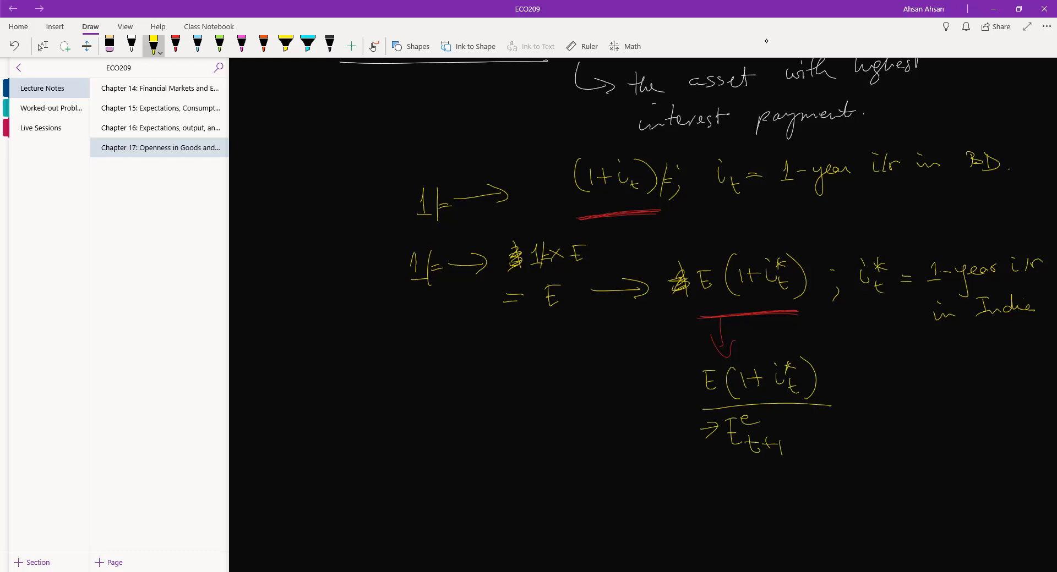
scroll("down", 3)
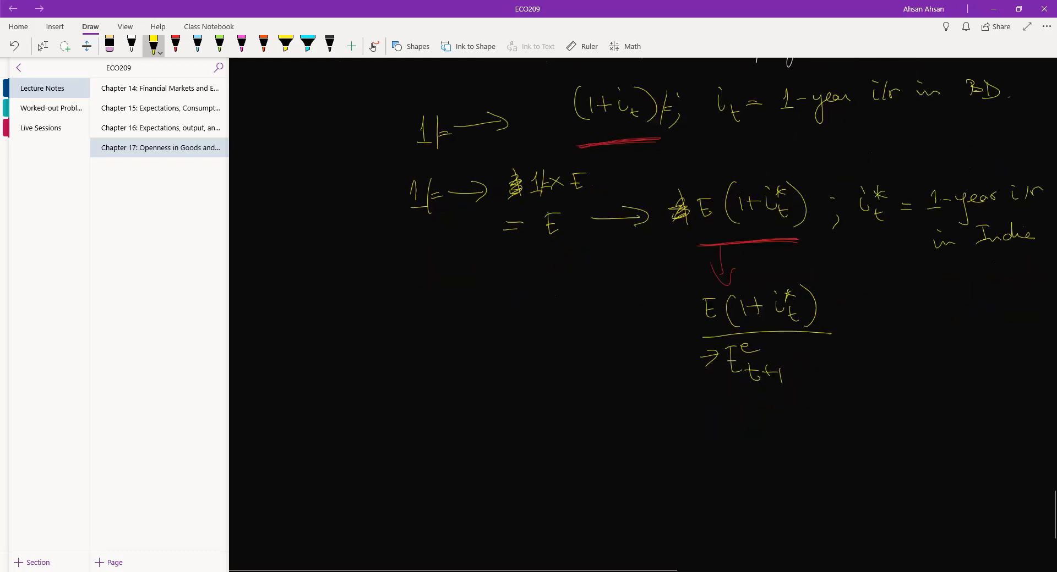
left_click(42, 46)
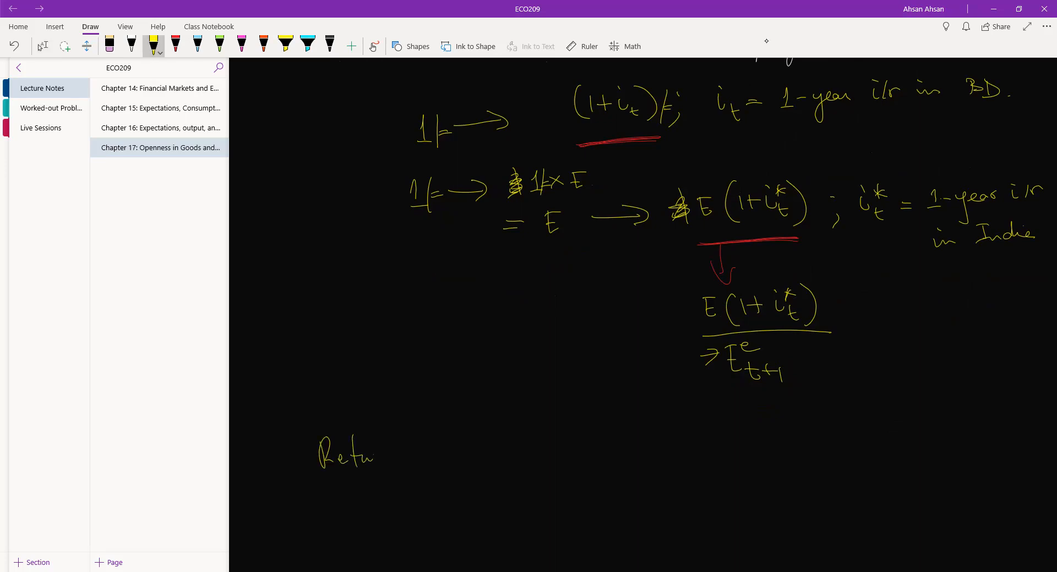
- Write 'Return from investment in BD = (1+i_t)'
left_click_drag(364, 452, 445, 432)
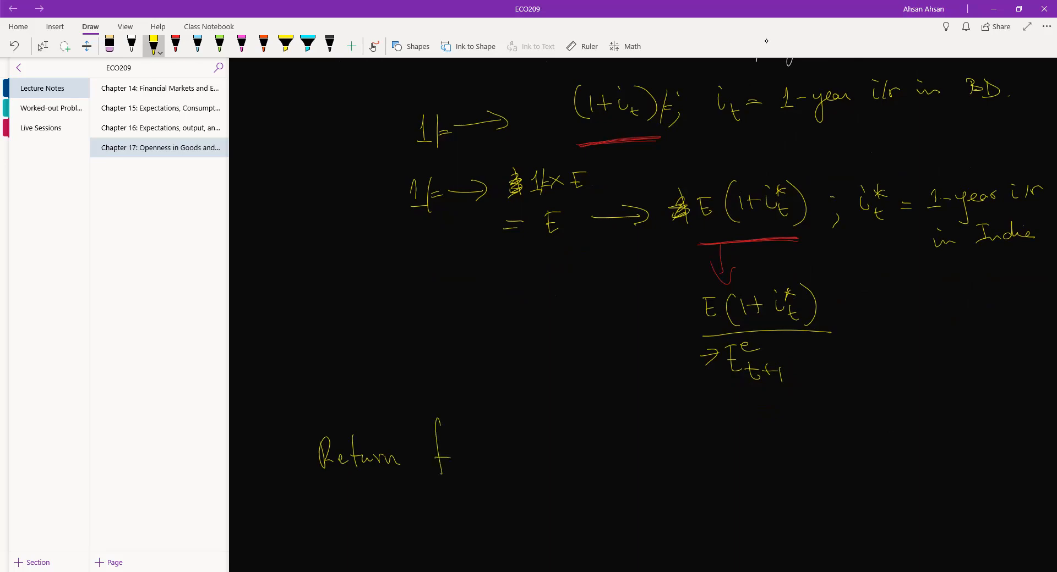
left_click_drag(438, 452, 526, 455)
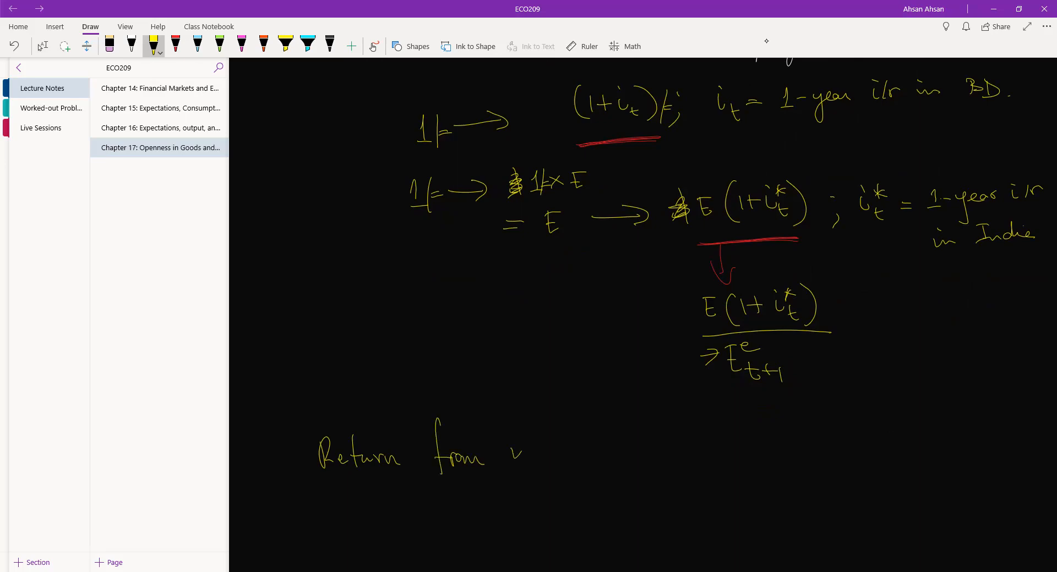
left_click_drag(515, 452, 589, 452)
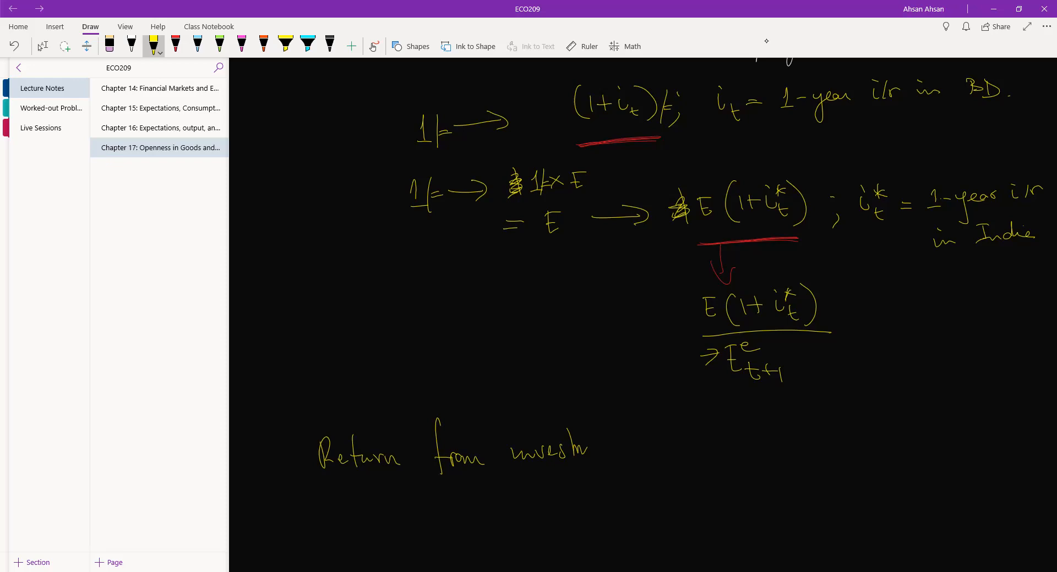
left_click_drag(570, 448, 624, 449)
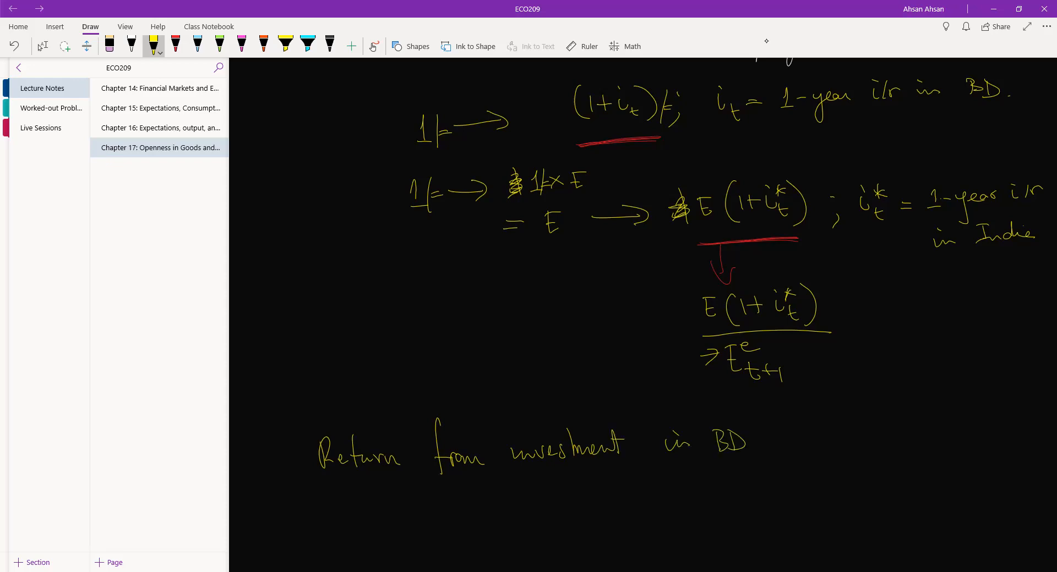
left_click_drag(761, 438, 828, 438)
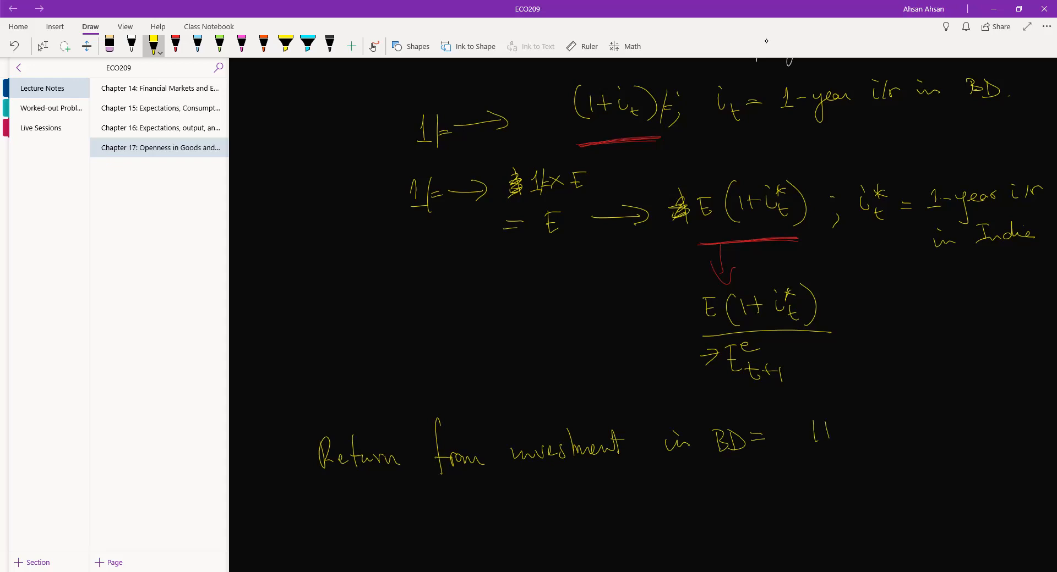
left_click_drag(795, 432, 889, 438)
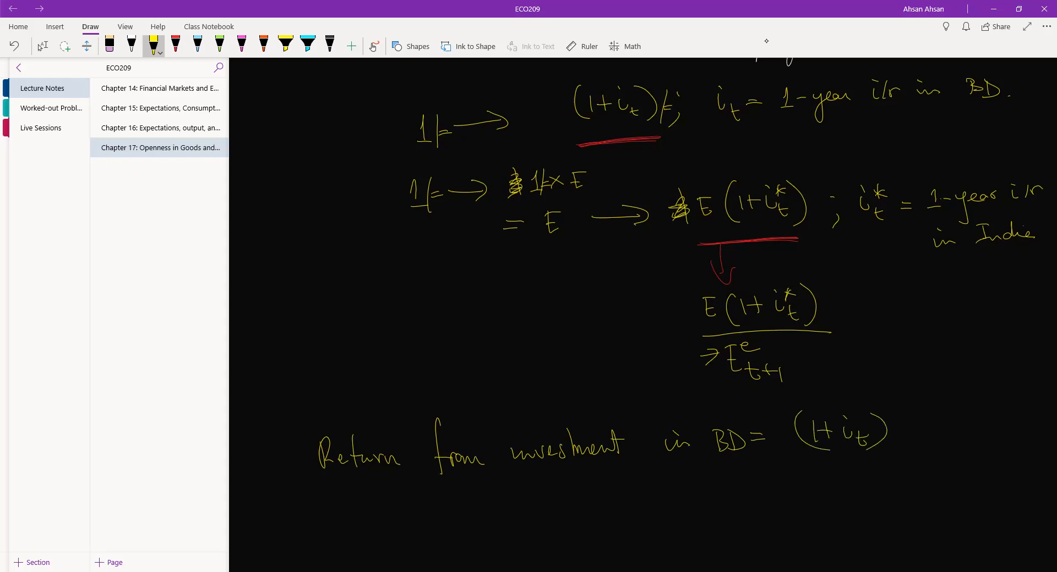
- Write the India line with ditto marks, equal to (1+i*_t)E_t over E^e_{t+1}
left_click_drag(357, 512, 359, 495)
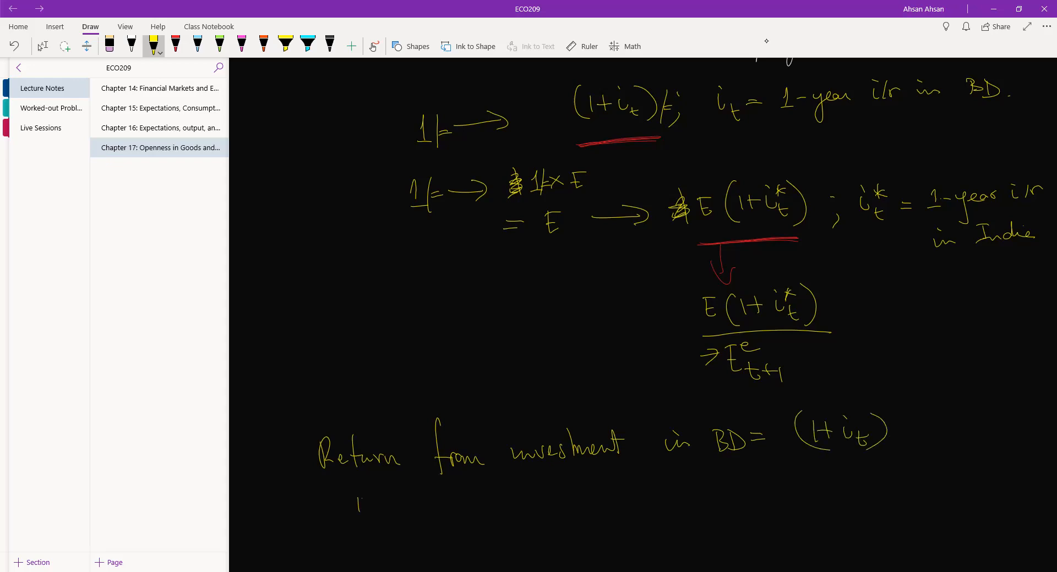
left_click_drag(357, 506, 667, 503)
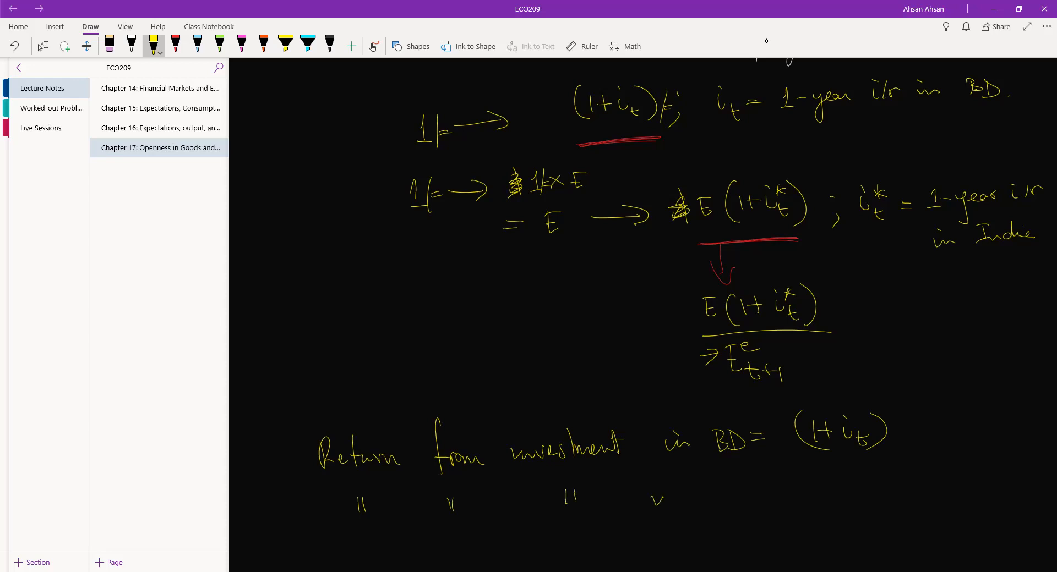
left_click_drag(660, 492, 741, 492)
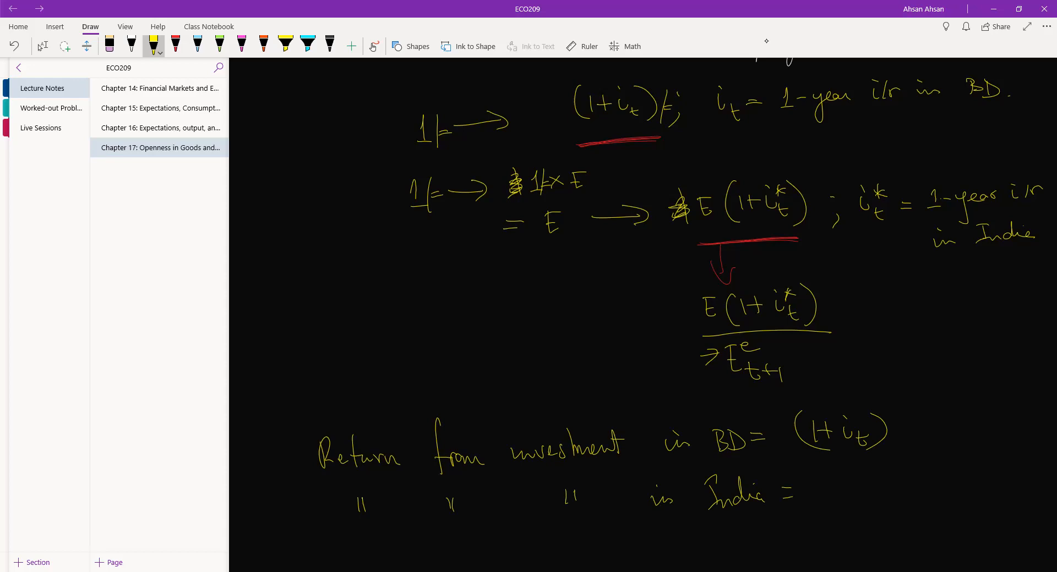
scroll("down", 3)
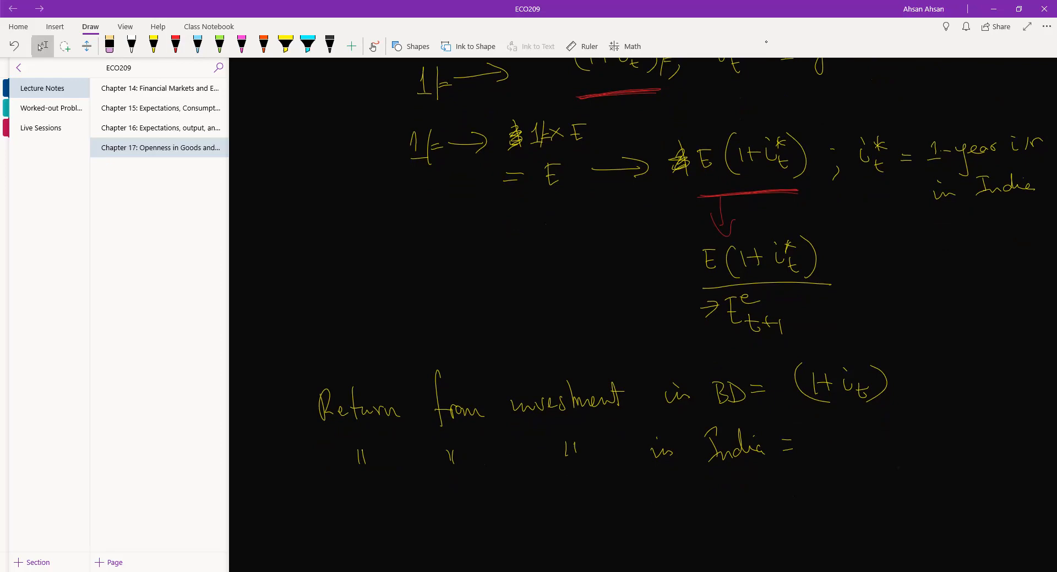
left_click(153, 45)
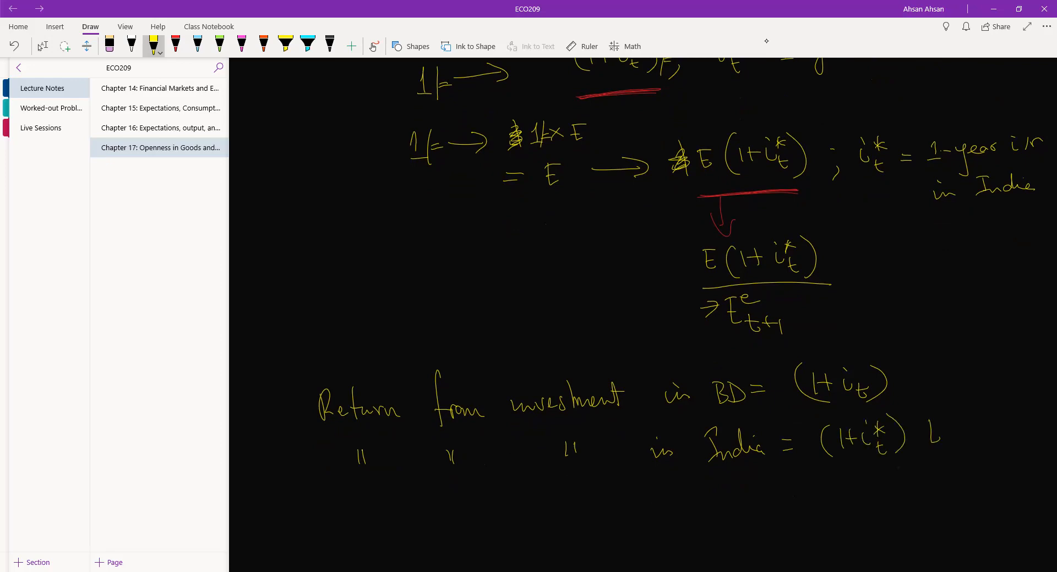
left_click_drag(923, 438, 964, 468)
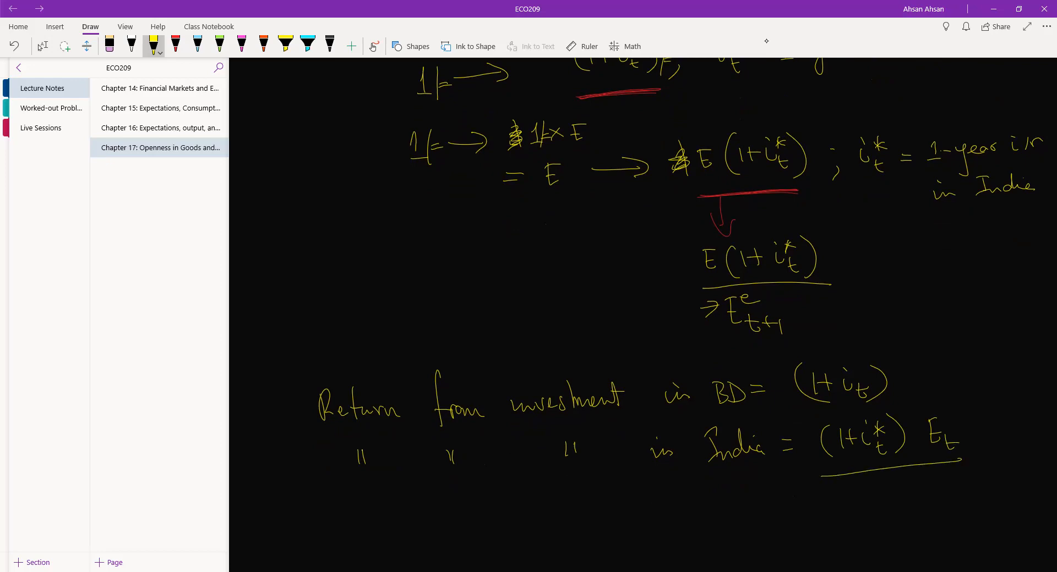
left_click_drag(869, 486, 896, 503)
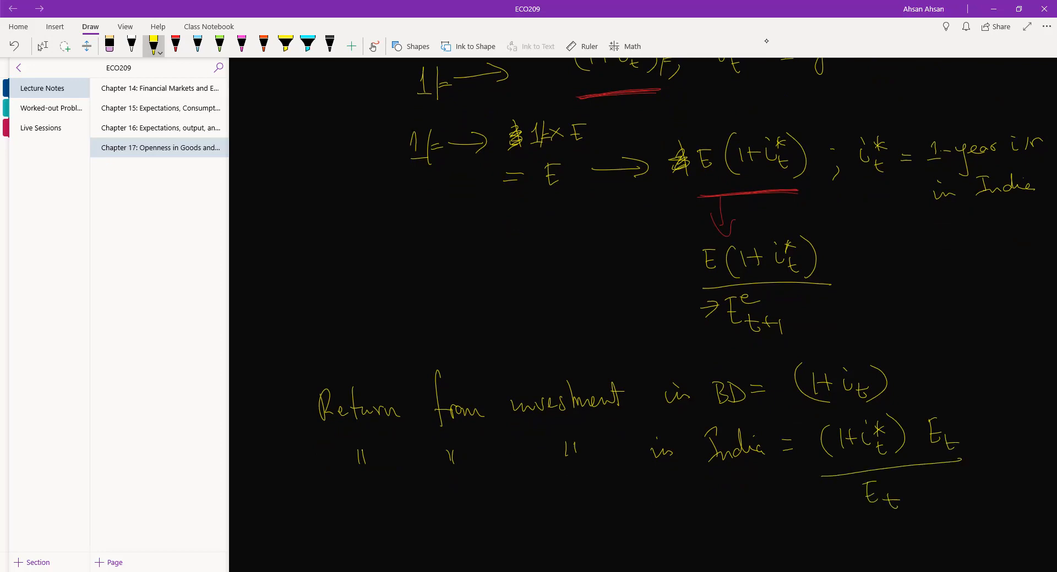
left_click_drag(862, 479, 916, 503)
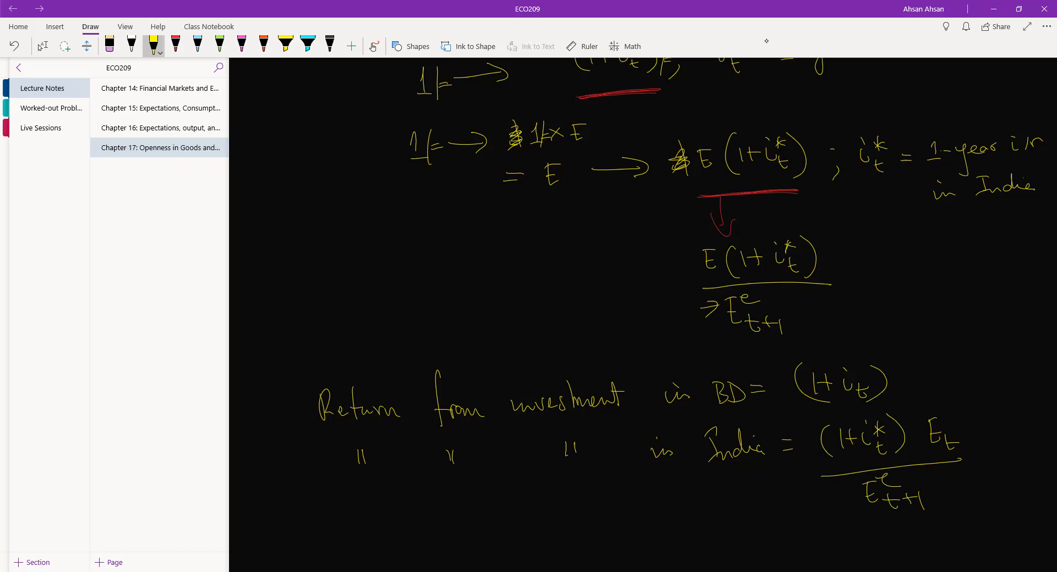
scroll("down", 3)
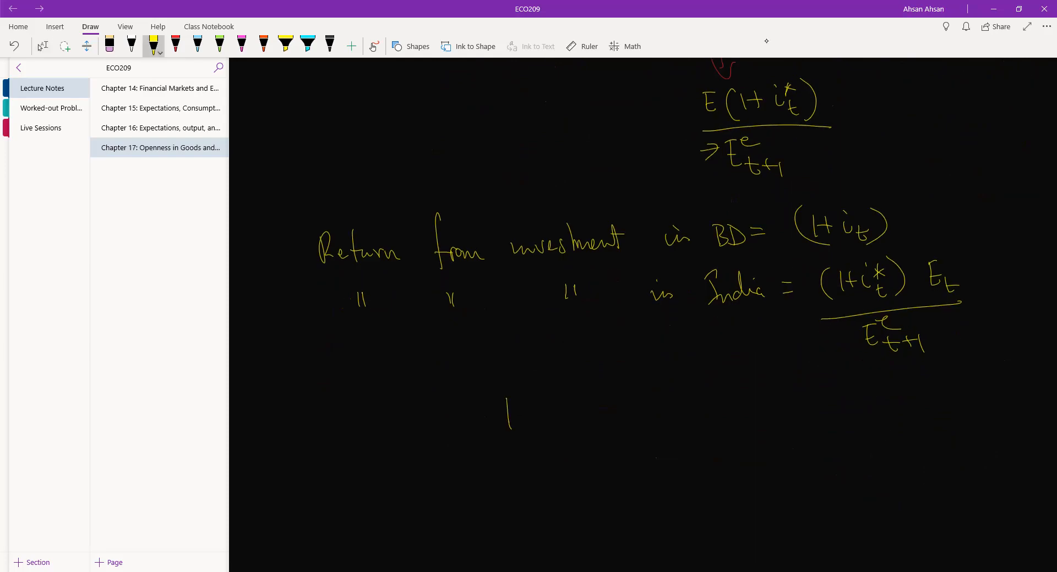
- Write the inequality (1+i_t) > foreign return with t+1, and '→ invest in Bangladesh'
left_click_drag(512, 411, 569, 421)
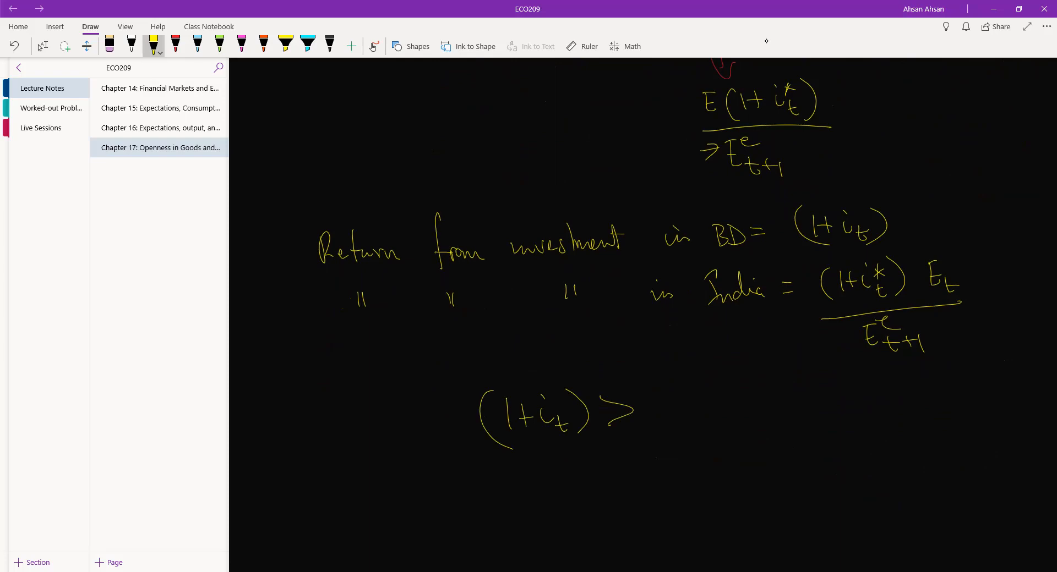
left_click_drag(664, 374, 678, 421)
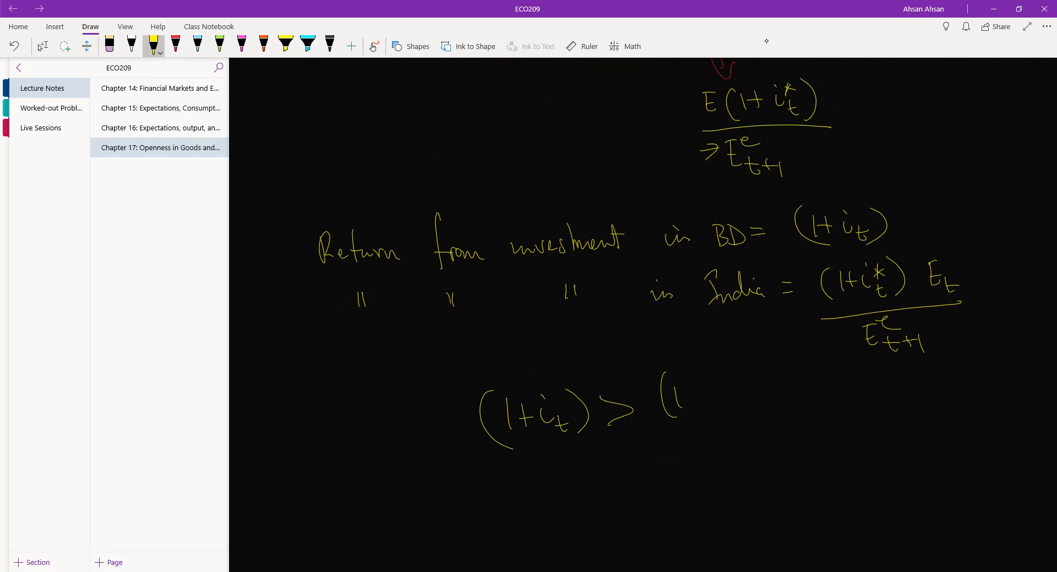
left_click_drag(681, 398, 731, 408)
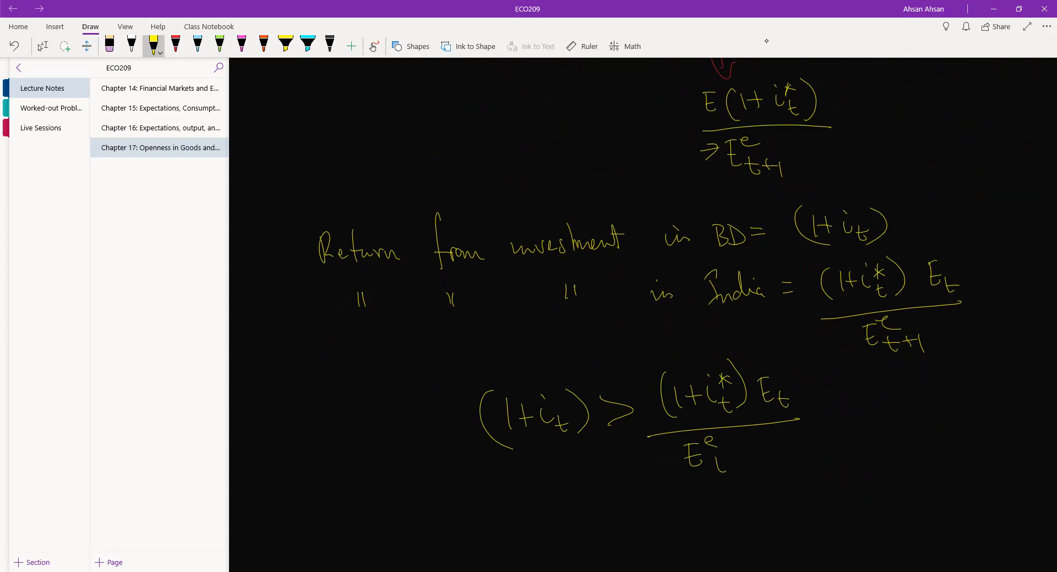
left_click_drag(704, 461, 748, 468)
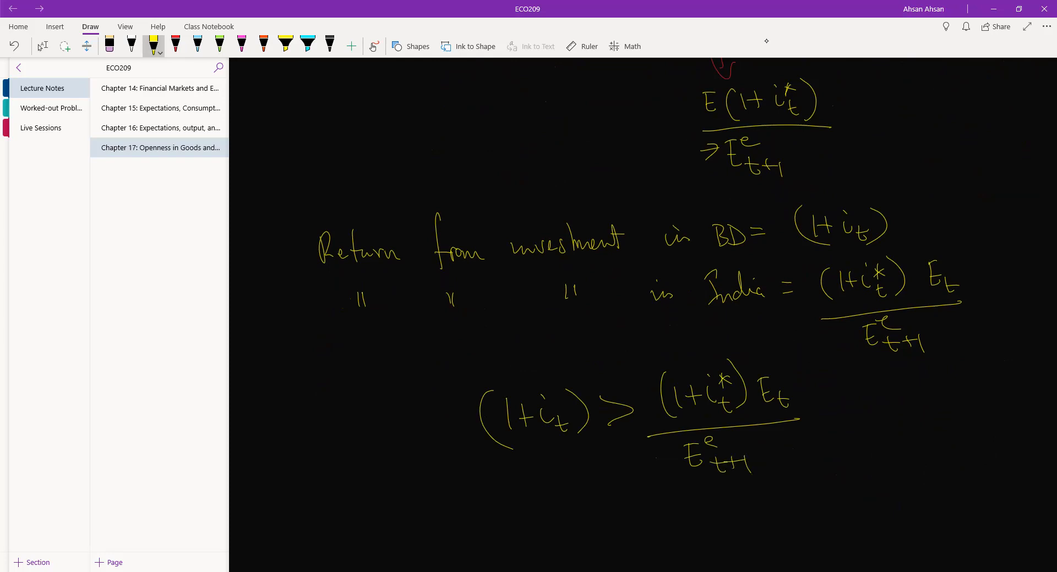
left_click_drag(835, 411, 896, 408)
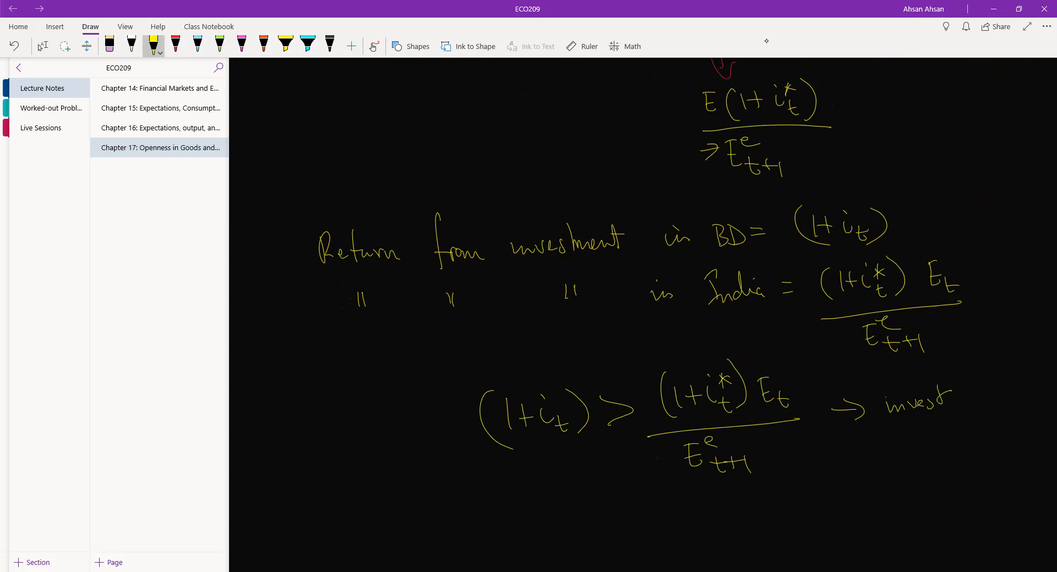
left_click_drag(970, 395, 896, 445)
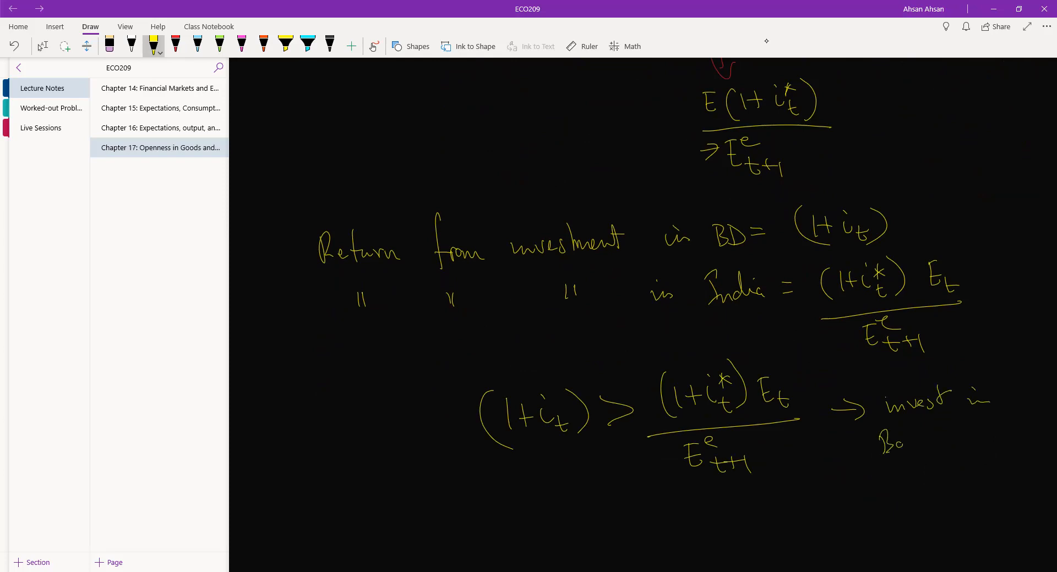
left_click_drag(880, 435, 967, 449)
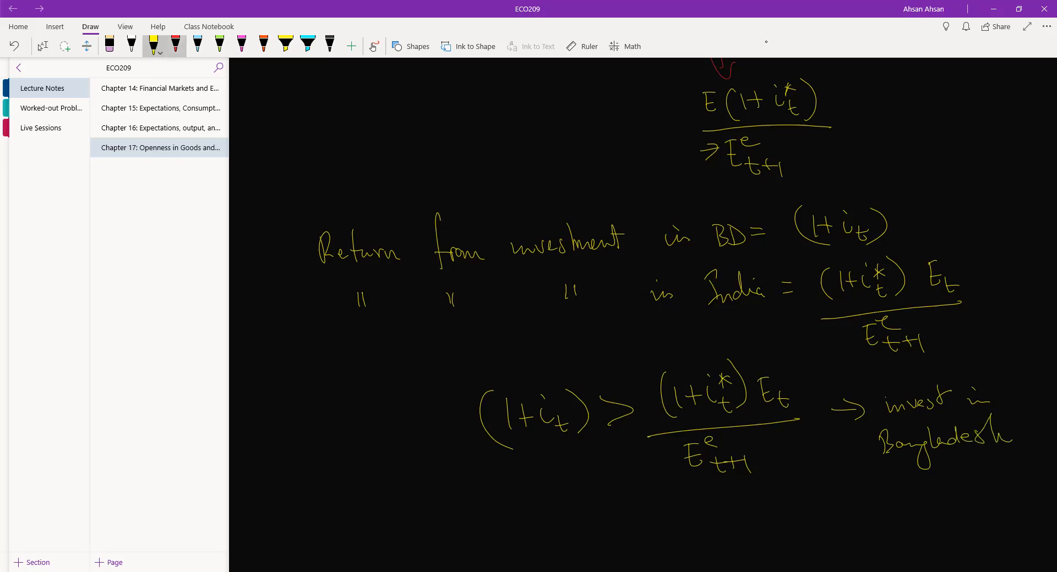
- In red, add the reversed sign '<' and '→ invest in India'
left_click_drag(627, 430, 630, 472)
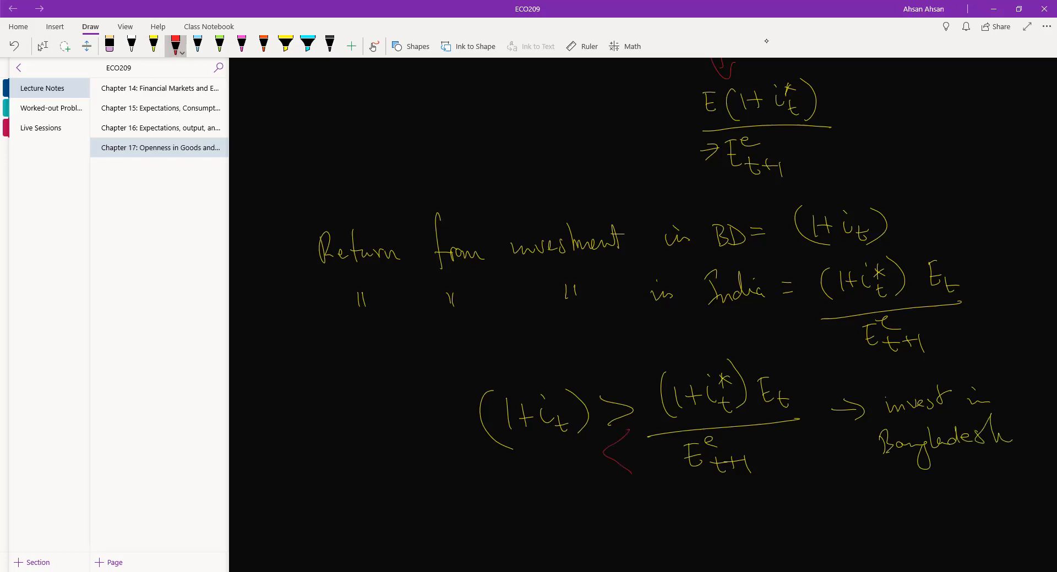
left_click_drag(825, 503, 903, 506)
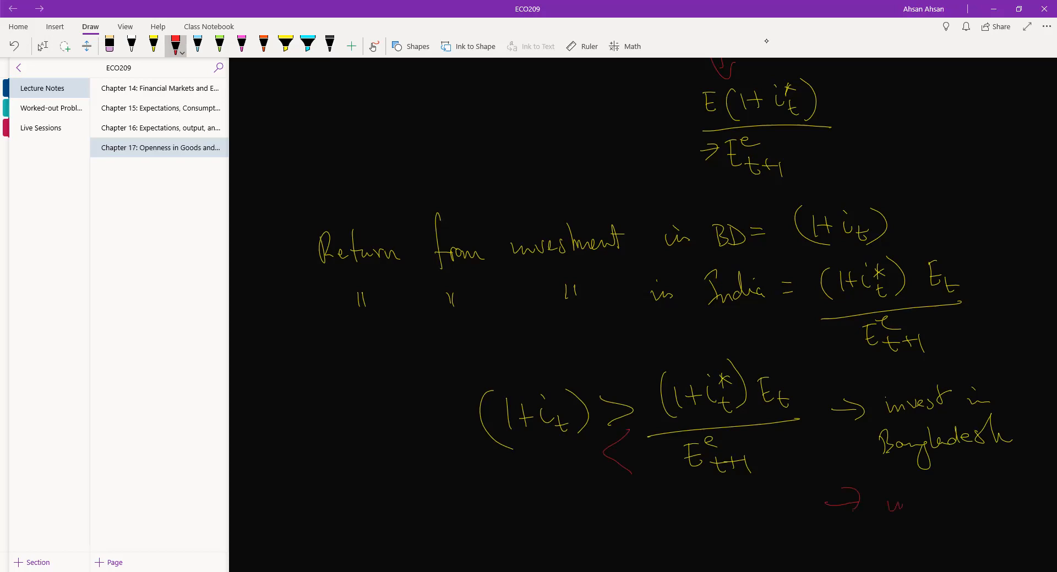
left_click_drag(883, 502, 950, 502)
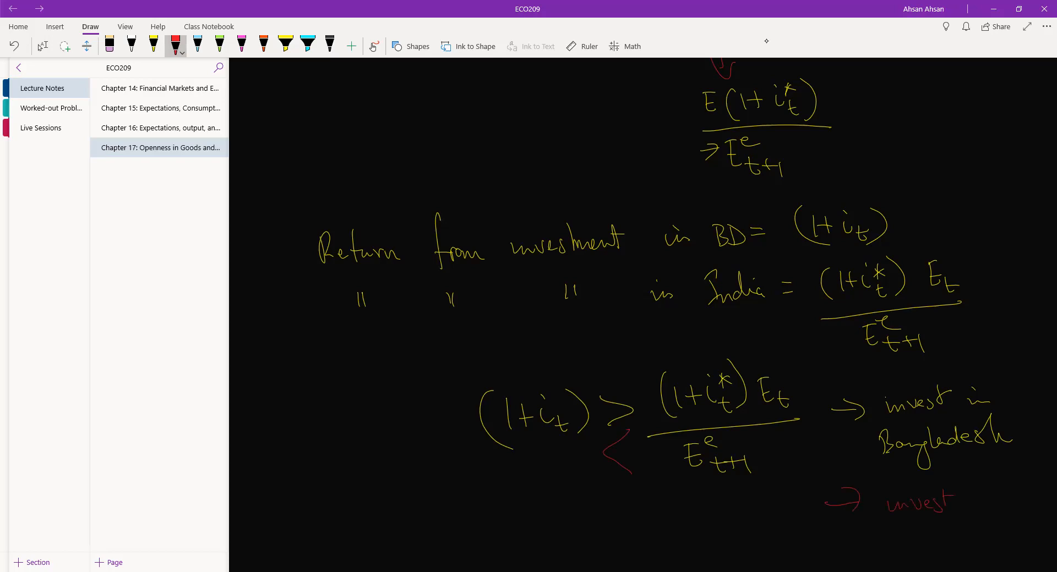
scroll("down", 3)
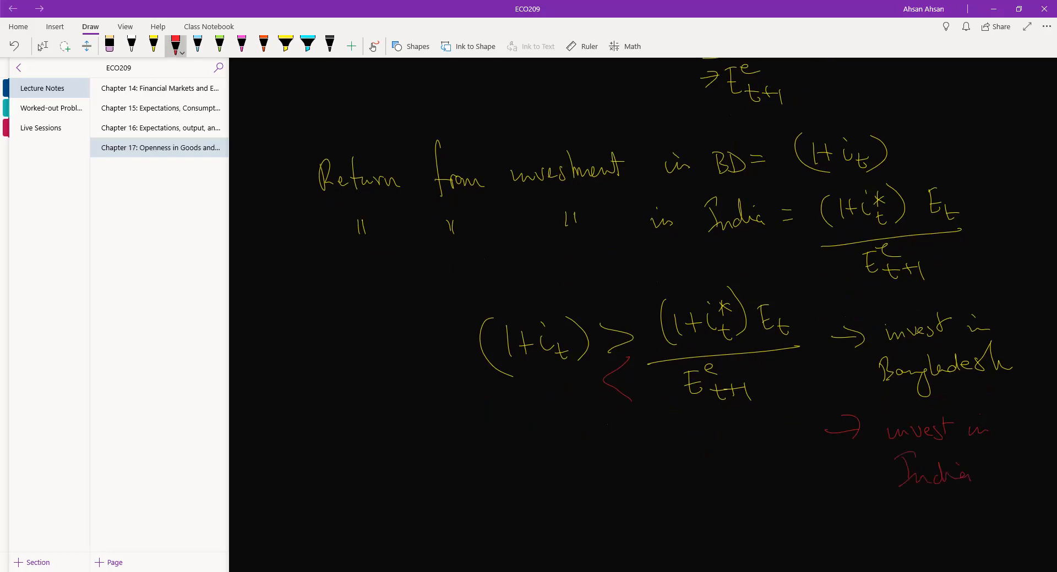
scroll("down", 3)
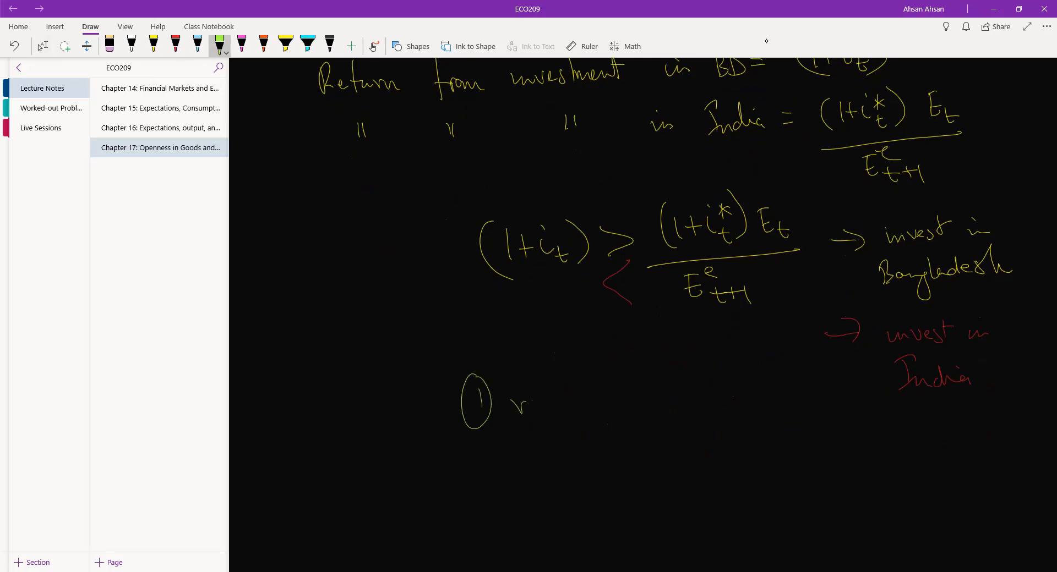
- Write green caveats '① risk' and '② transaction cost', joined by a brace
type("risk")
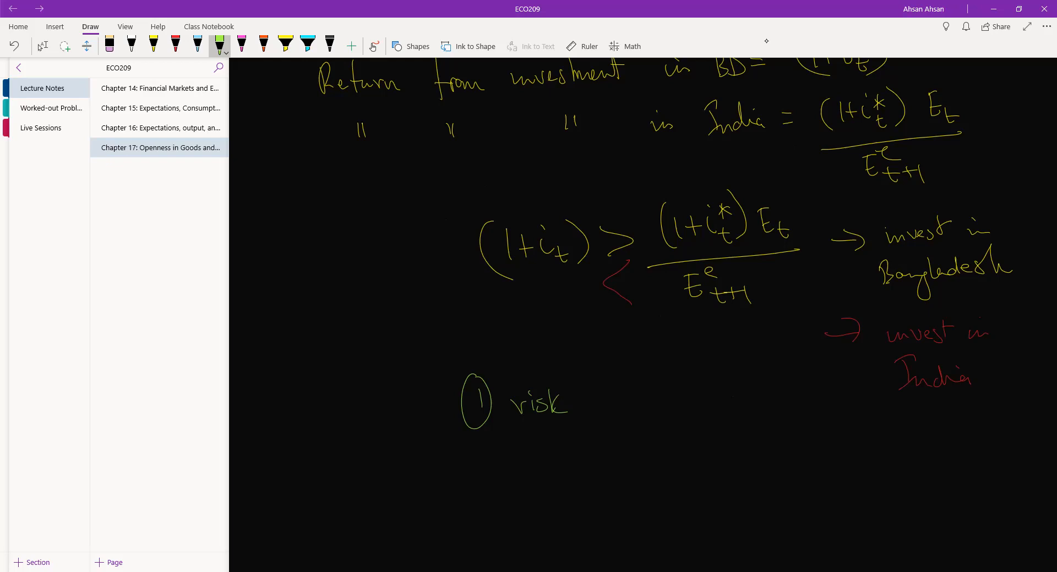
left_click_drag(471, 468, 529, 468)
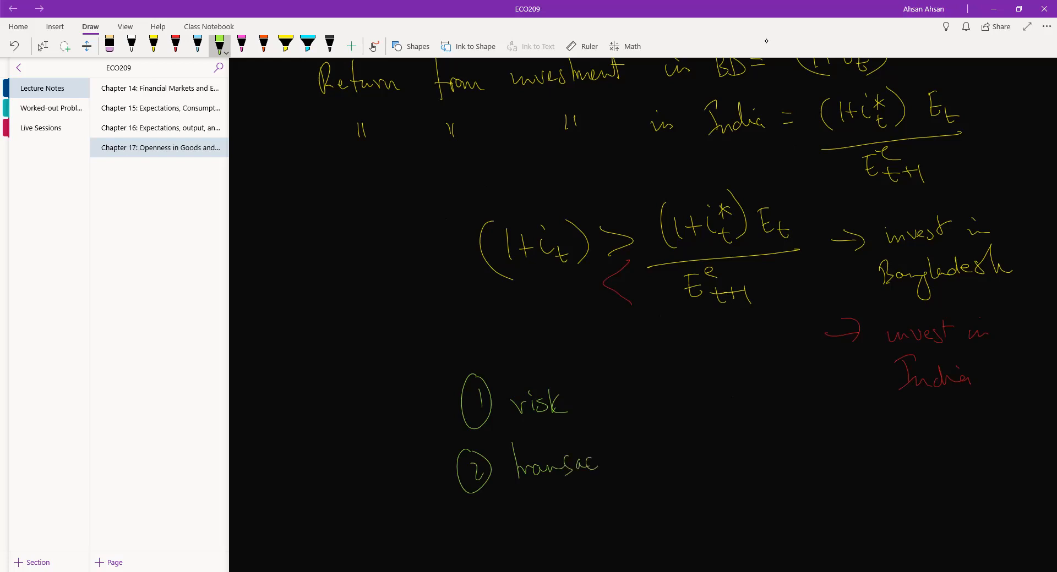
left_click_drag(593, 458, 681, 458)
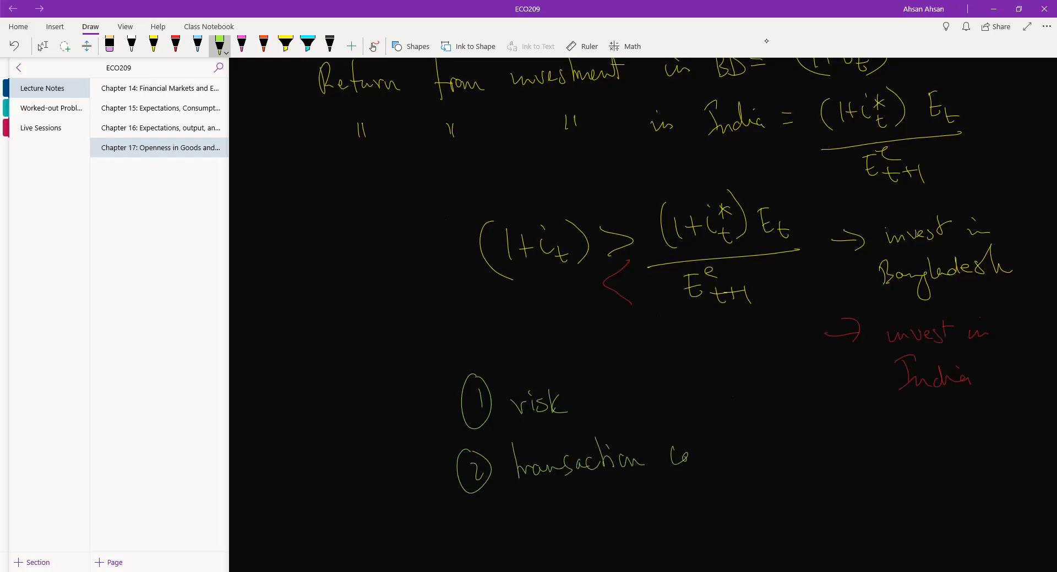
left_click_drag(667, 465, 721, 452)
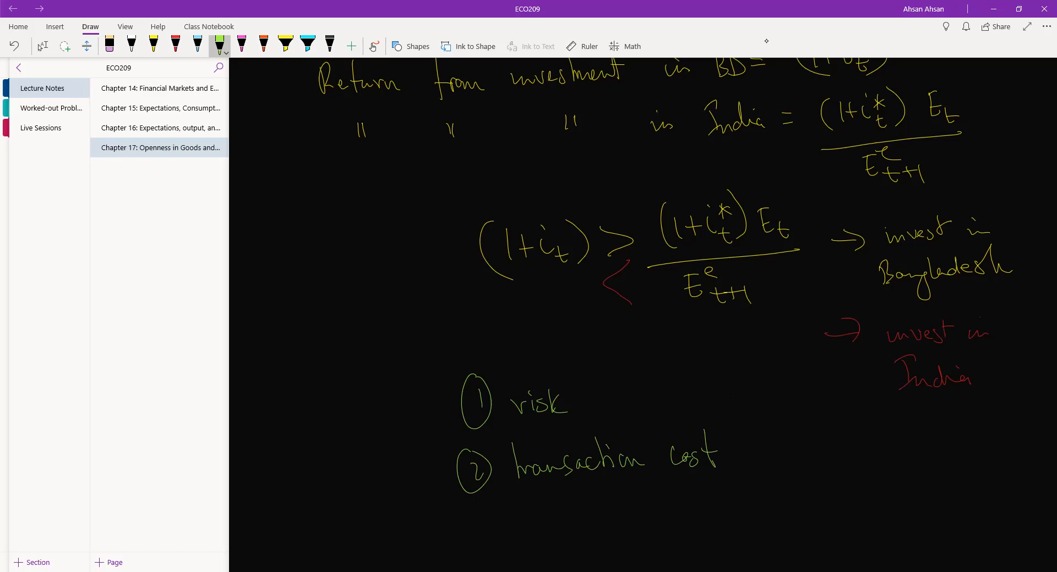
left_click_drag(731, 368, 738, 425)
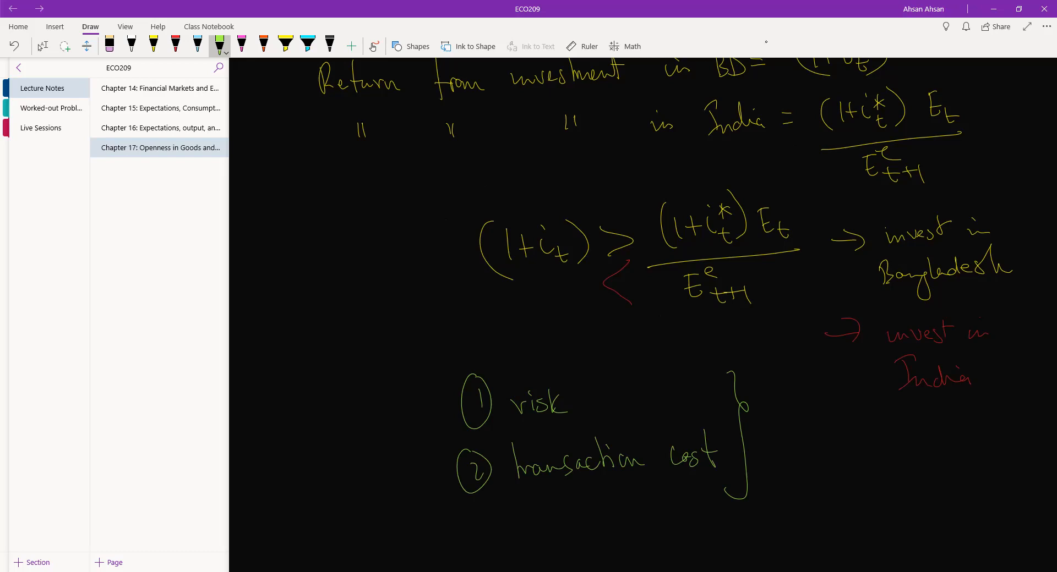
left_click_drag(436, 213, 772, 175)
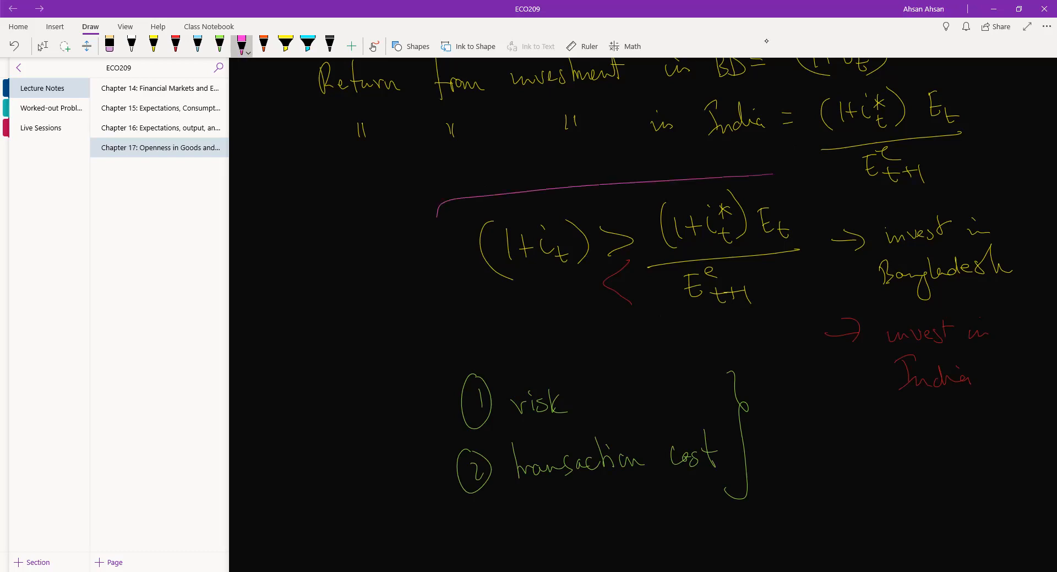
- Finish the pink rectangle around the return inequality and its fraction
left_click_drag(438, 209, 795, 337)
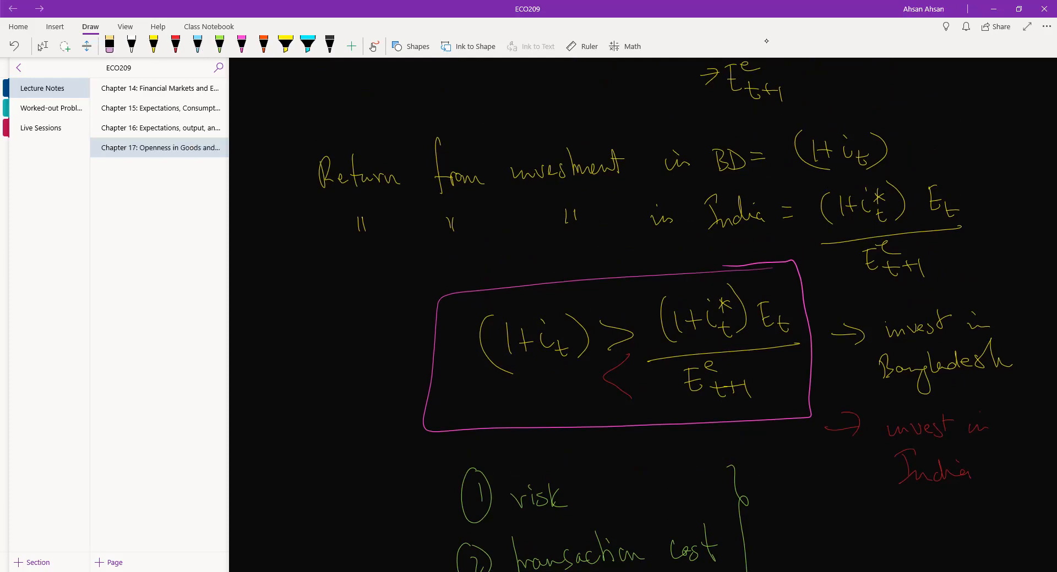
- Underline E_t and E^e_{t+1} in the boxed inequality in blue, then pick light blue ink
left_click(197, 46)
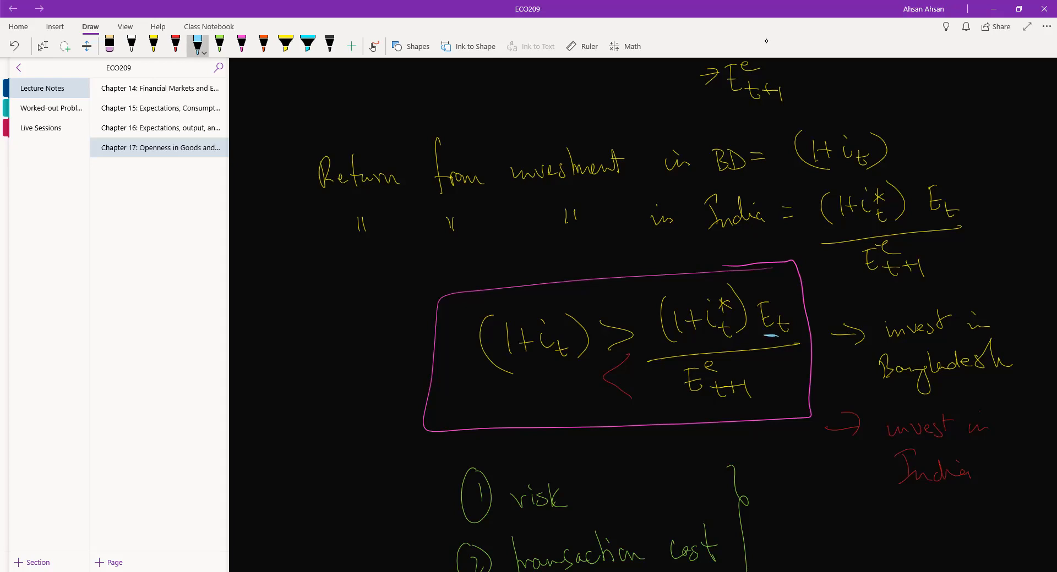
left_click_drag(705, 404, 732, 403)
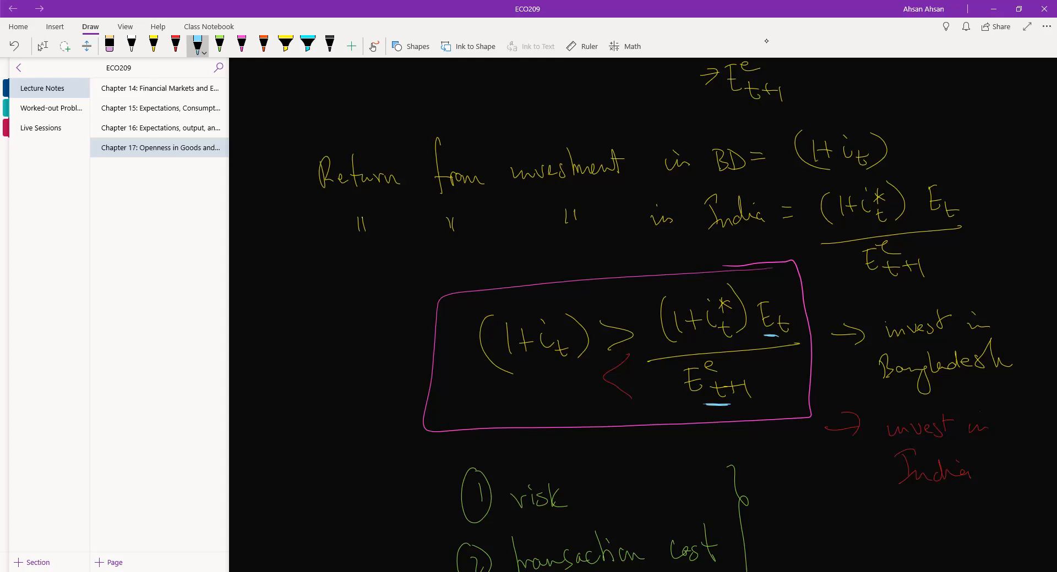
scroll("down", 3)
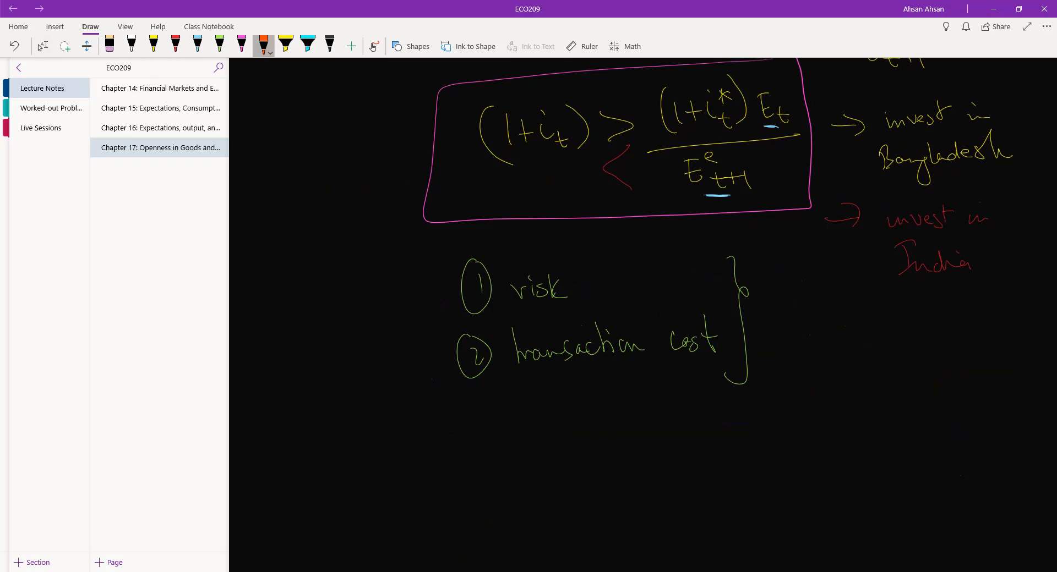
left_click(219, 46)
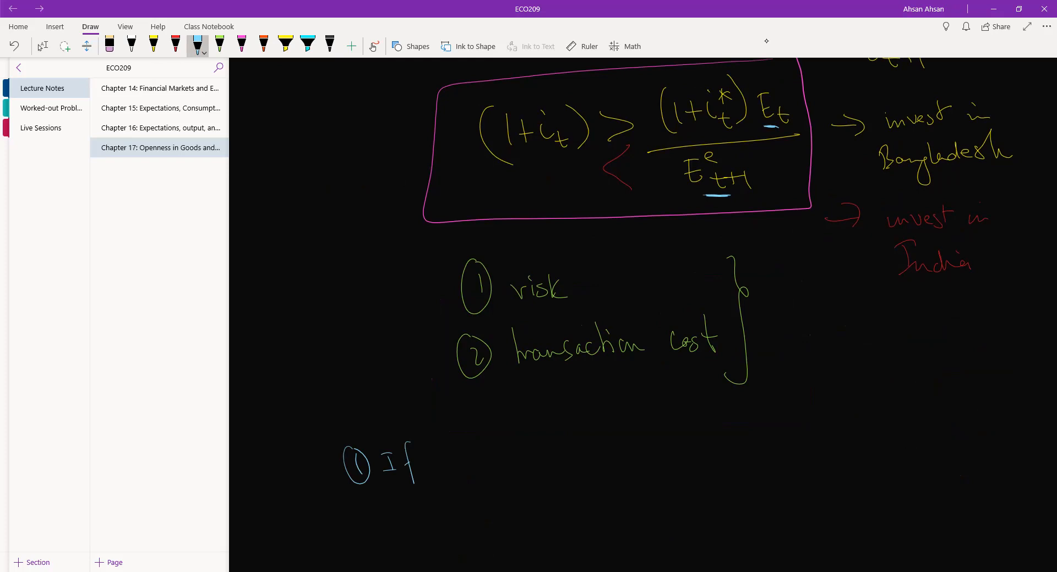
- Handwrite rule 1: 'If we expect i to increase above i*, we will invest domestically'
left_click_drag(451, 462, 532, 462)
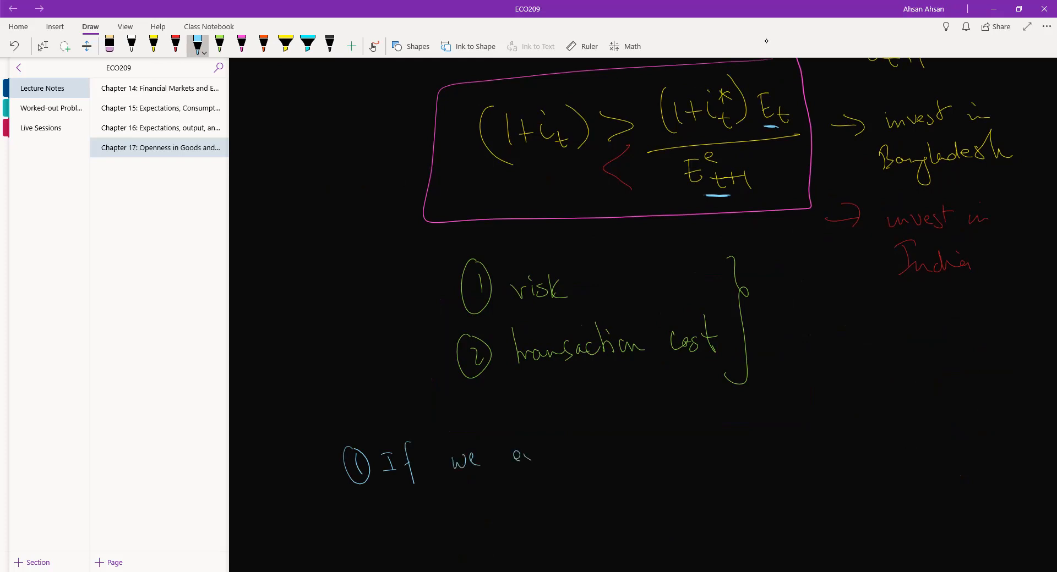
left_click_drag(522, 459, 567, 459)
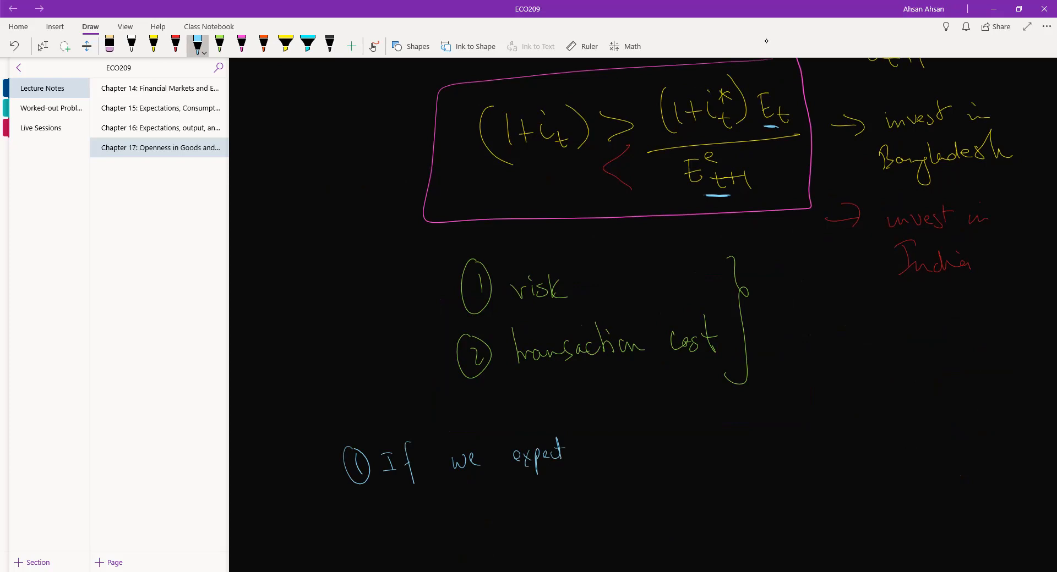
left_click_drag(594, 452, 637, 432)
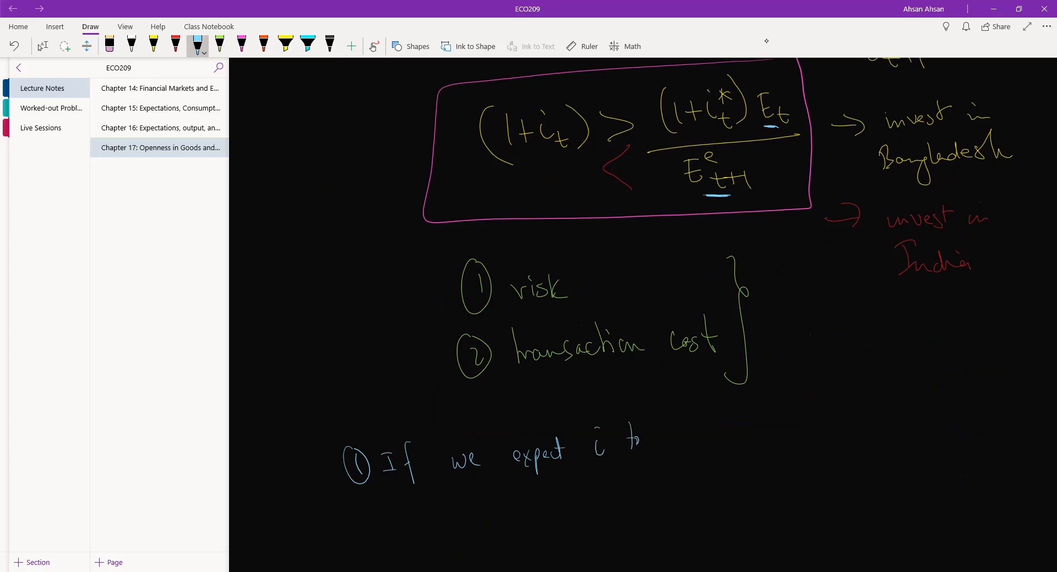
left_click_drag(647, 438, 714, 438)
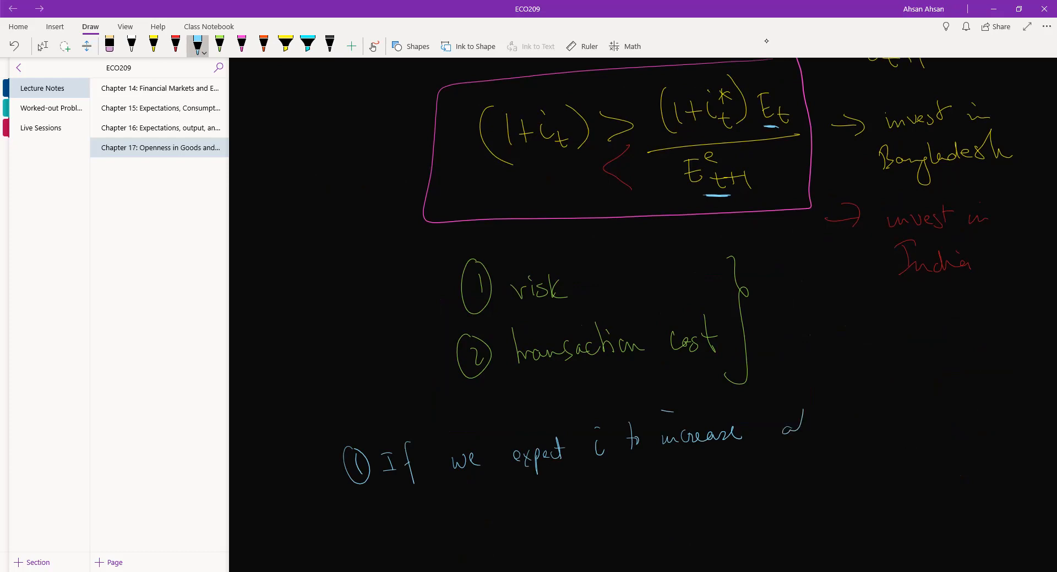
left_click_drag(782, 425, 876, 425)
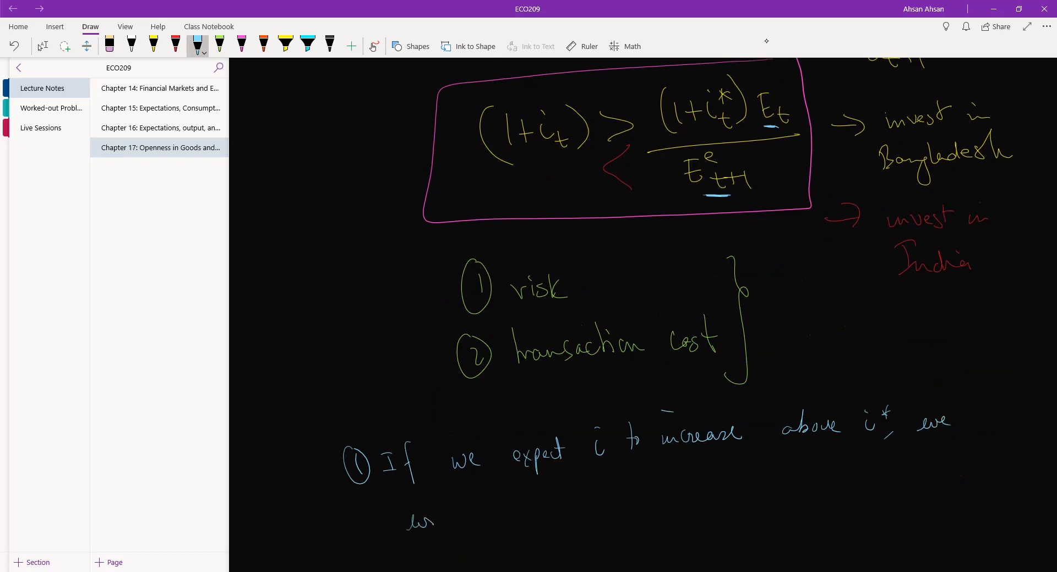
left_click_drag(435, 522, 540, 513)
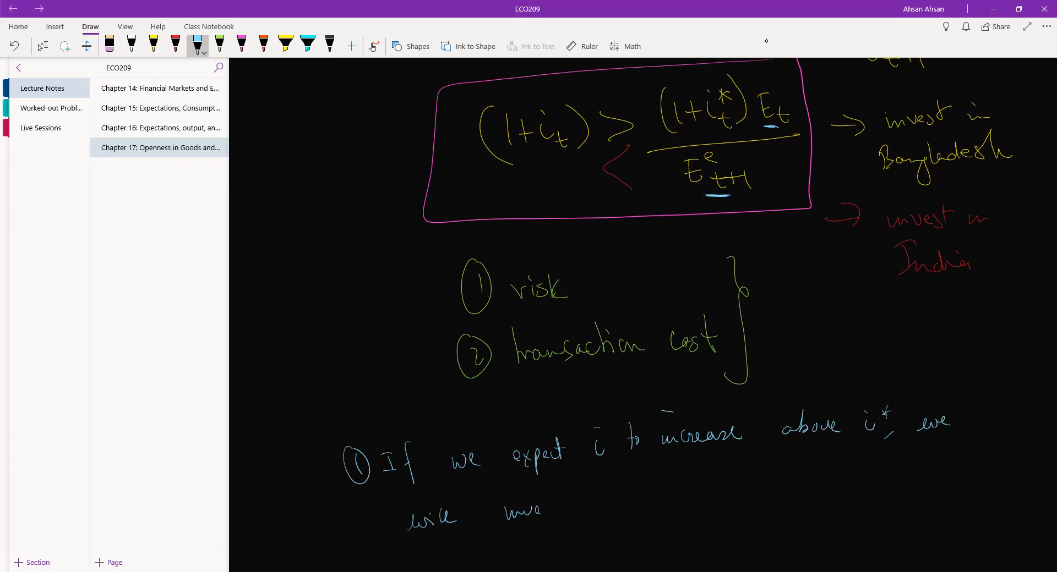
left_click_drag(502, 512, 633, 503)
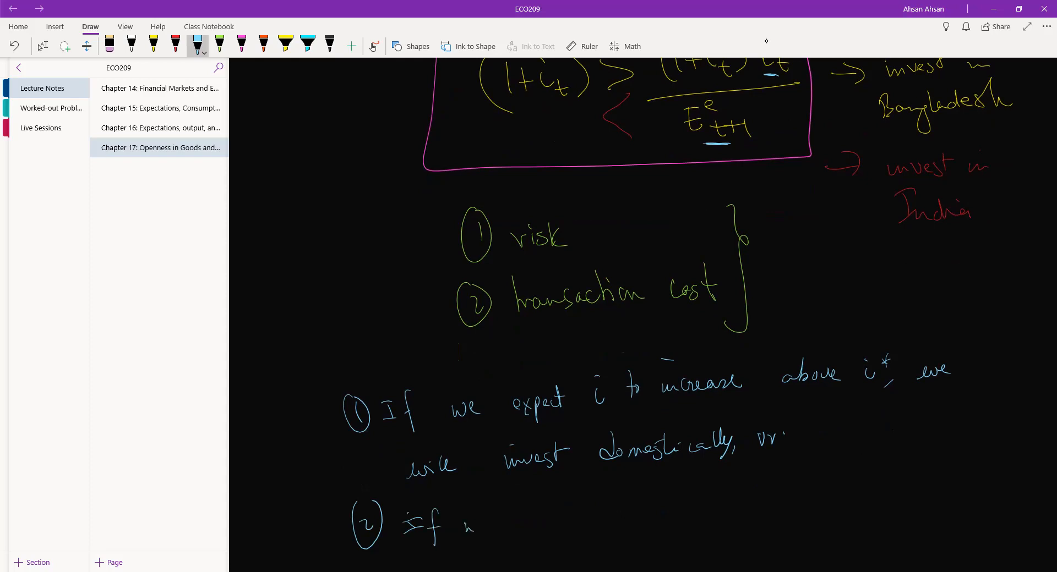
- Handwrite rule 2: 'If we expect domestic currency to appreciate, we will invest domestically, v.v.'
left_click_drag(465, 530, 552, 525)
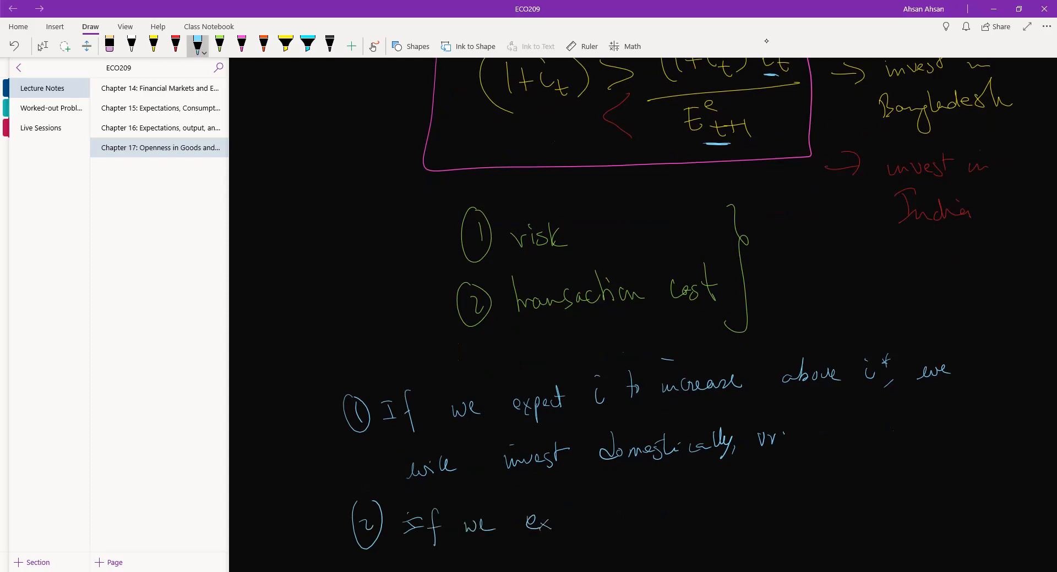
left_click_drag(552, 526, 600, 519)
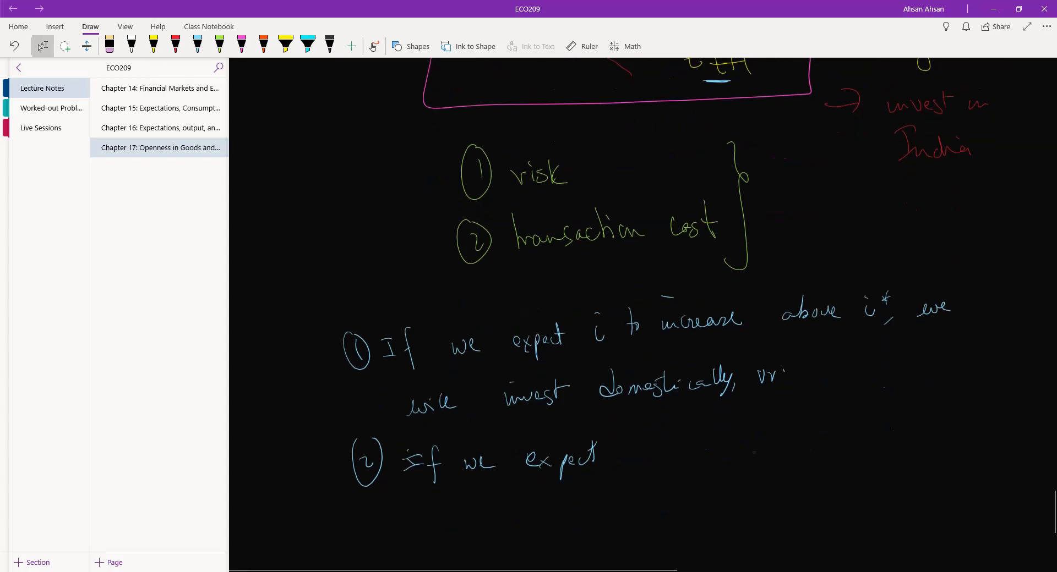
left_click(197, 46)
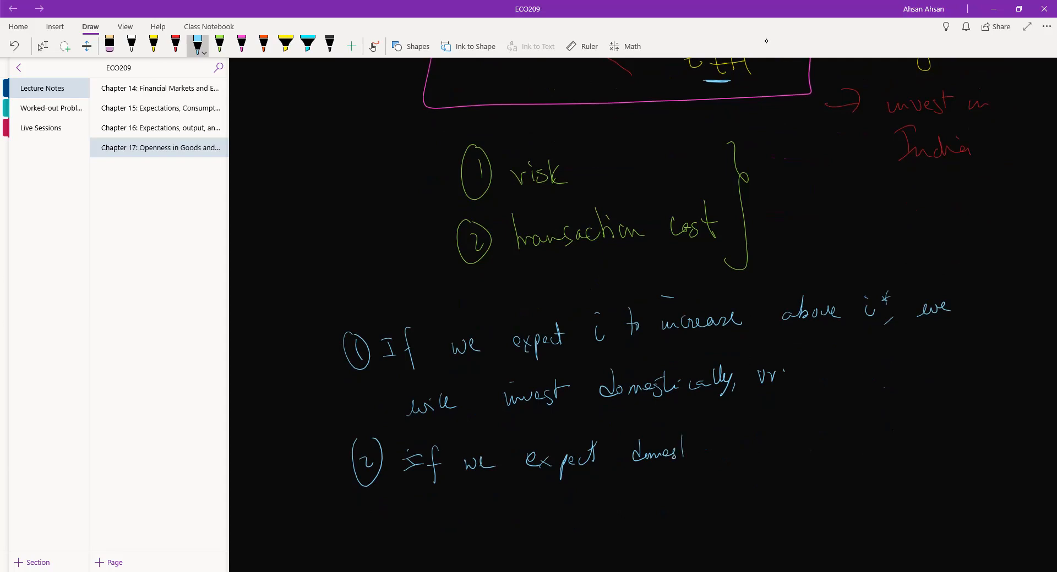
left_click_drag(687, 452, 751, 449)
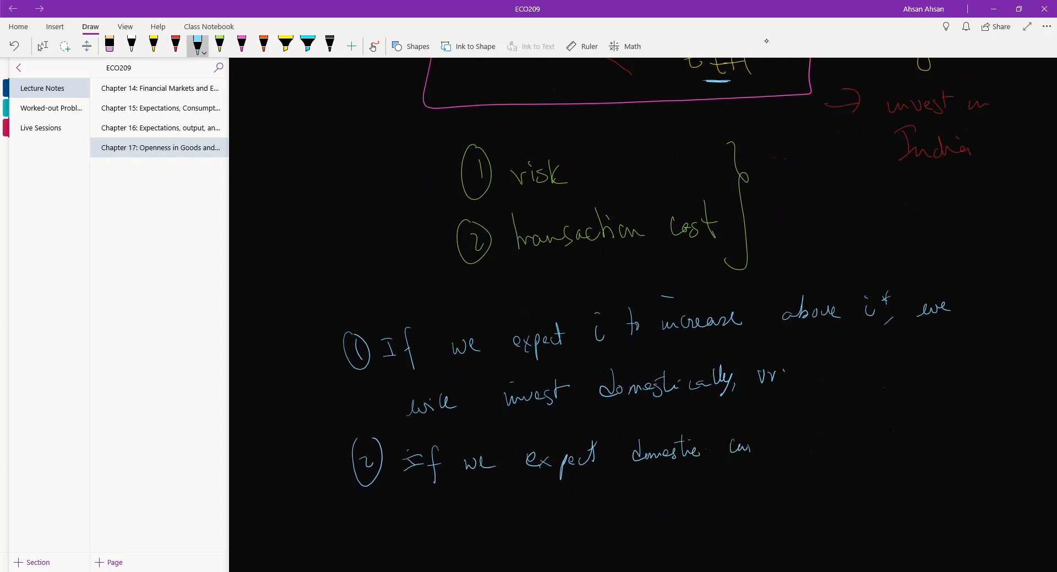
left_click_drag(728, 445, 802, 458)
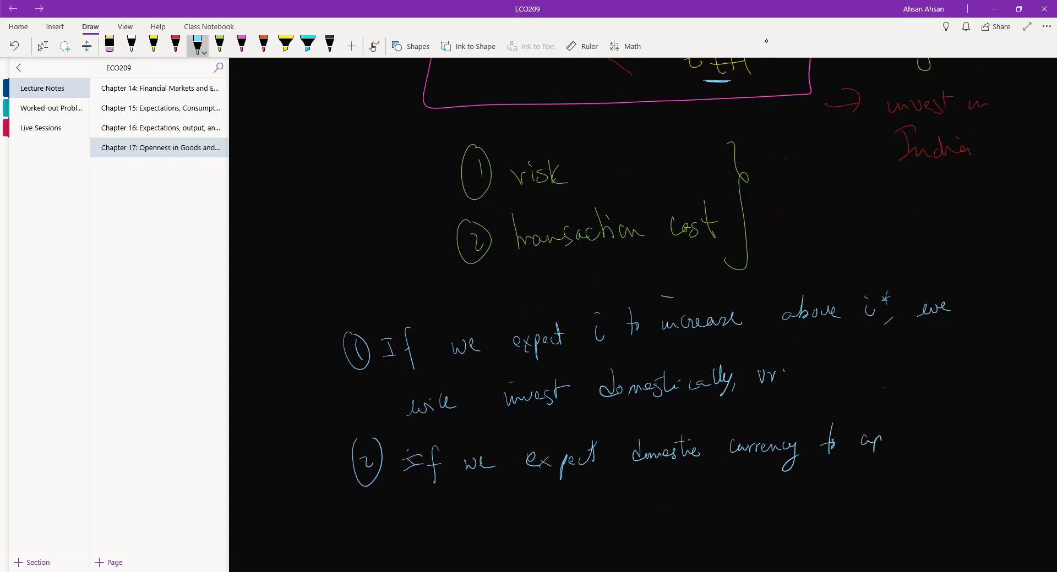
left_click_drag(855, 441, 933, 438)
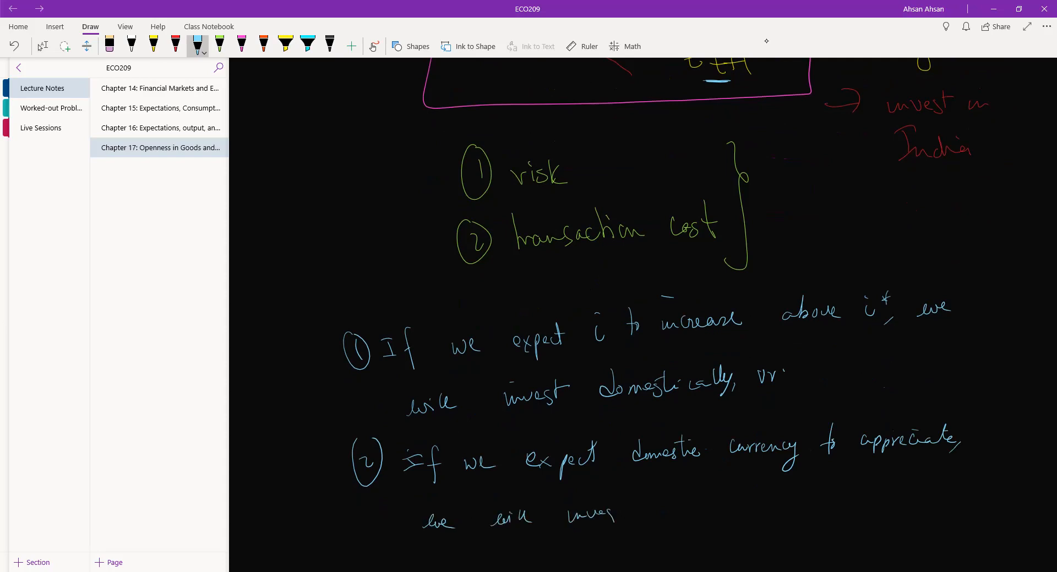
left_click_drag(633, 512, 687, 506)
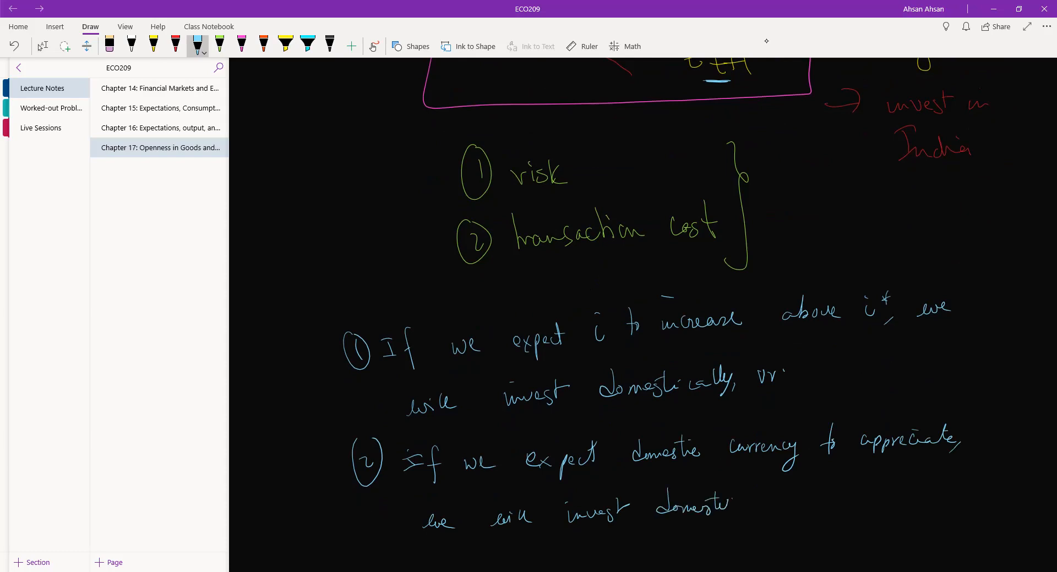
left_click_drag(734, 509, 802, 509)
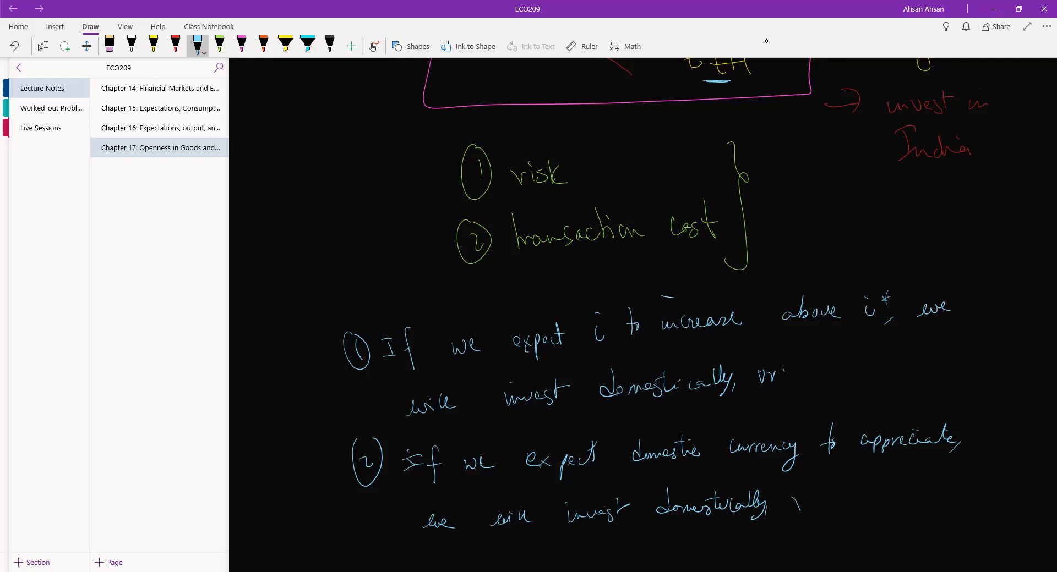
left_click_drag(791, 503, 825, 503)
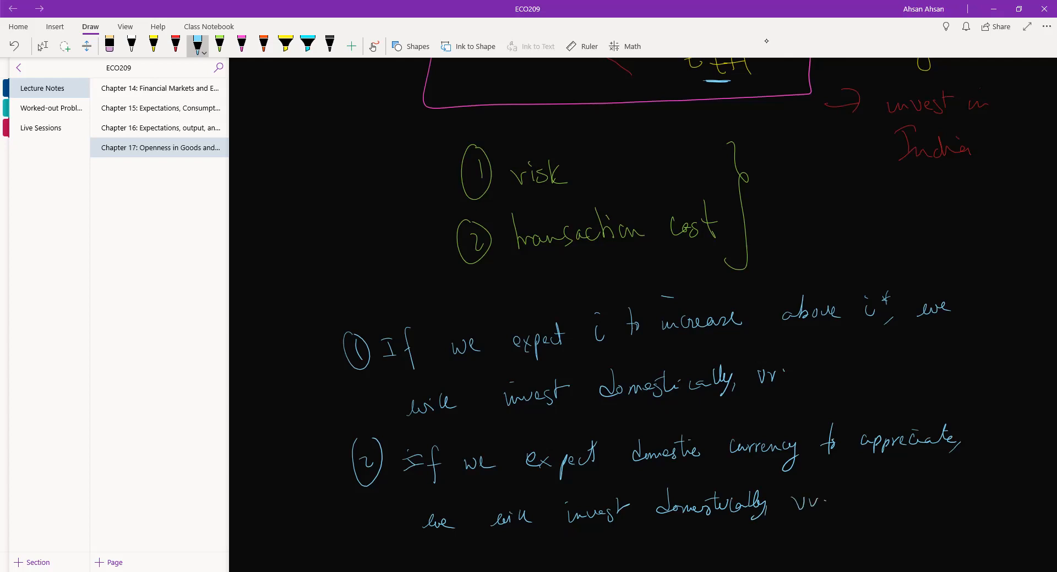
mouse_move(765, 40)
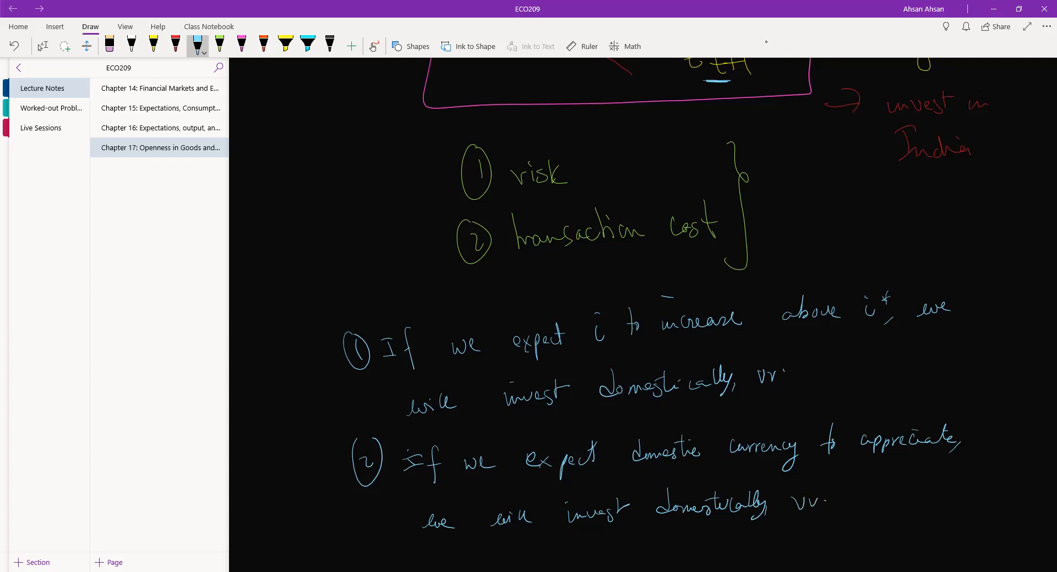
- Underline the circled inequality sign in the pink-boxed expression with blue ink
scroll("down", 3)
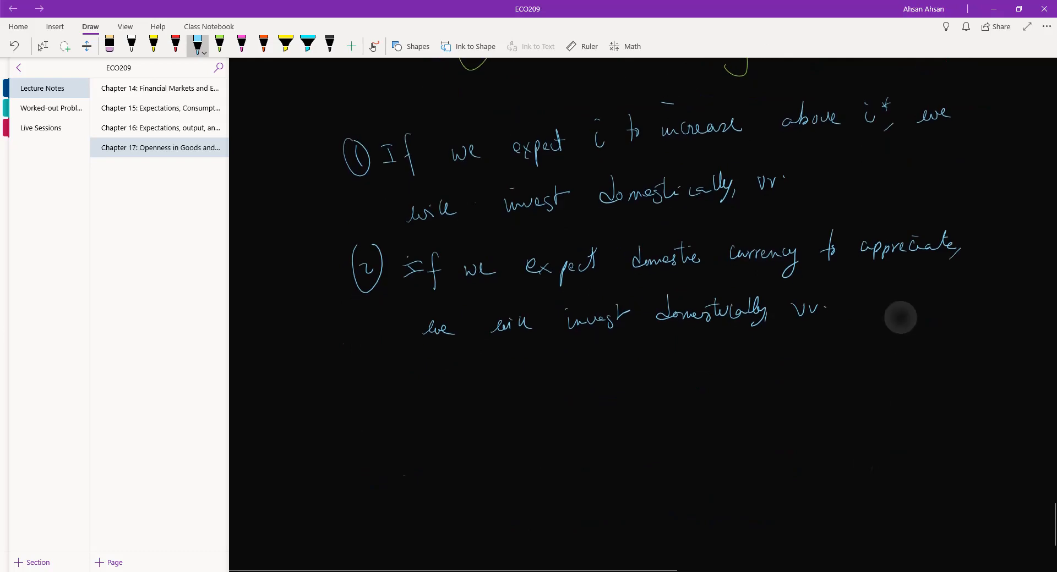
scroll("down", 3)
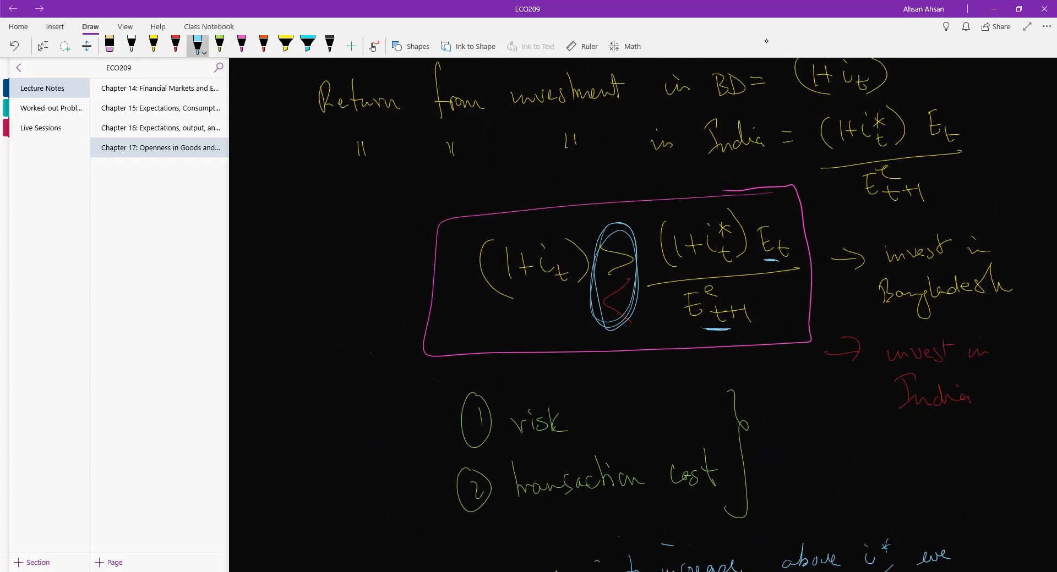
left_click_drag(597, 344, 630, 340)
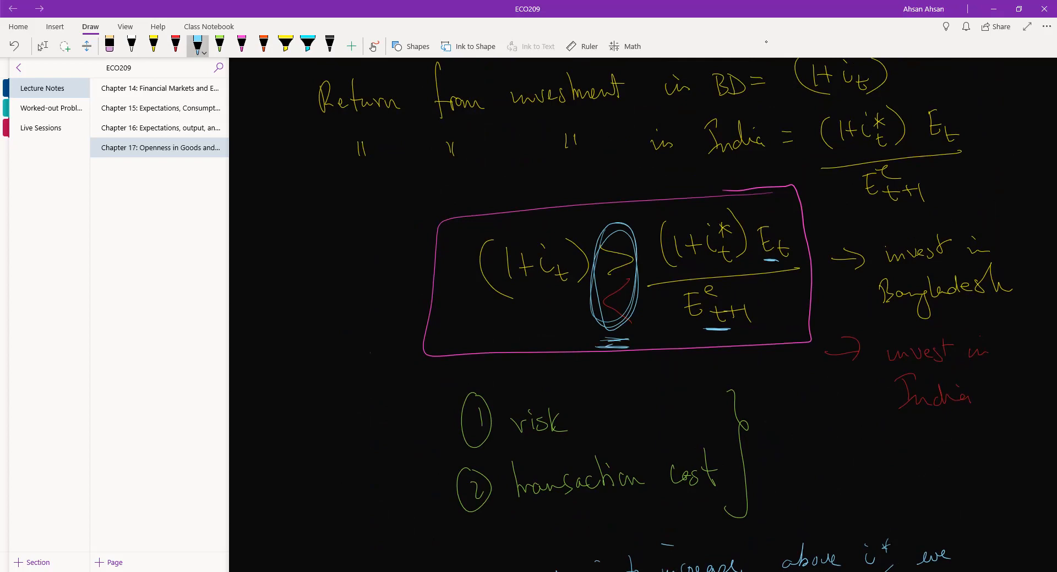
scroll("down", 3)
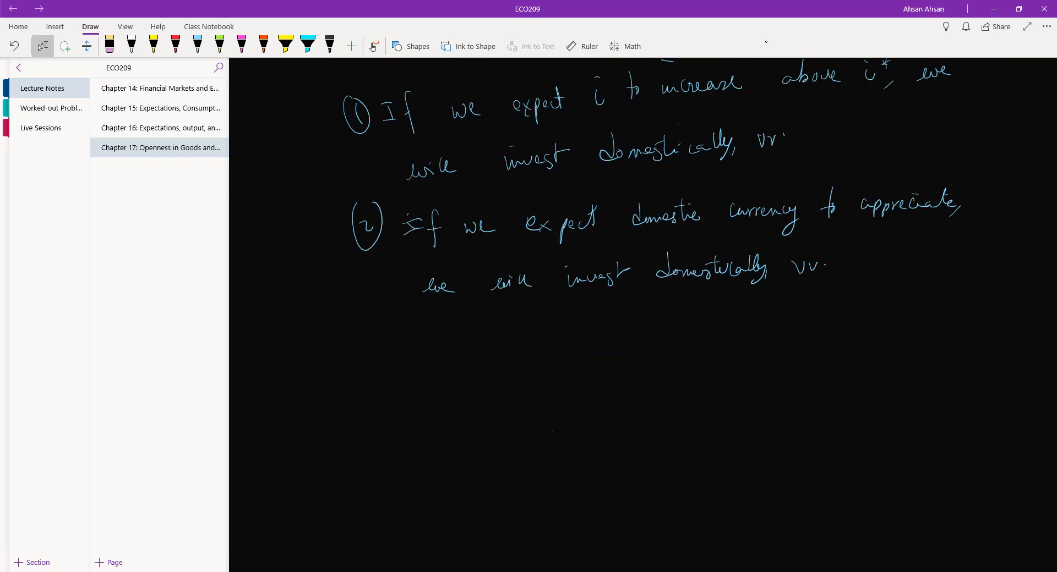
- Write the red equation (1+i_t) = (1+i*_t) E_t / E^e_{t+1} and box it
left_click_drag(402, 367, 399, 413)
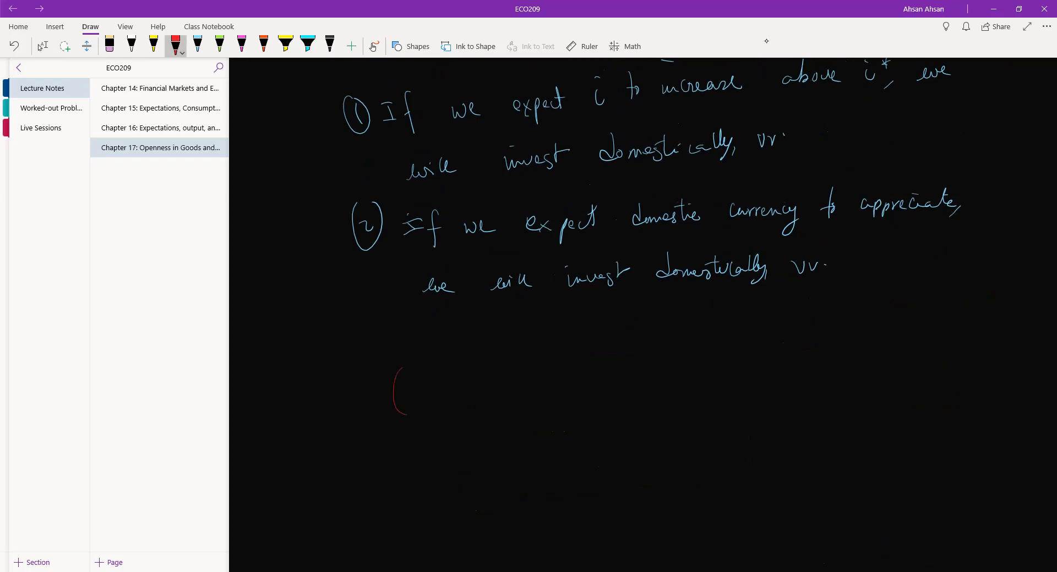
left_click_drag(411, 394, 458, 395)
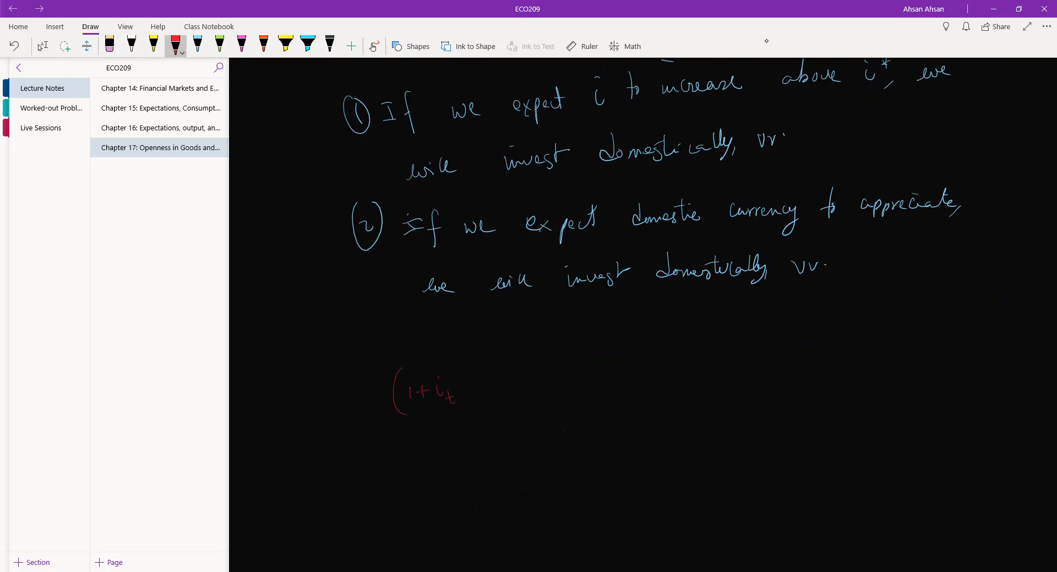
left_click_drag(459, 390, 513, 387)
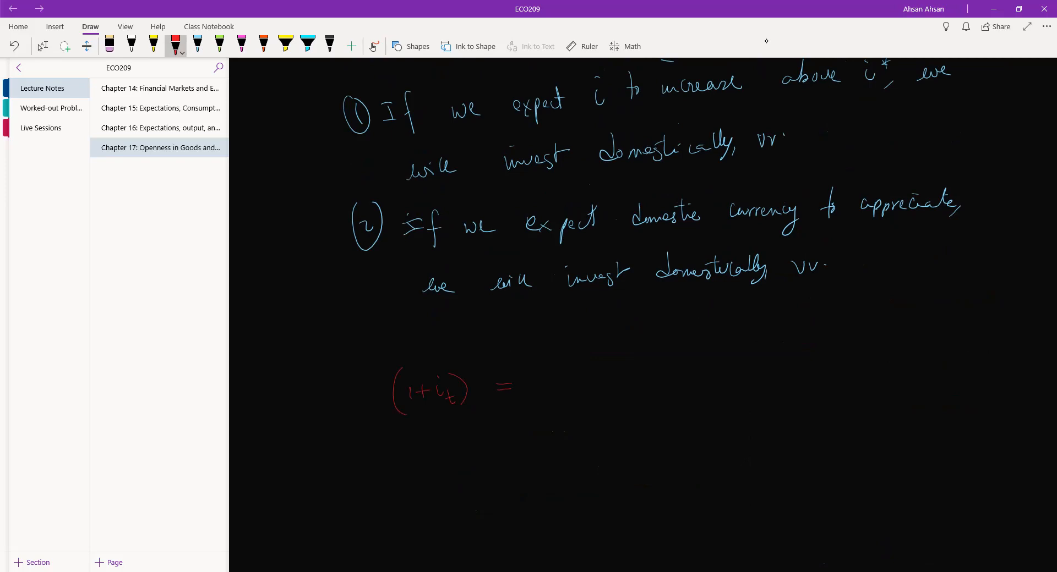
left_click_drag(536, 368, 597, 391)
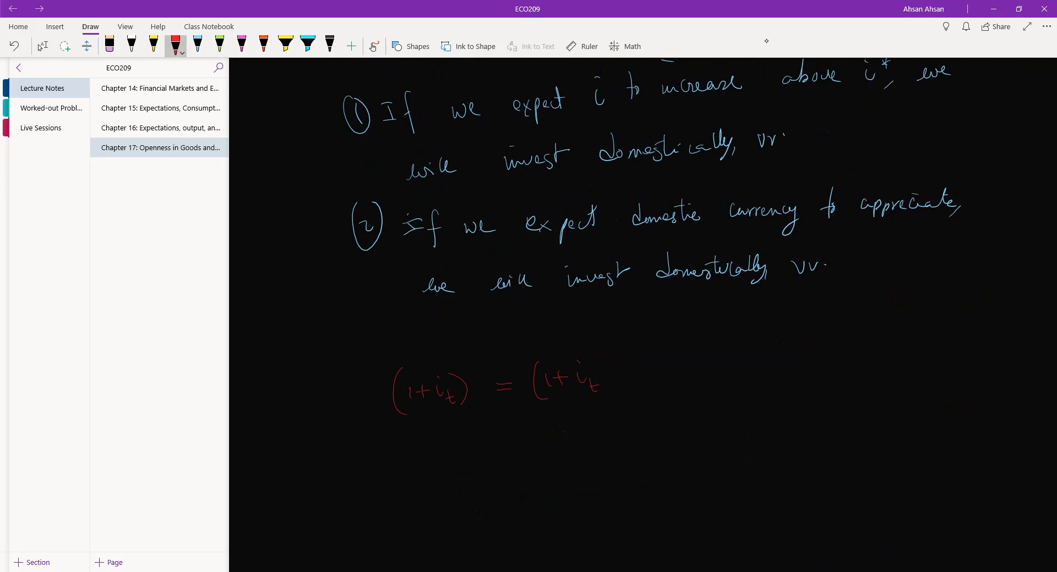
left_click_drag(589, 363, 613, 401)
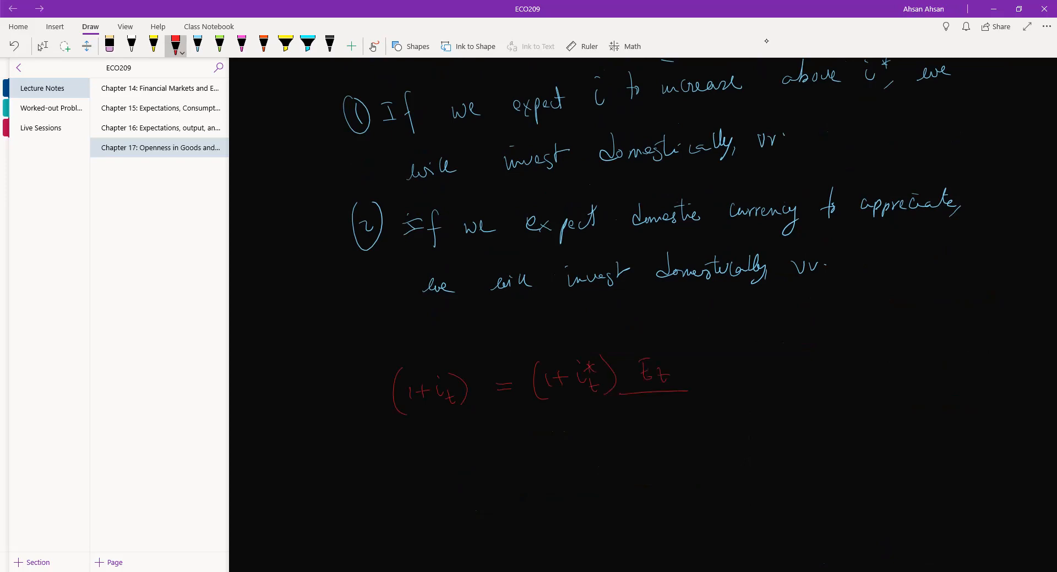
left_click_drag(620, 414, 666, 418)
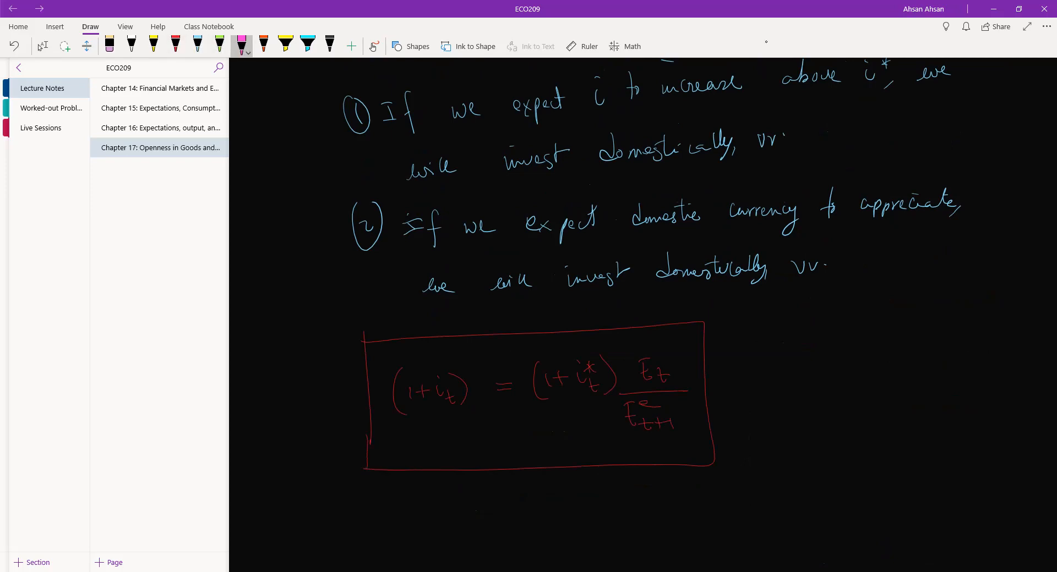
- Label the equation 'interest parity condition' with a pink arrow and add a '>' beneath
left_click_drag(704, 383, 734, 380)
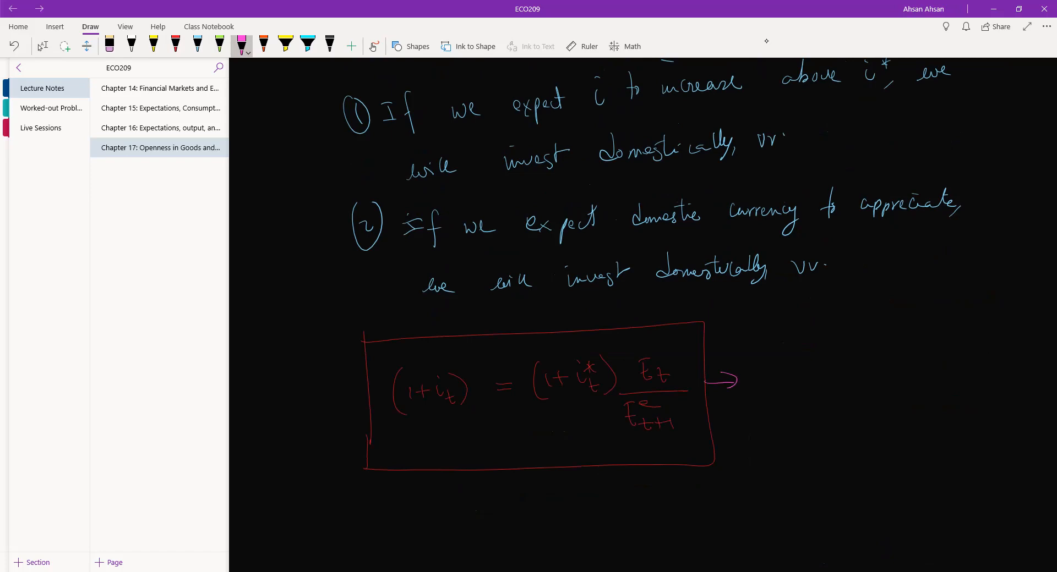
left_click_drag(755, 377, 799, 377)
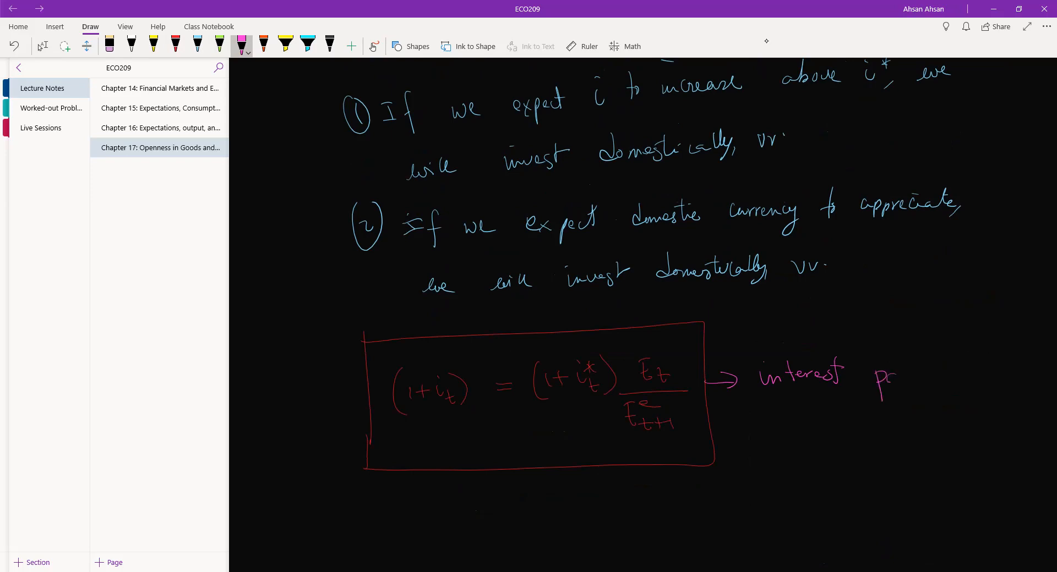
left_click_drag(879, 374, 944, 384)
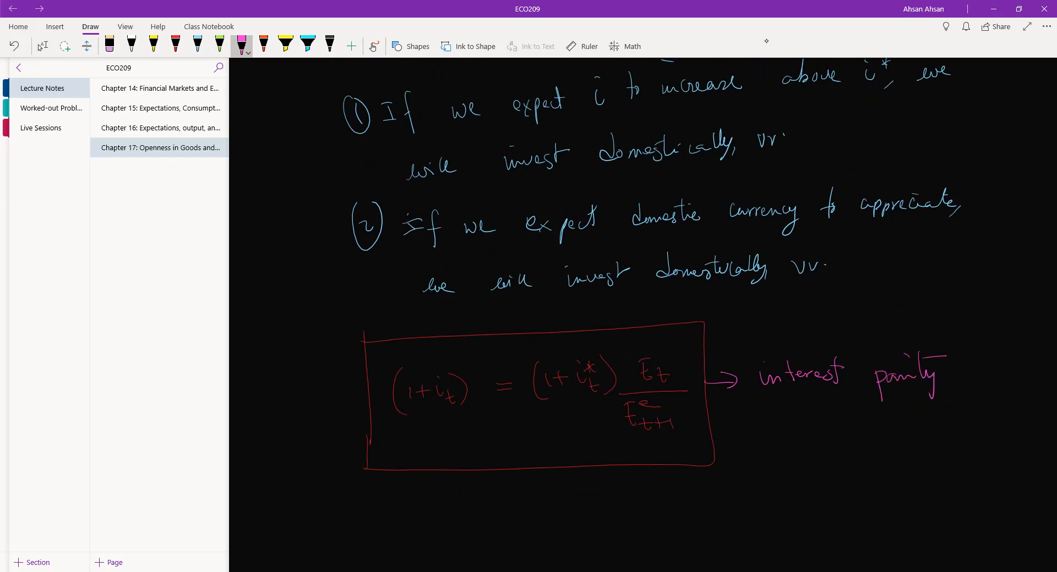
left_click_drag(761, 425, 835, 425)
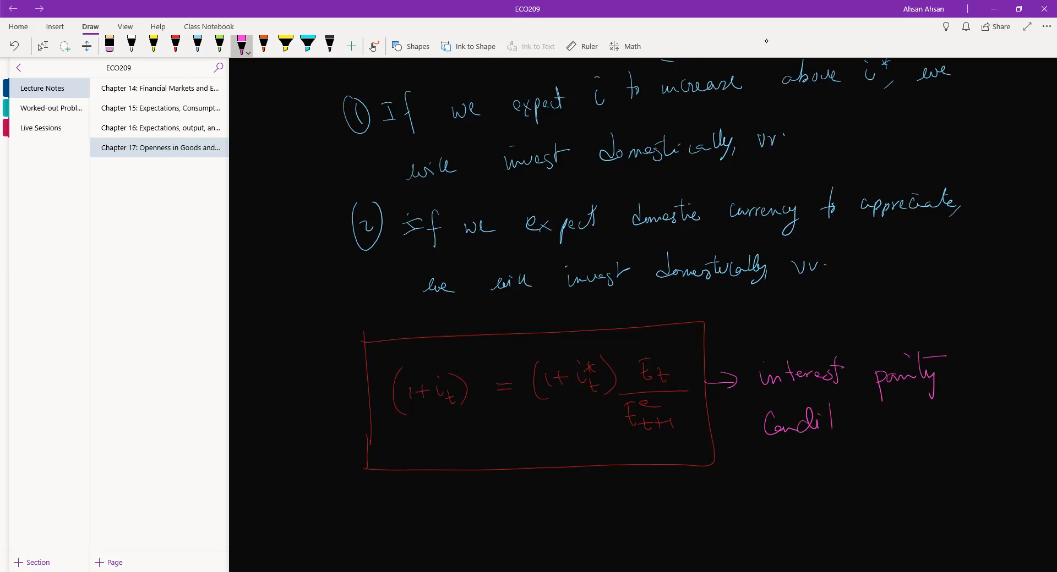
left_click_drag(829, 417, 870, 425)
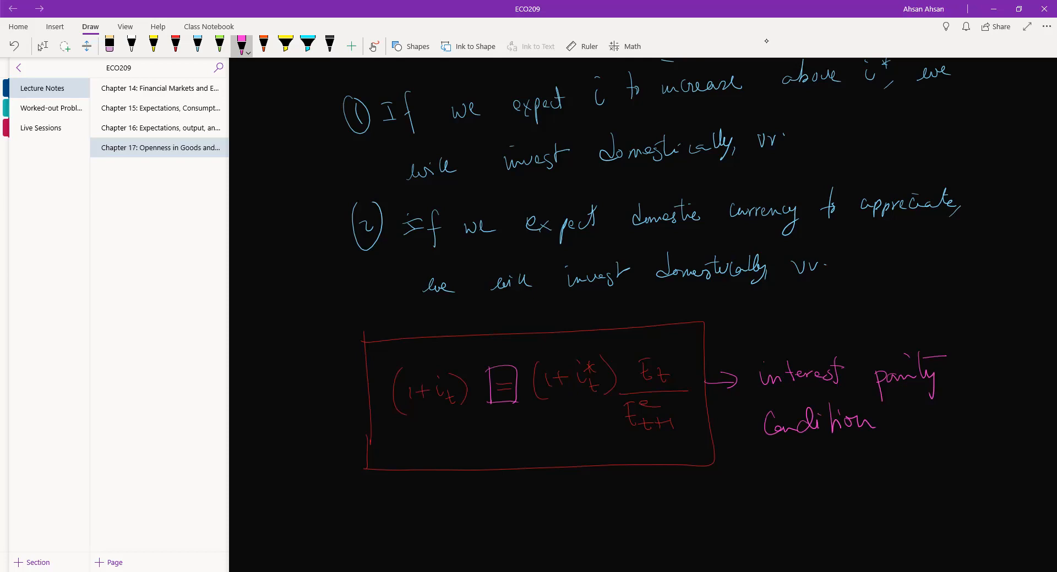
left_click_drag(485, 432, 519, 452)
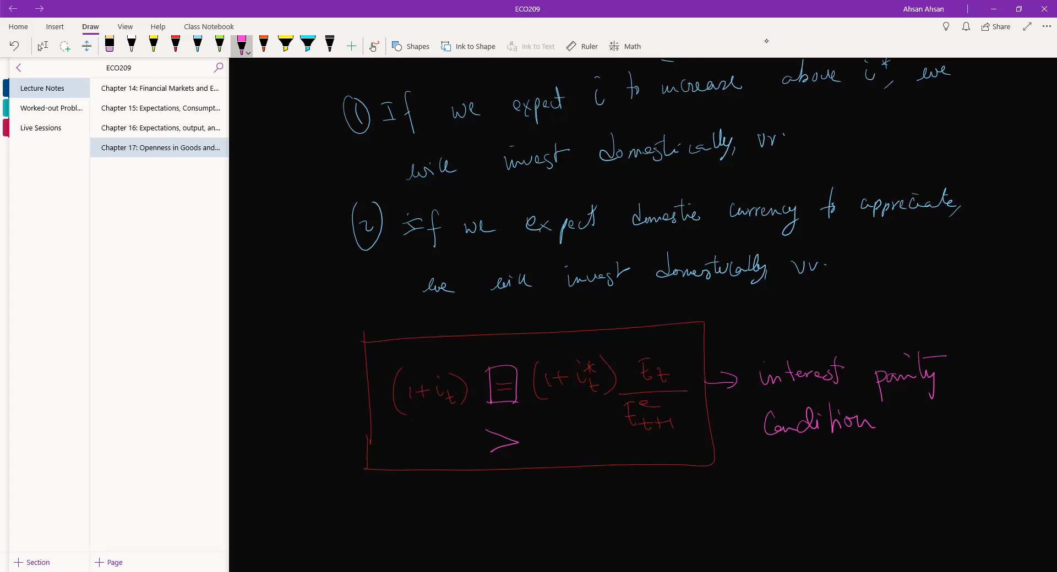
- Erase the equals-sign box and '>' sign, then add pink emphasis marks on both sides
left_click_drag(478, 438, 532, 438)
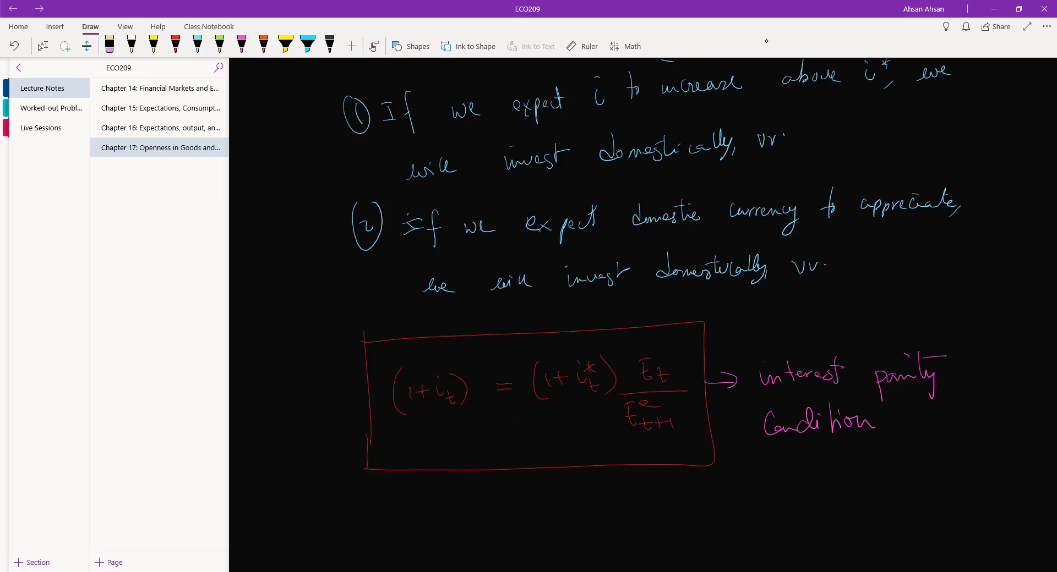
left_click(241, 46)
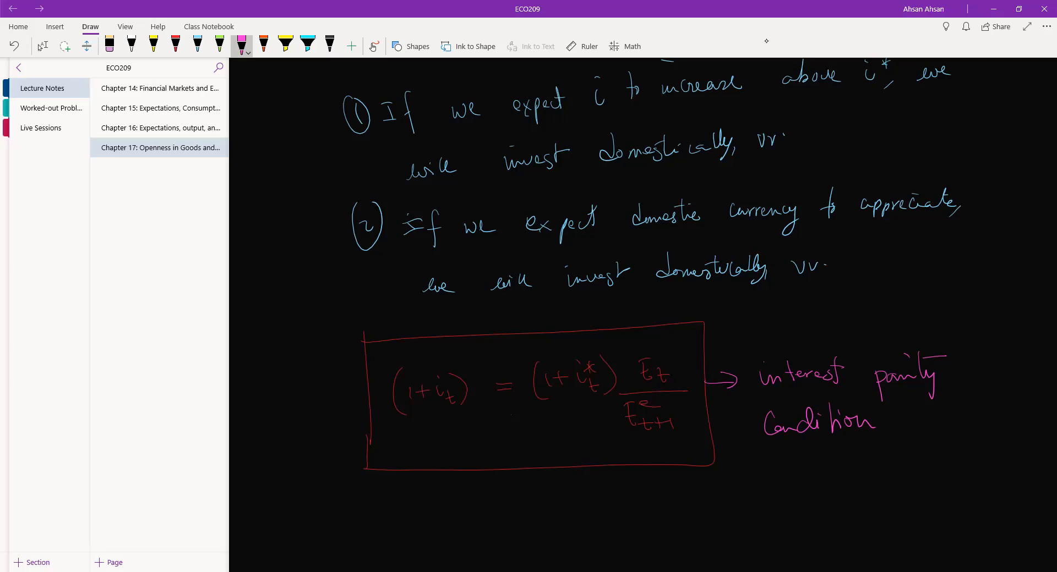
left_click_drag(957, 378, 1031, 401)
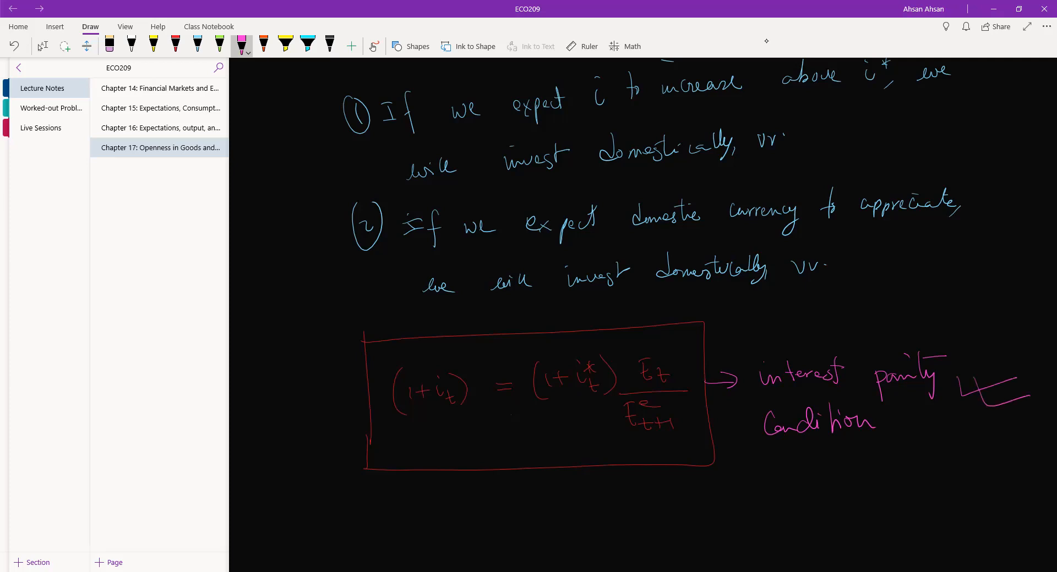
left_click_drag(490, 414, 509, 415)
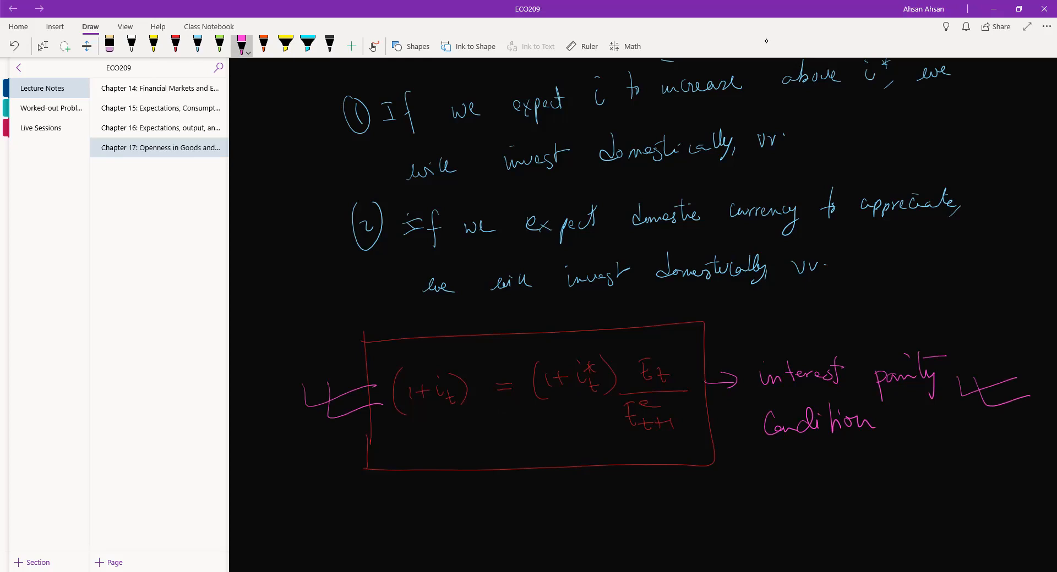
scroll("down", 3)
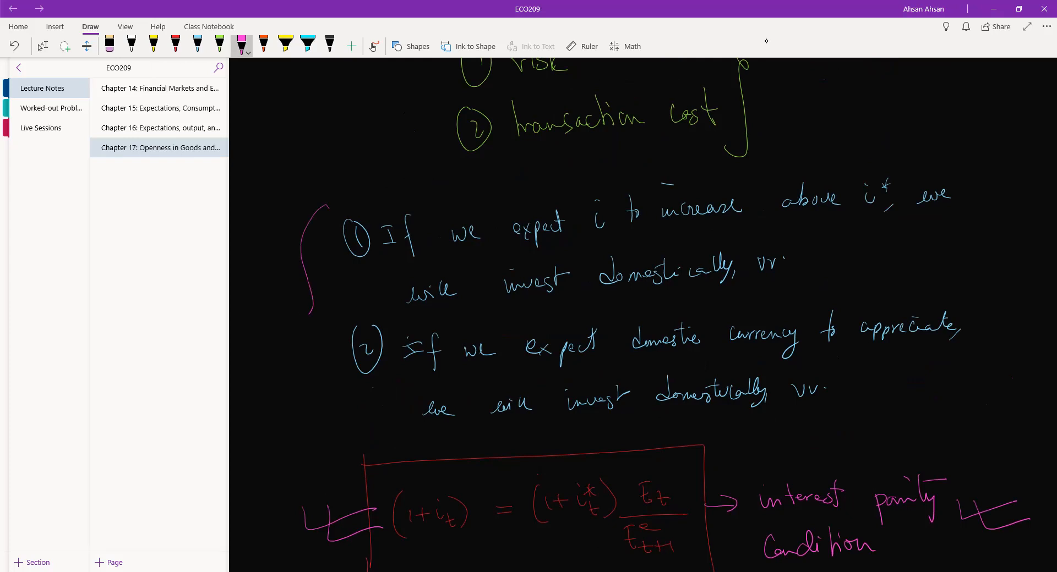